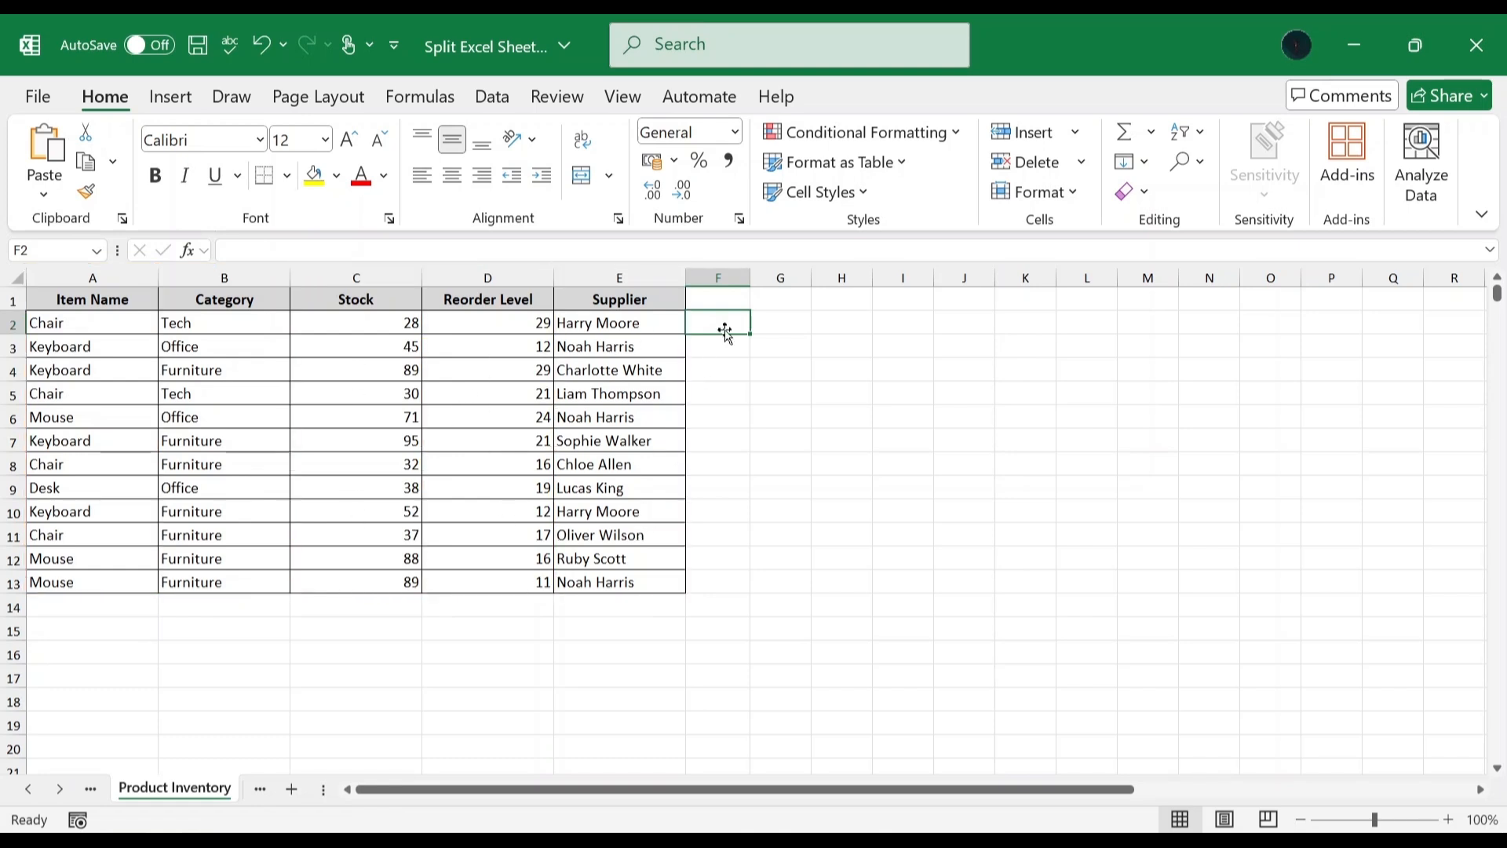
mouse_move(725, 323)
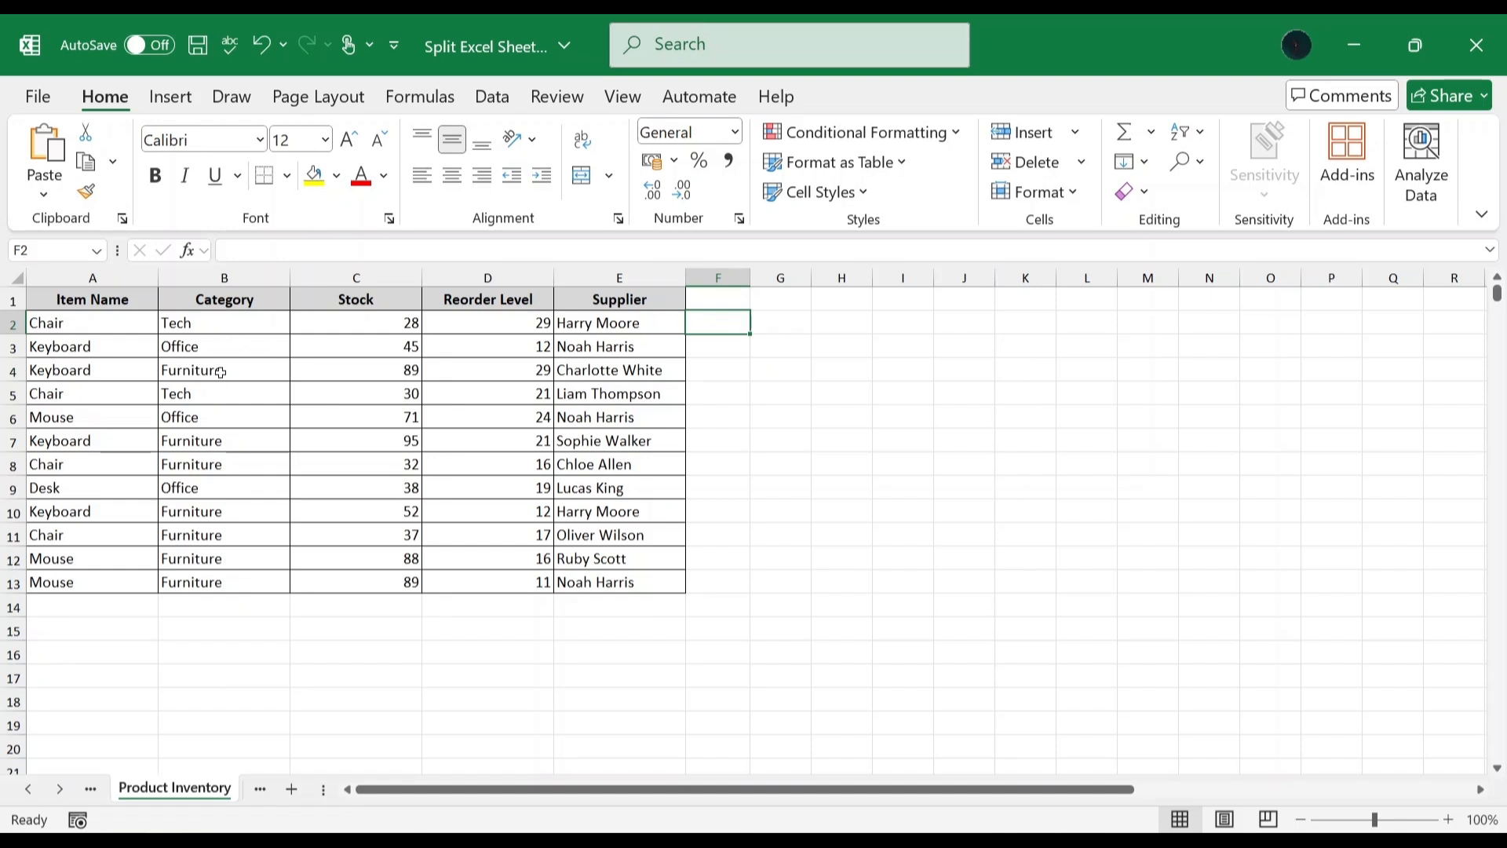
mouse_move(265, 371)
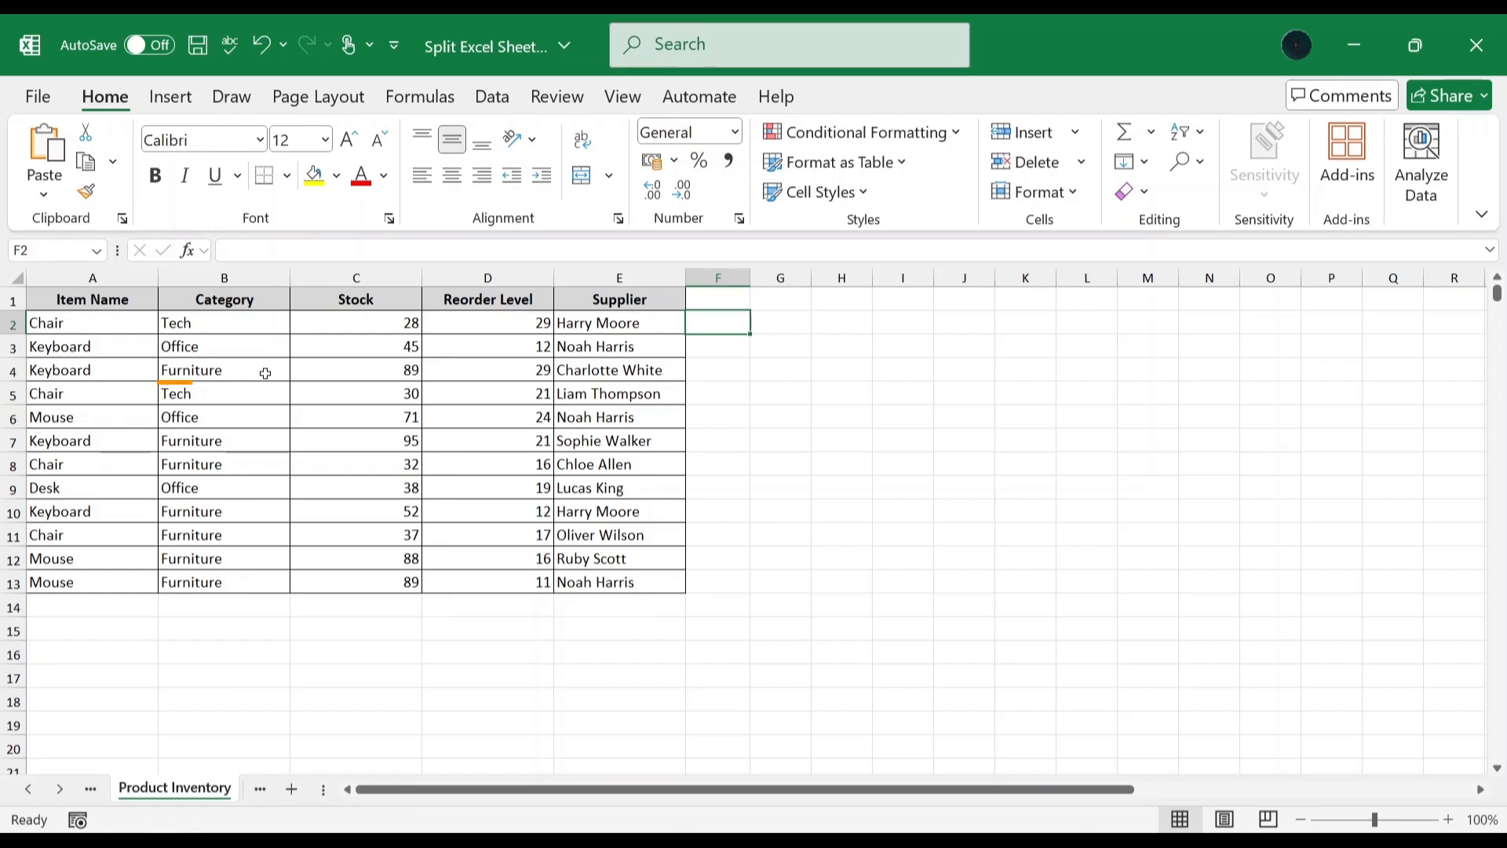
Step: Filter the inventory table's Category column to show only the 7 Furniture items
left_click(224, 370)
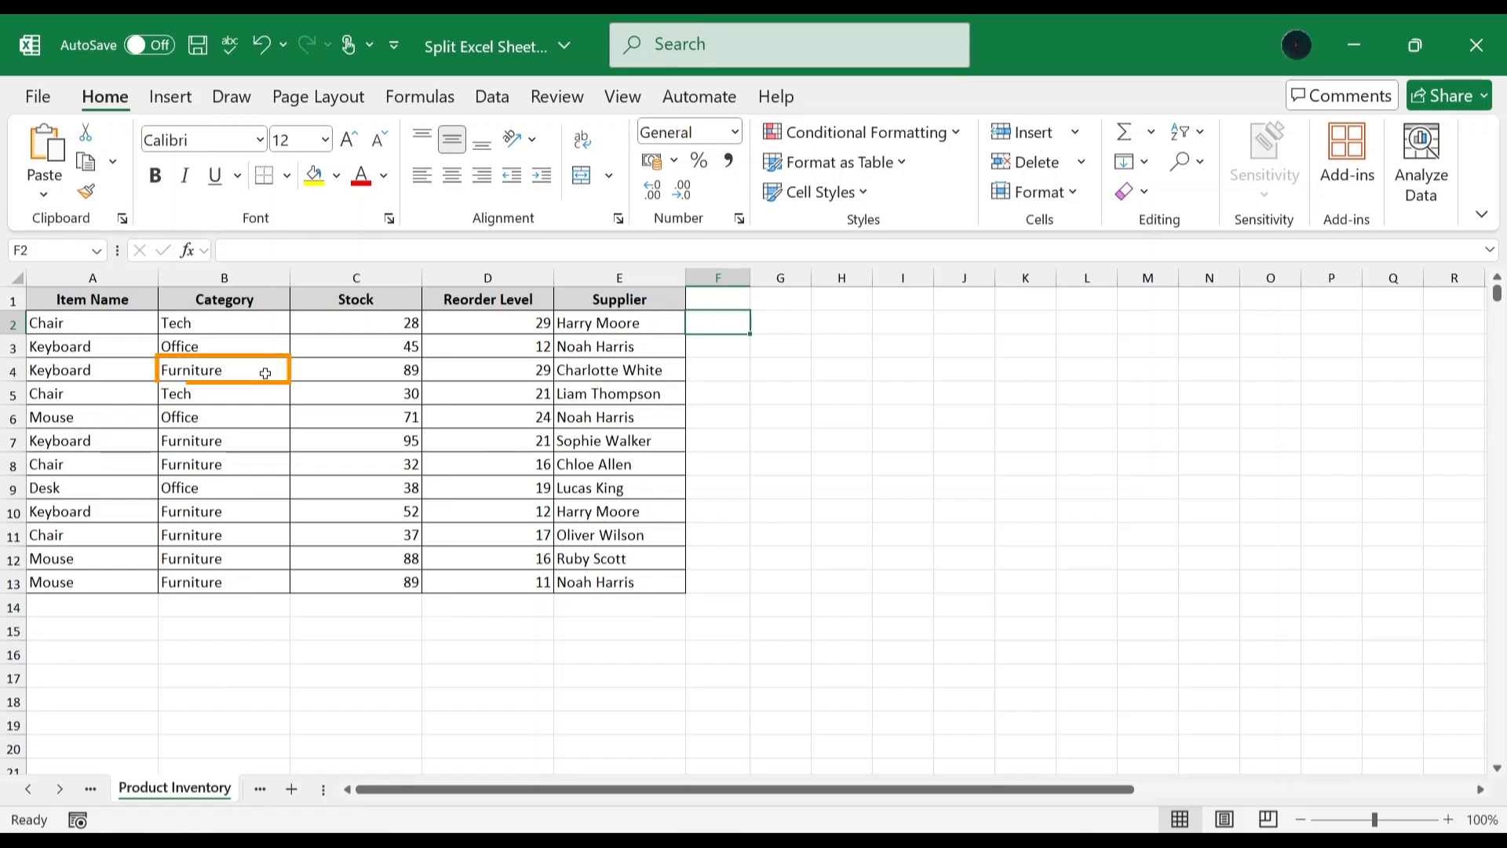
left_click(491, 96)
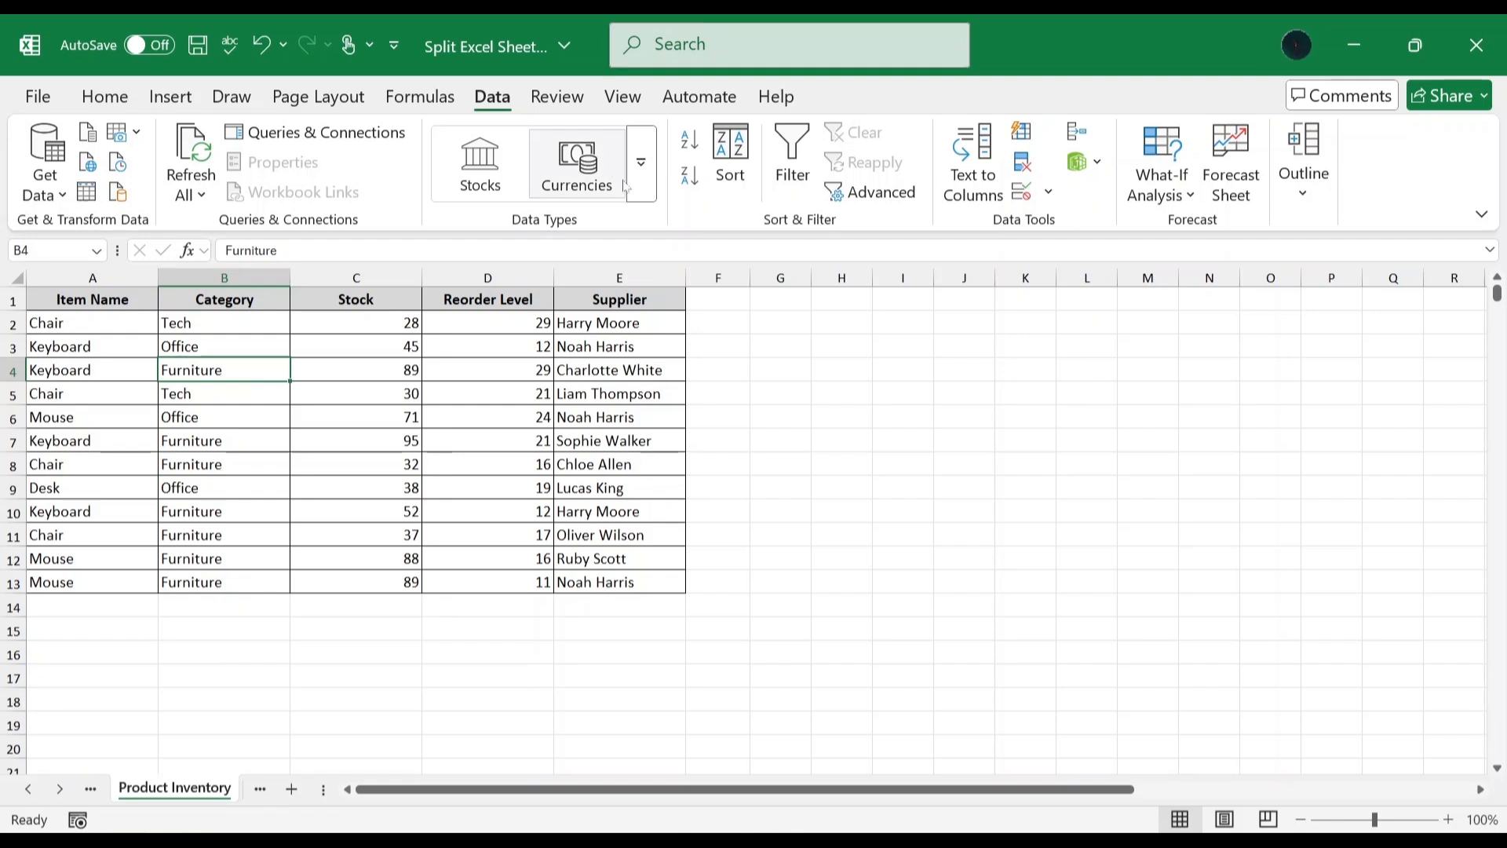
mouse_move(792, 154)
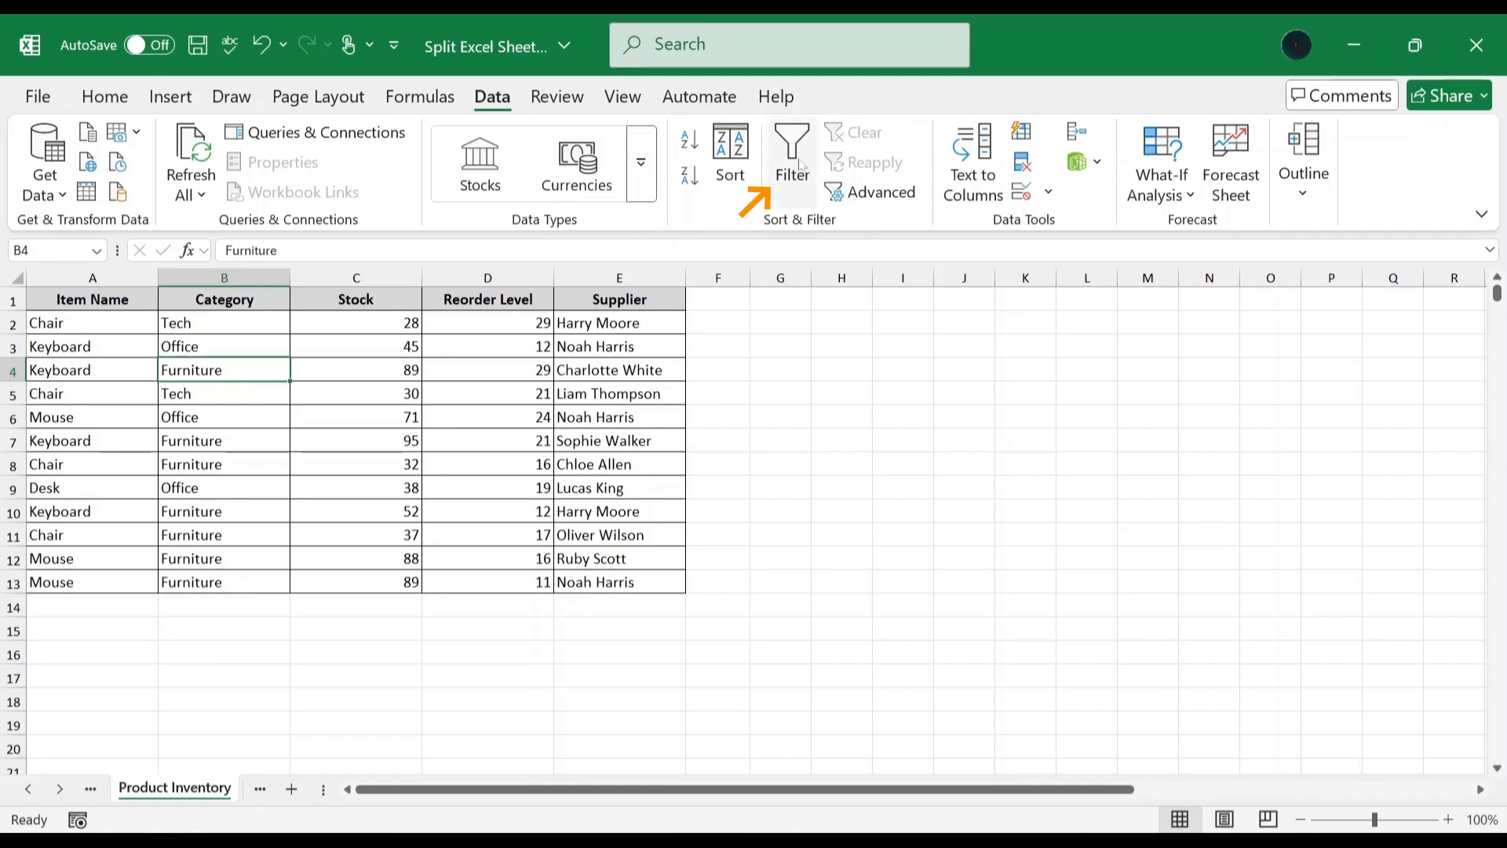
left_click(791, 164)
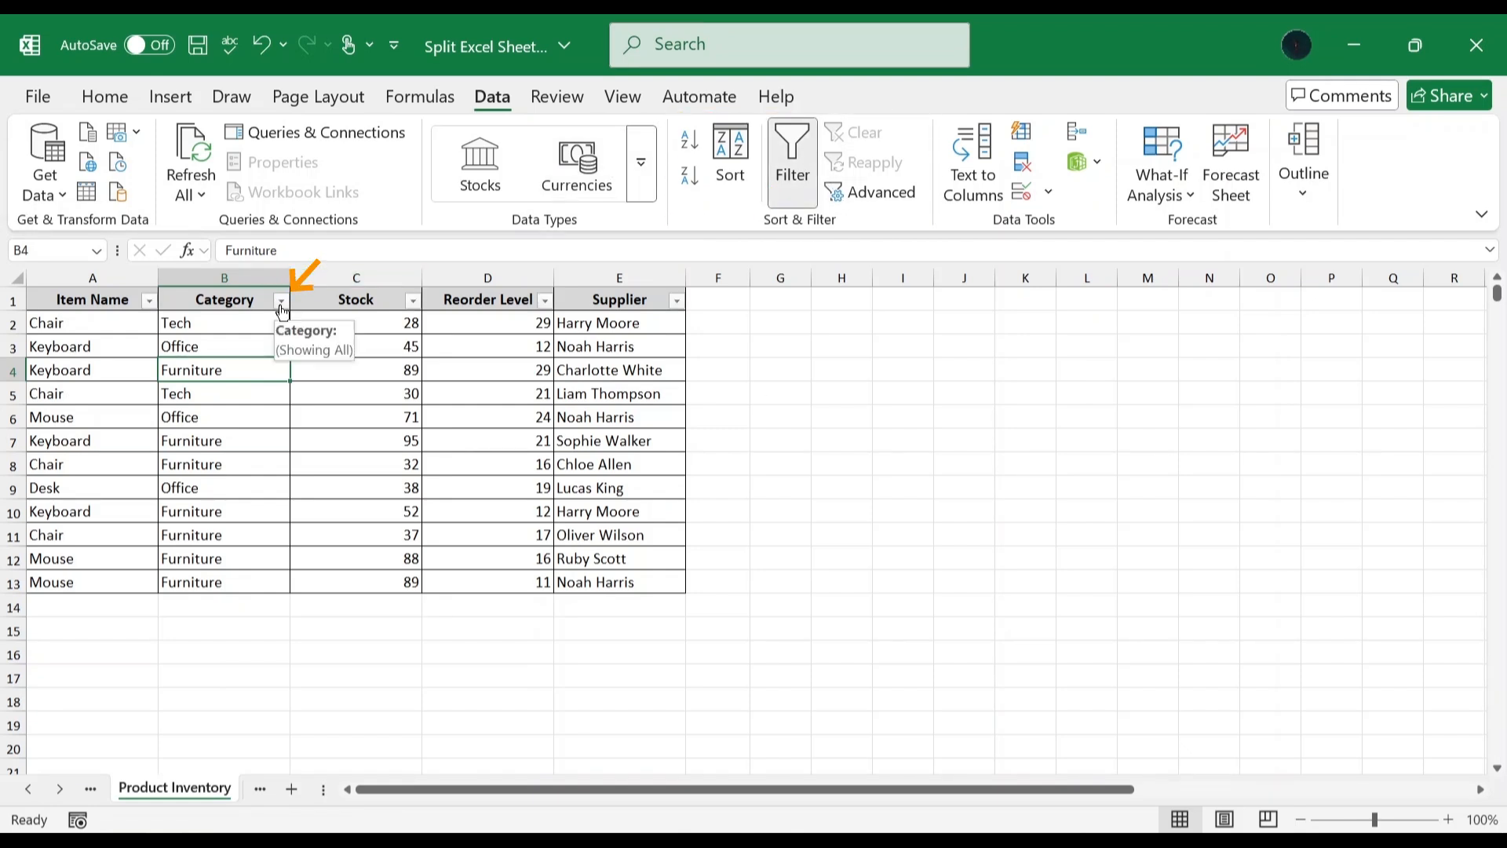
left_click(280, 299)
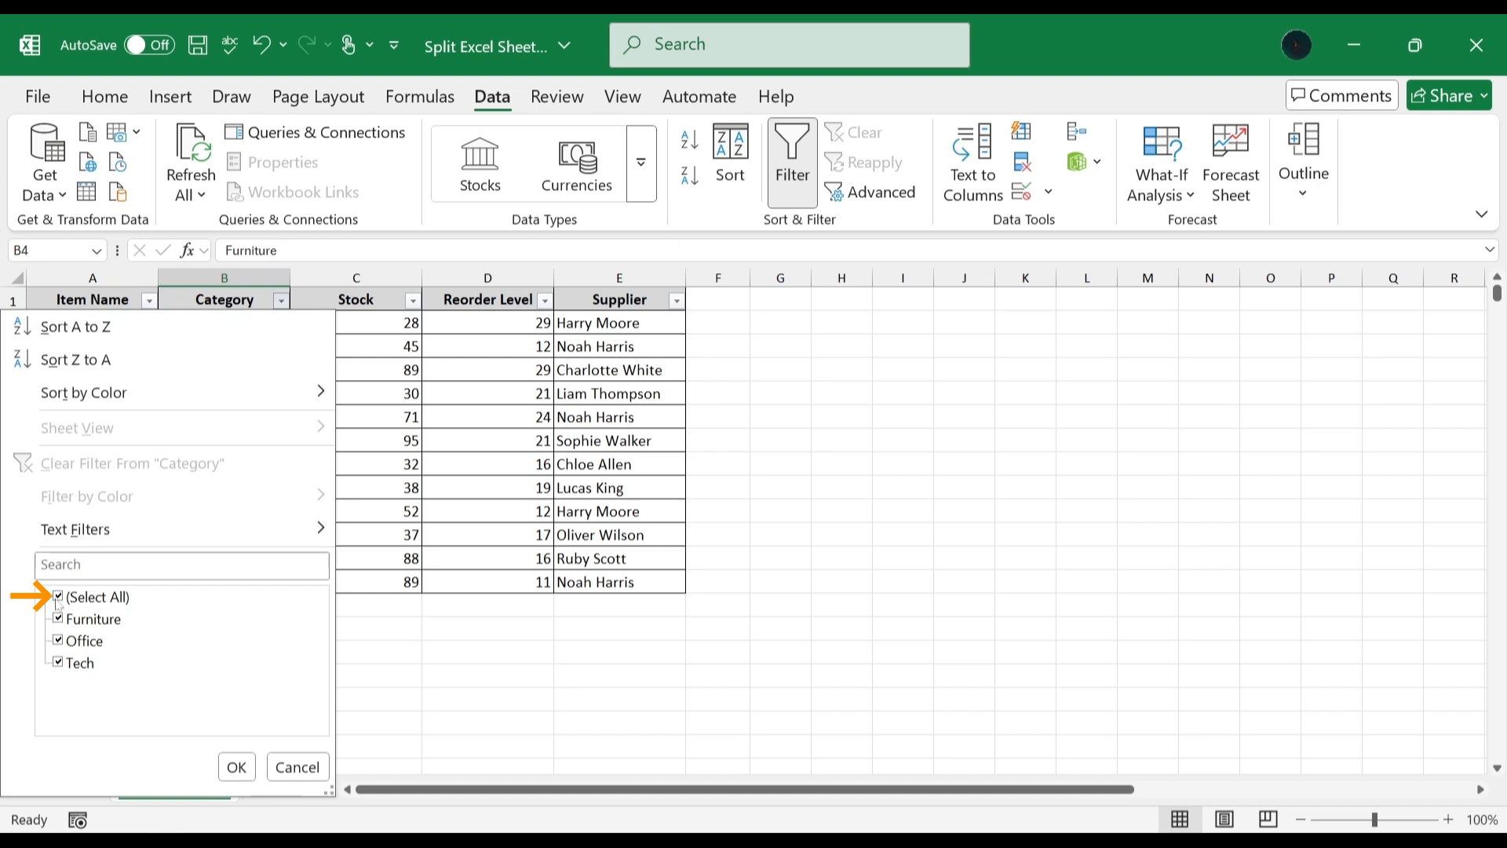
left_click(85, 641)
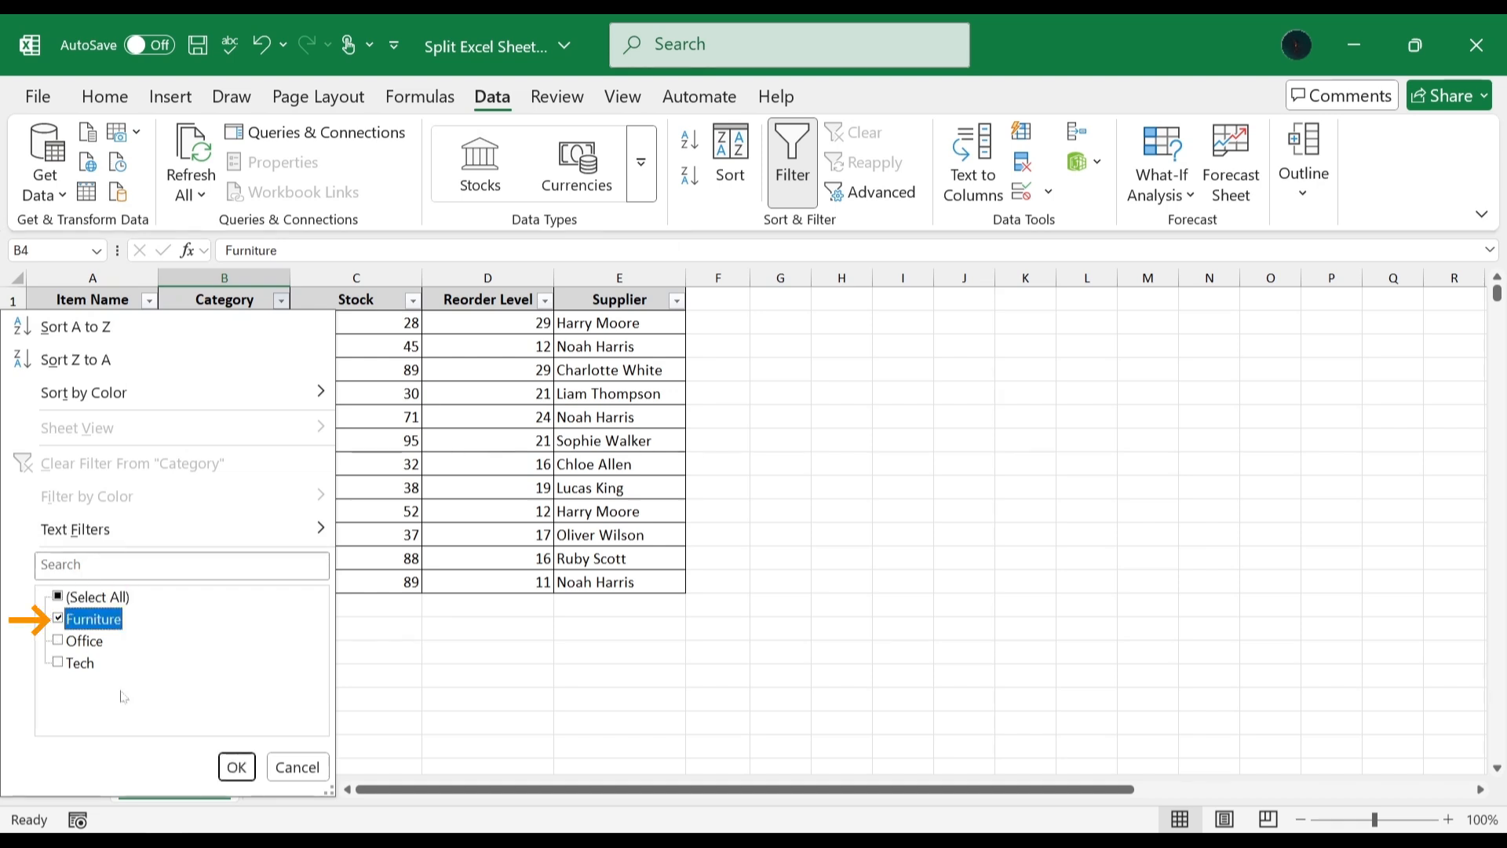
left_click(236, 767)
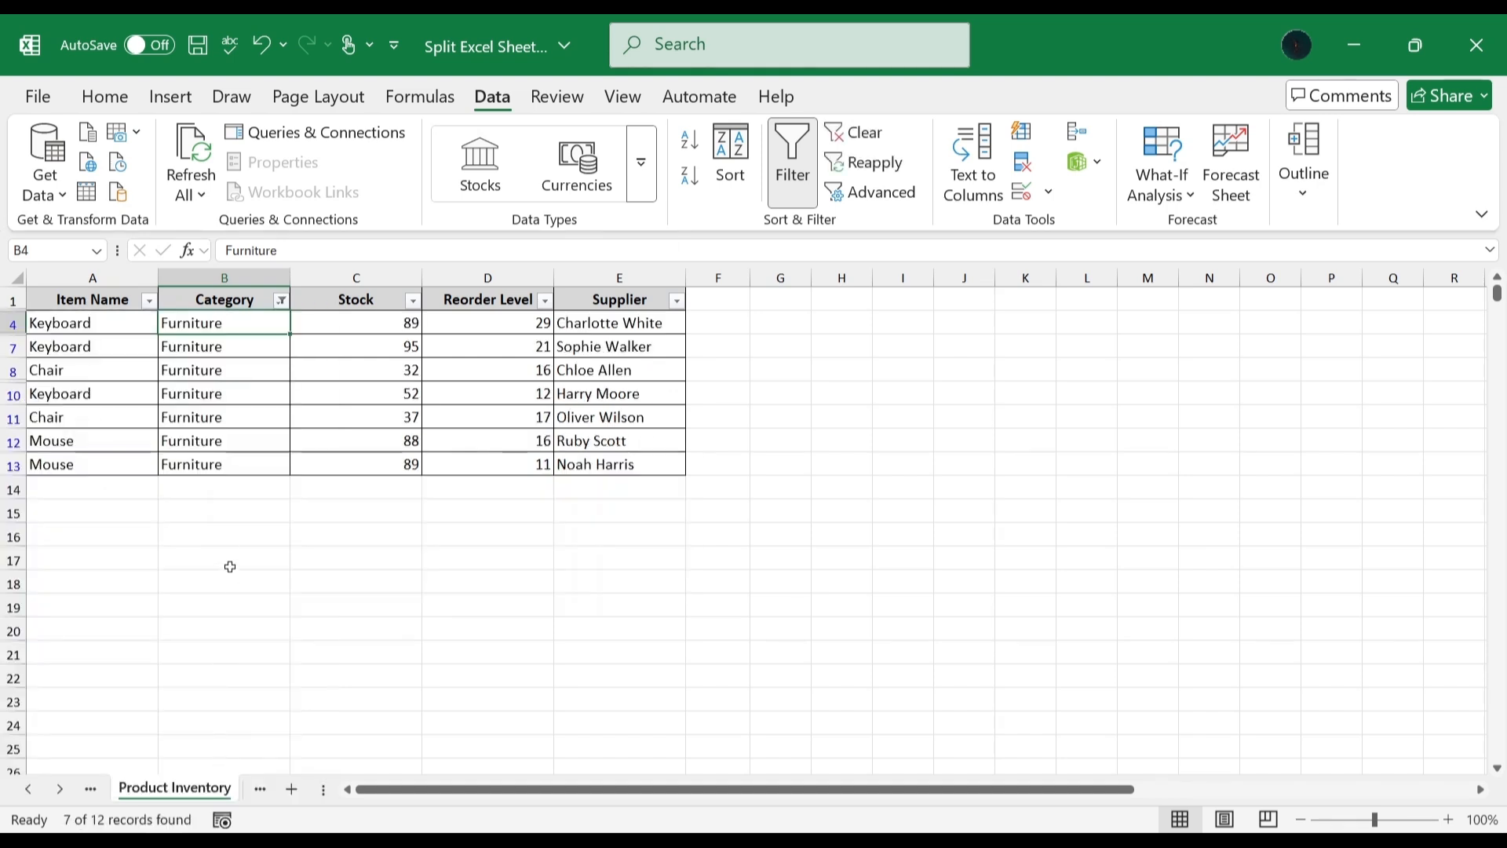
mouse_move(230, 505)
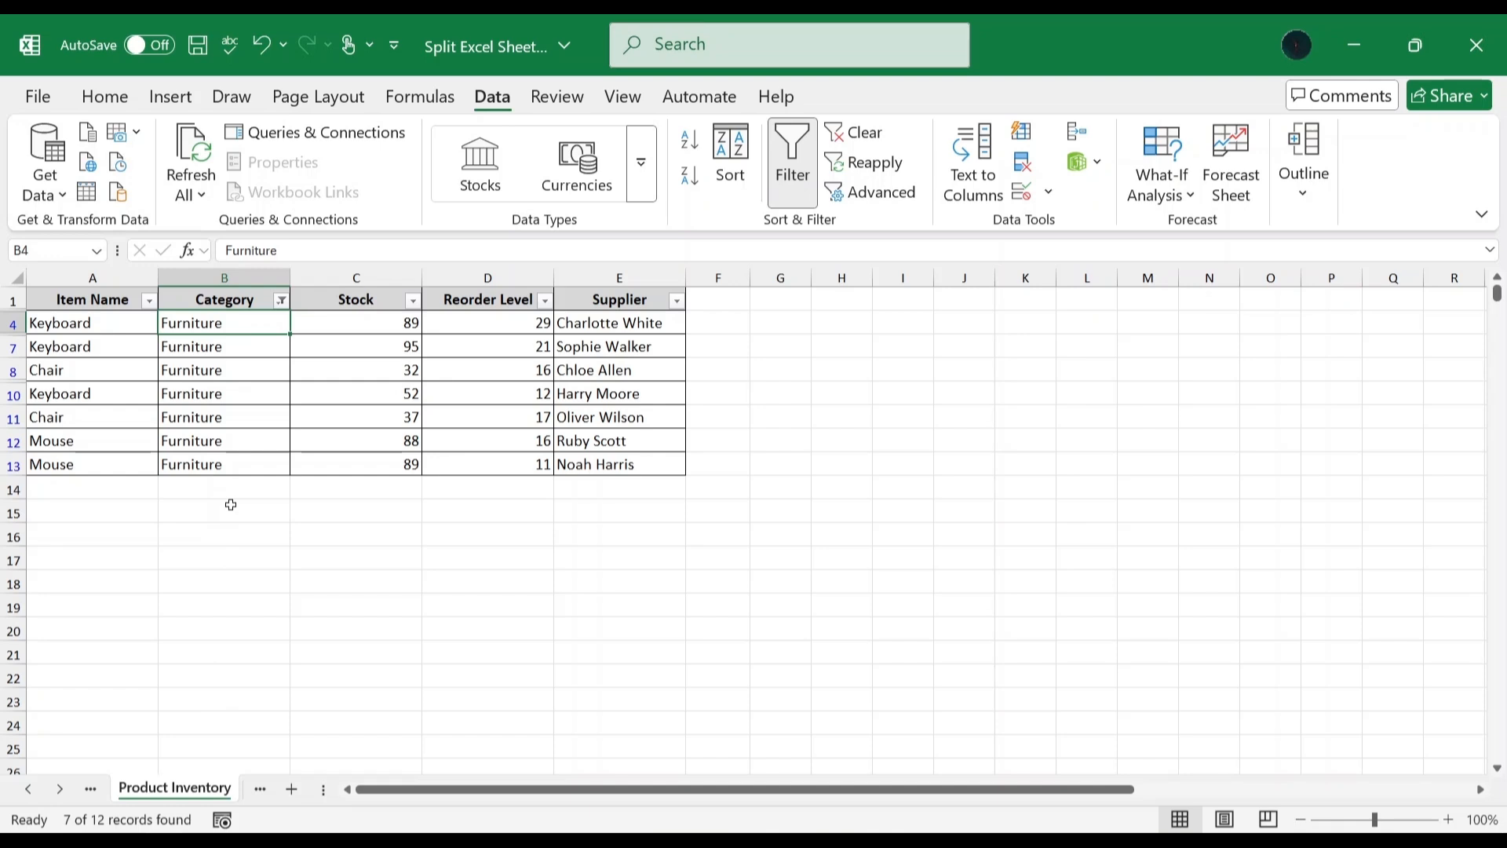
Step: Paste the seven filtered Furniture records into new workbook Book4 and AutoFit its columns
key("ctrl+a")
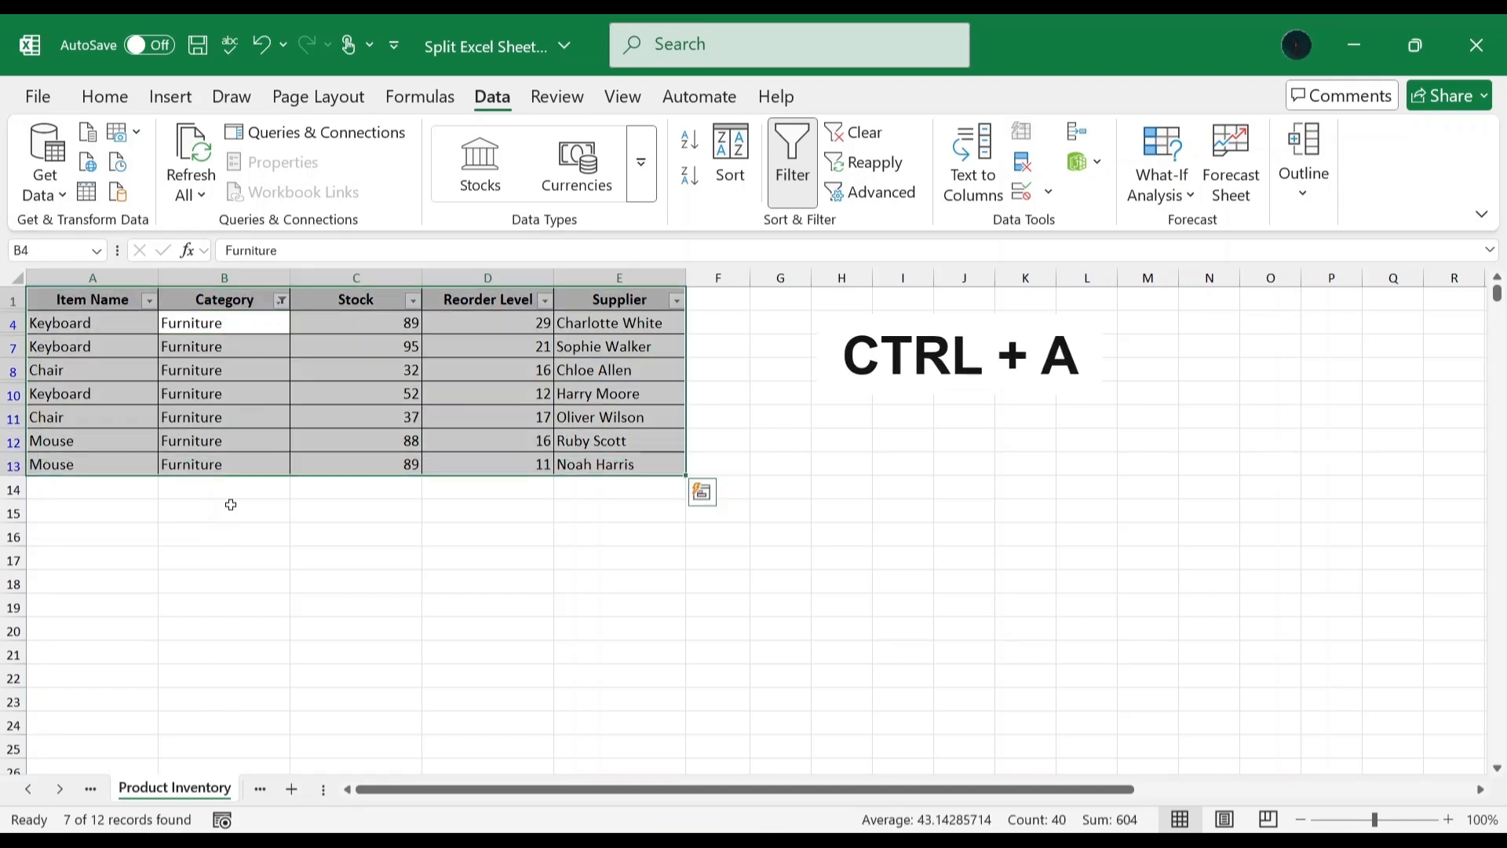
key("ctrl+c")
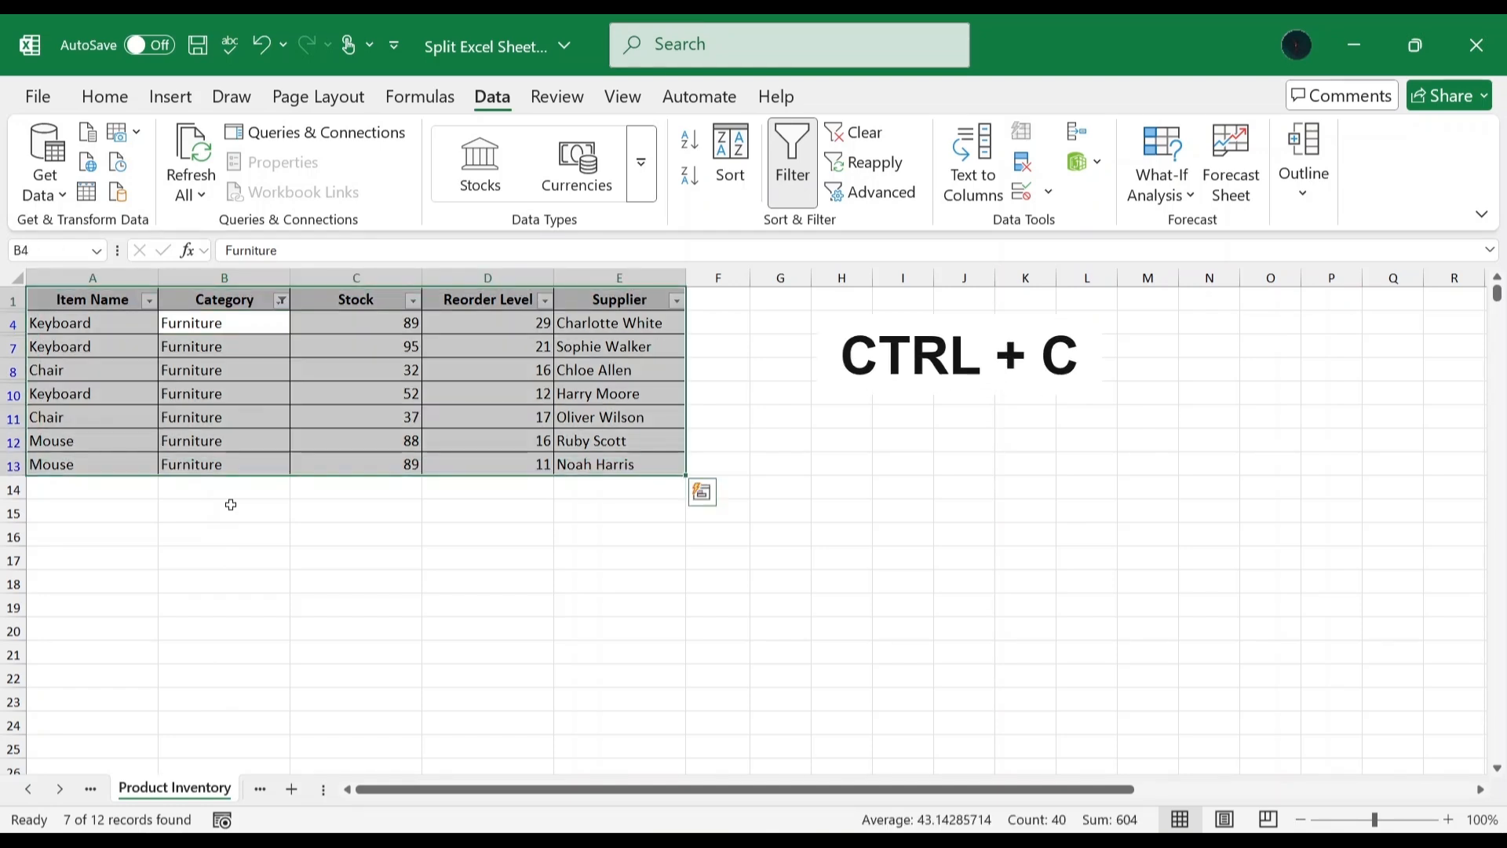
key("ctrl+c")
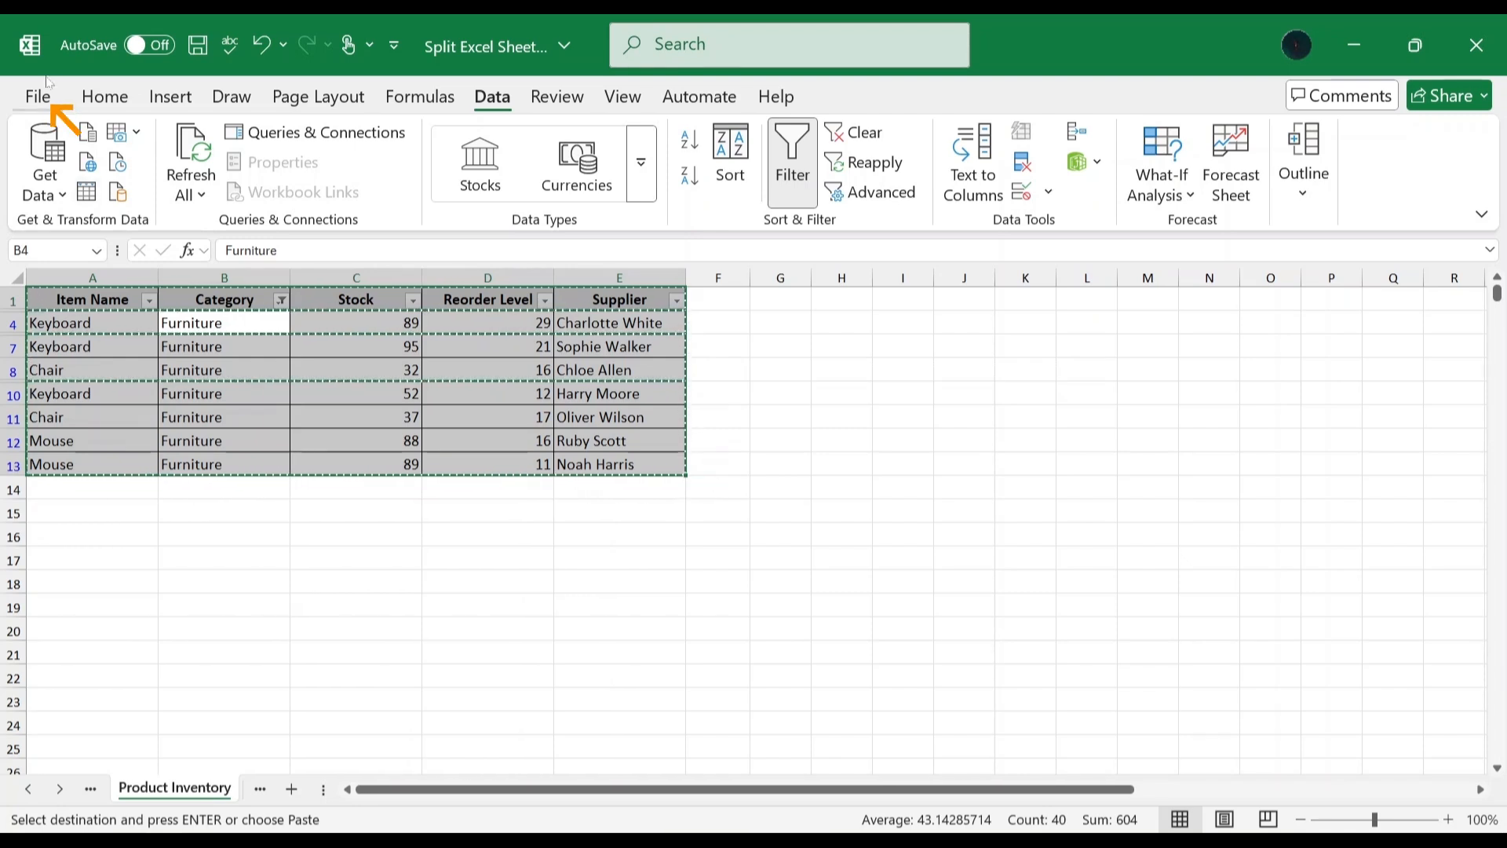
left_click(38, 96)
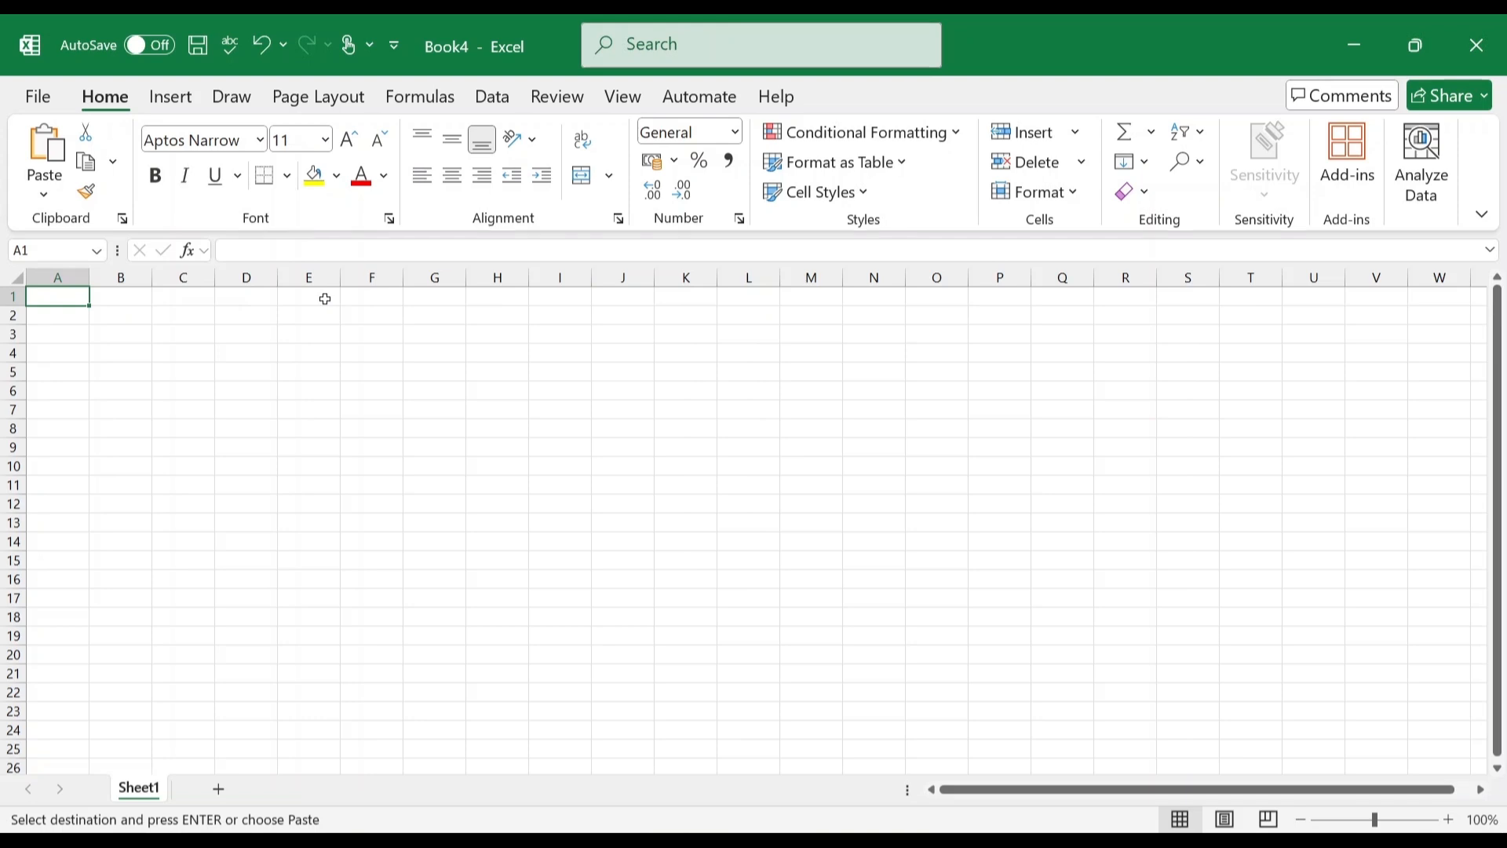
key("ctrl+v")
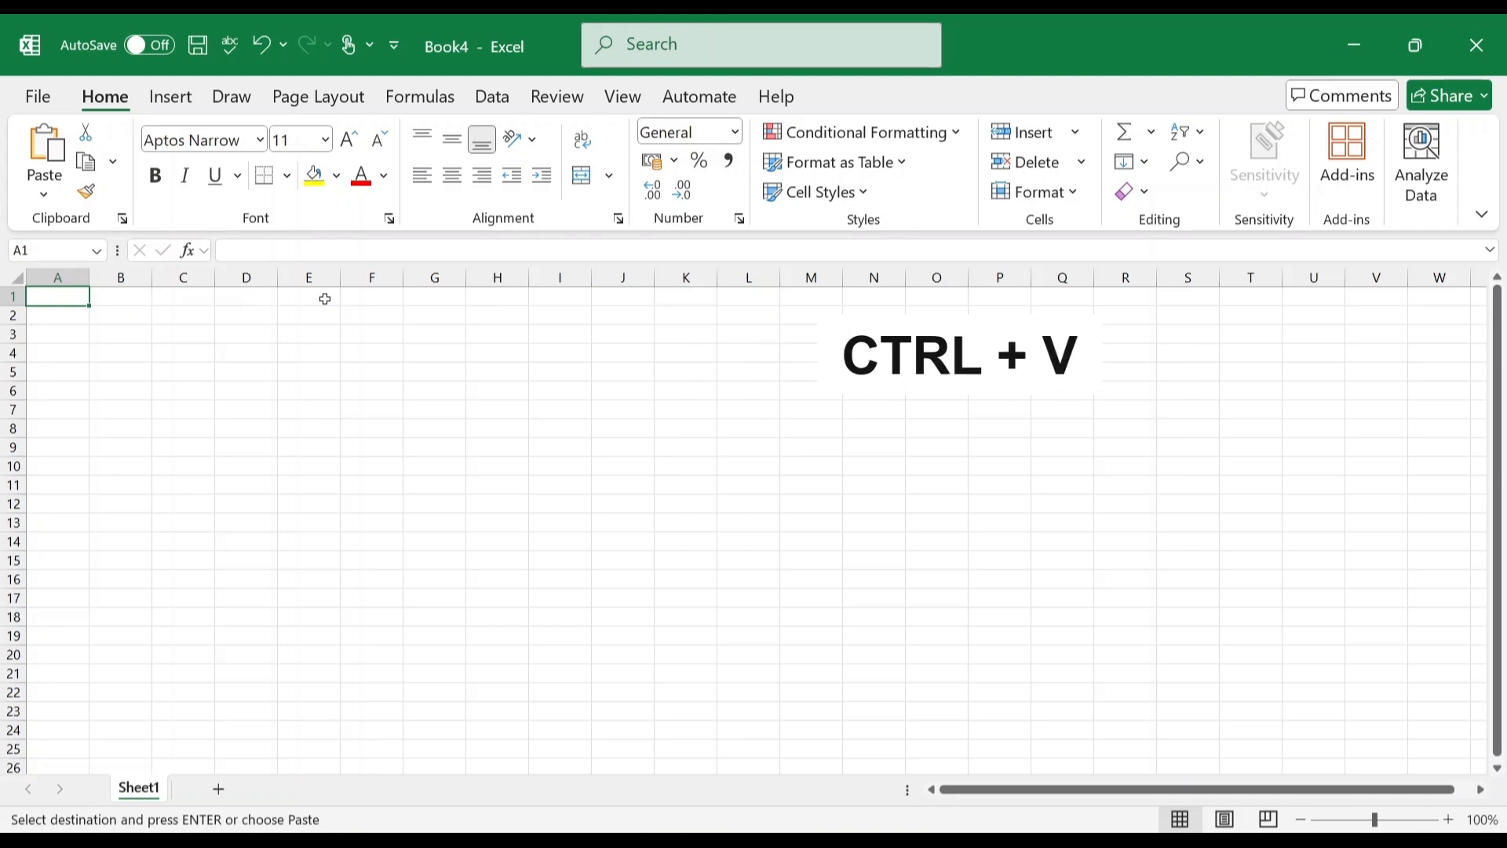
key("ctrl+v")
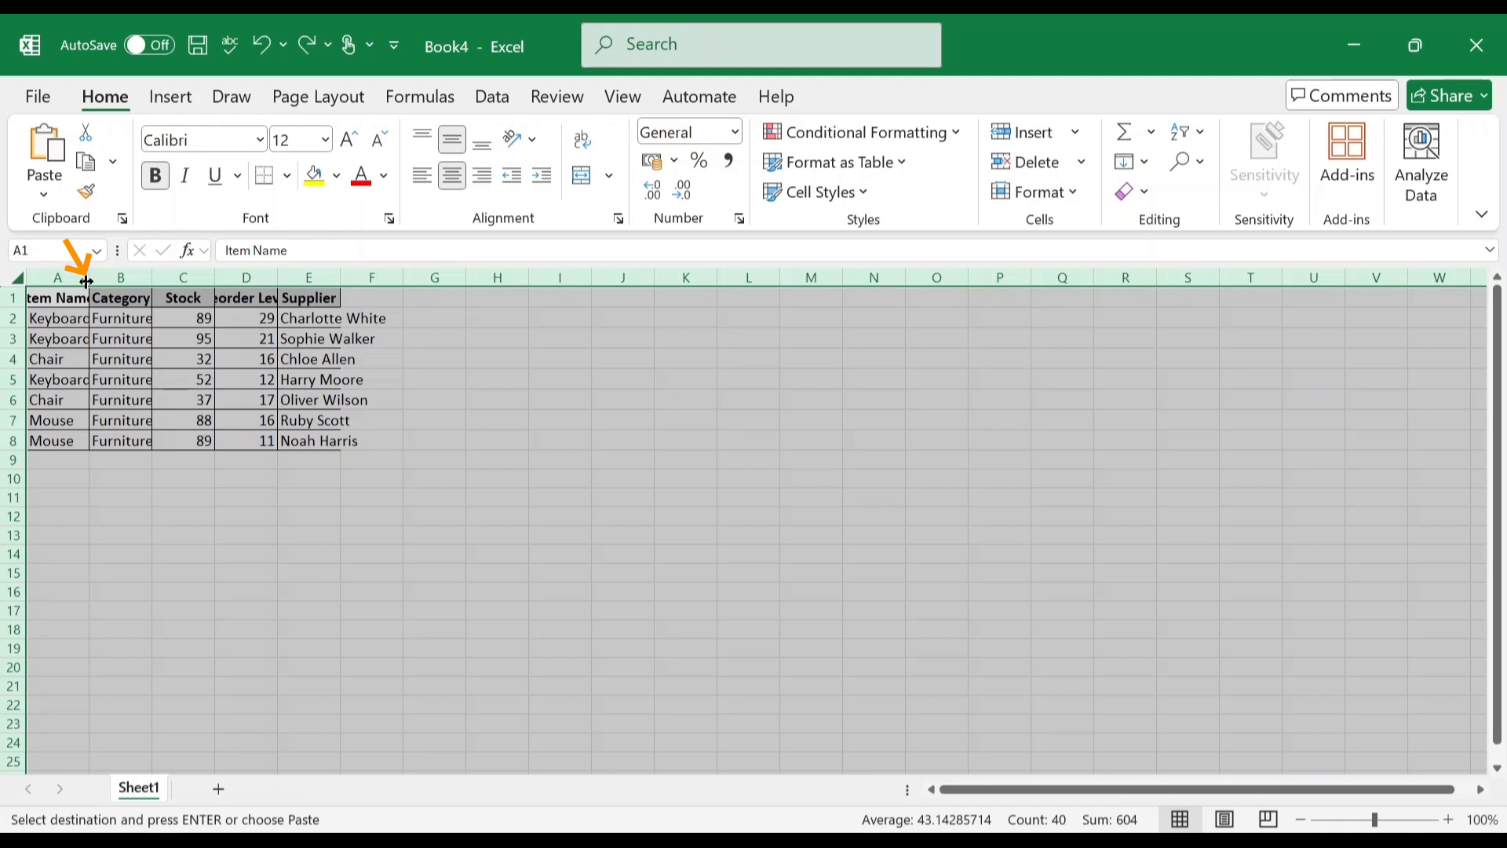
double_click(85, 278)
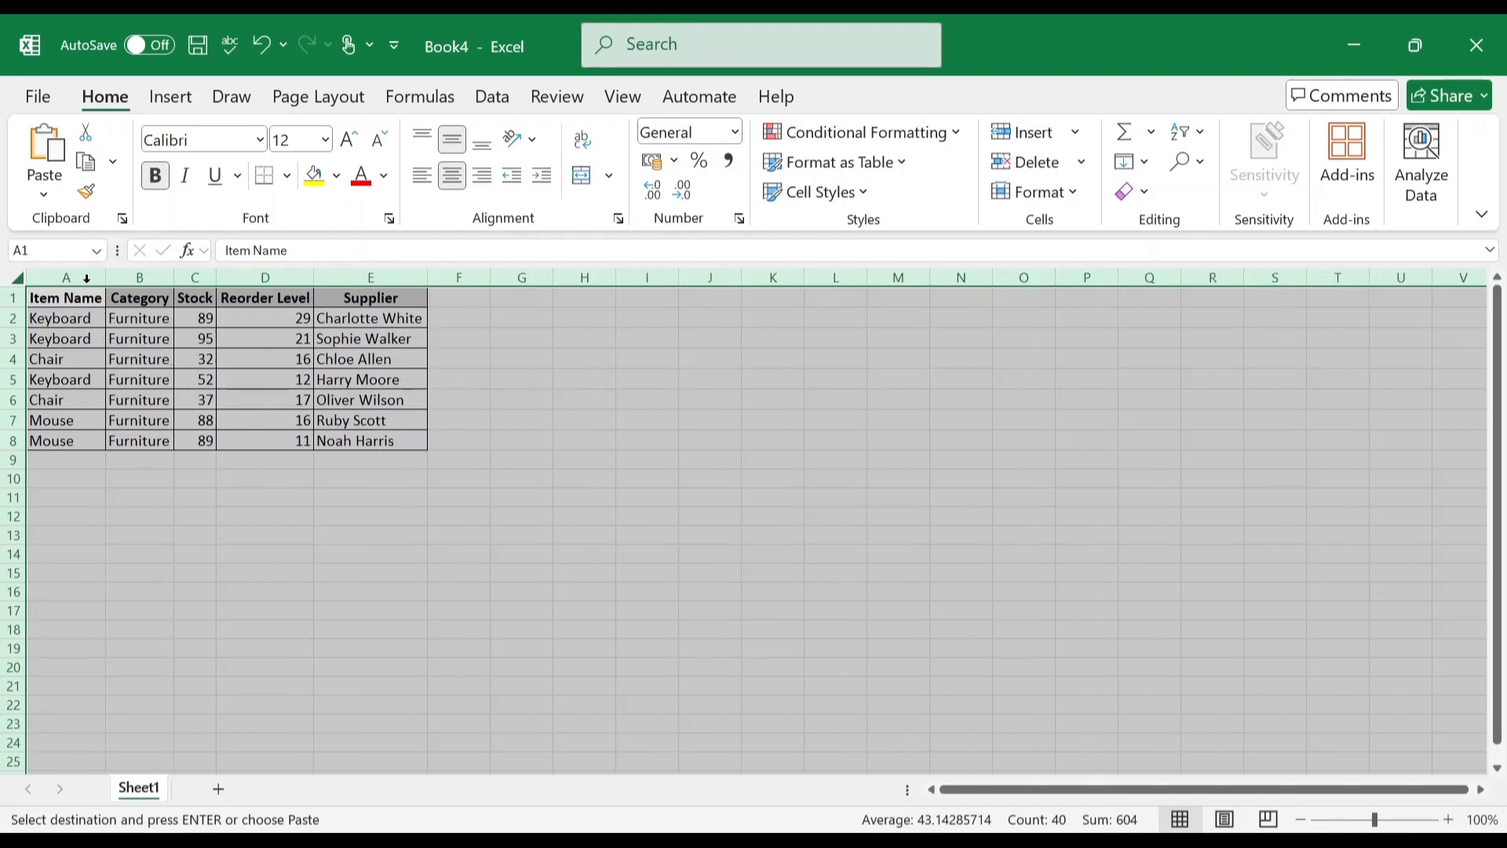
left_click(37, 96)
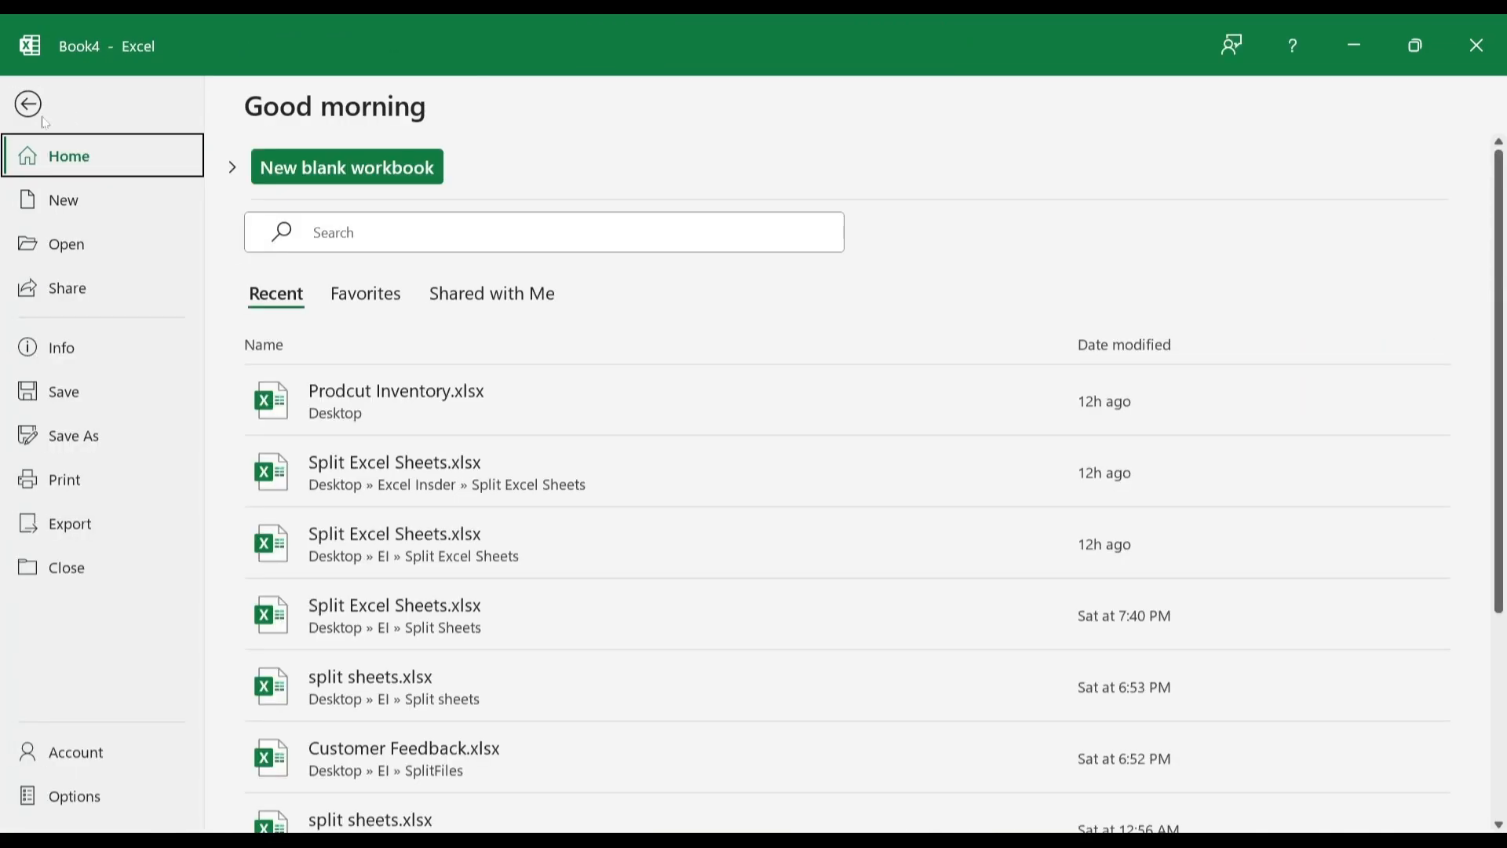
Step: Save the Furniture workbook via Save As > Browse as 'Product Inventory' in Split Excel Sheets
left_click(73, 436)
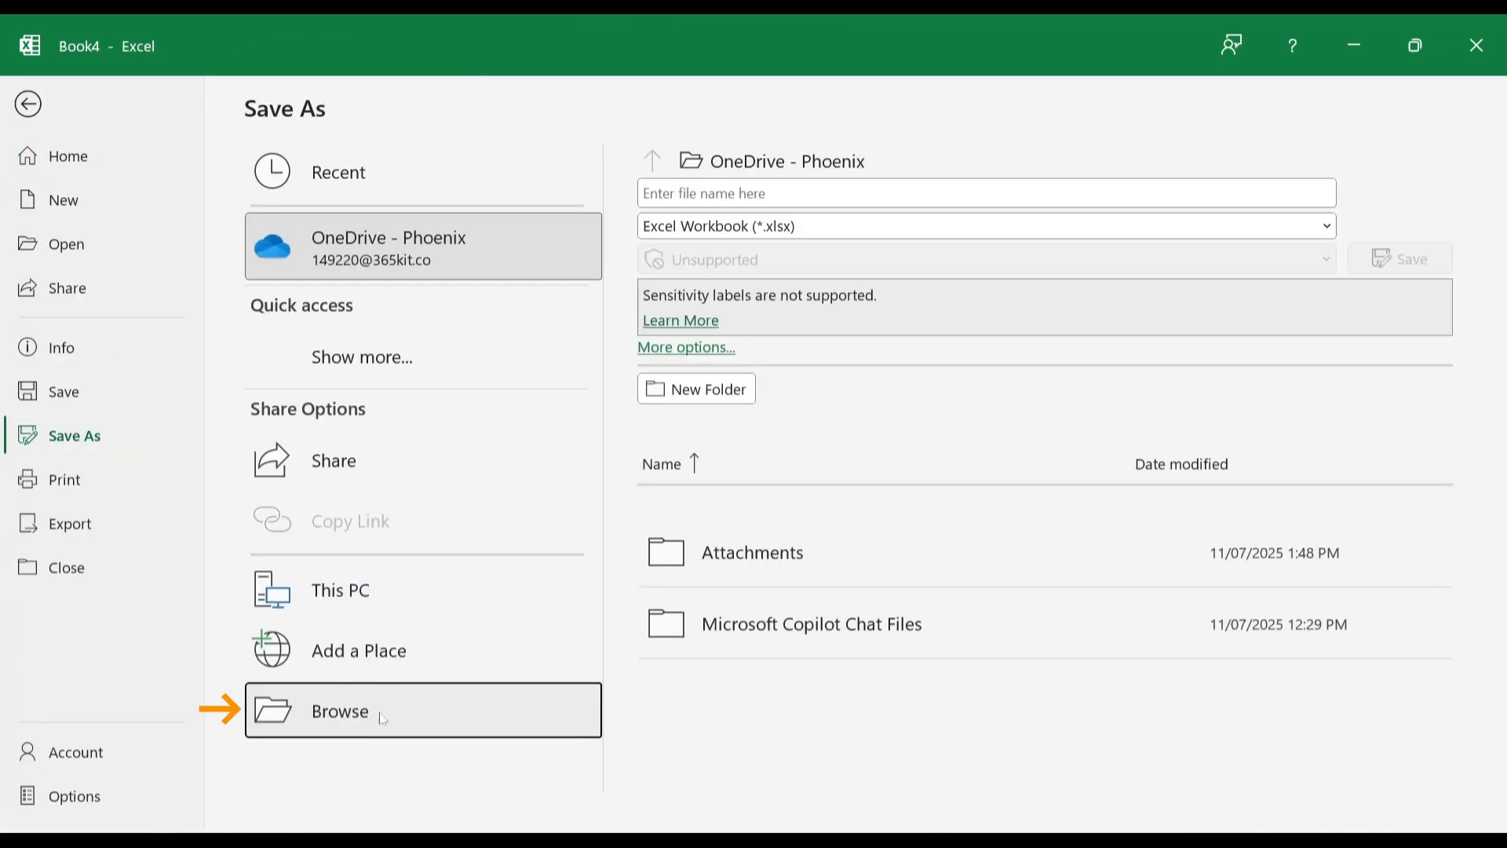
left_click(338, 711)
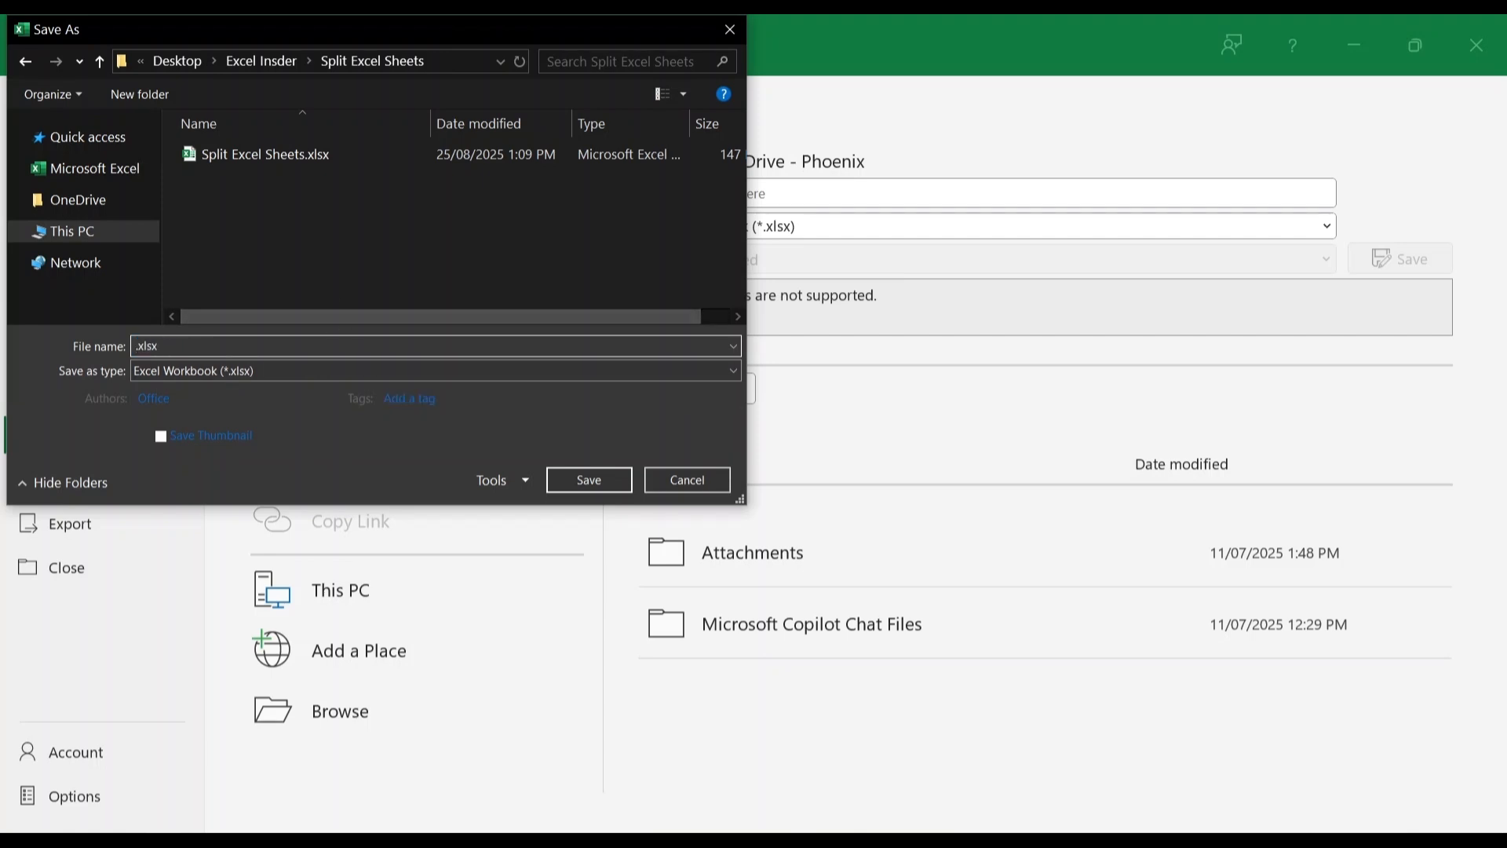
type("Prod")
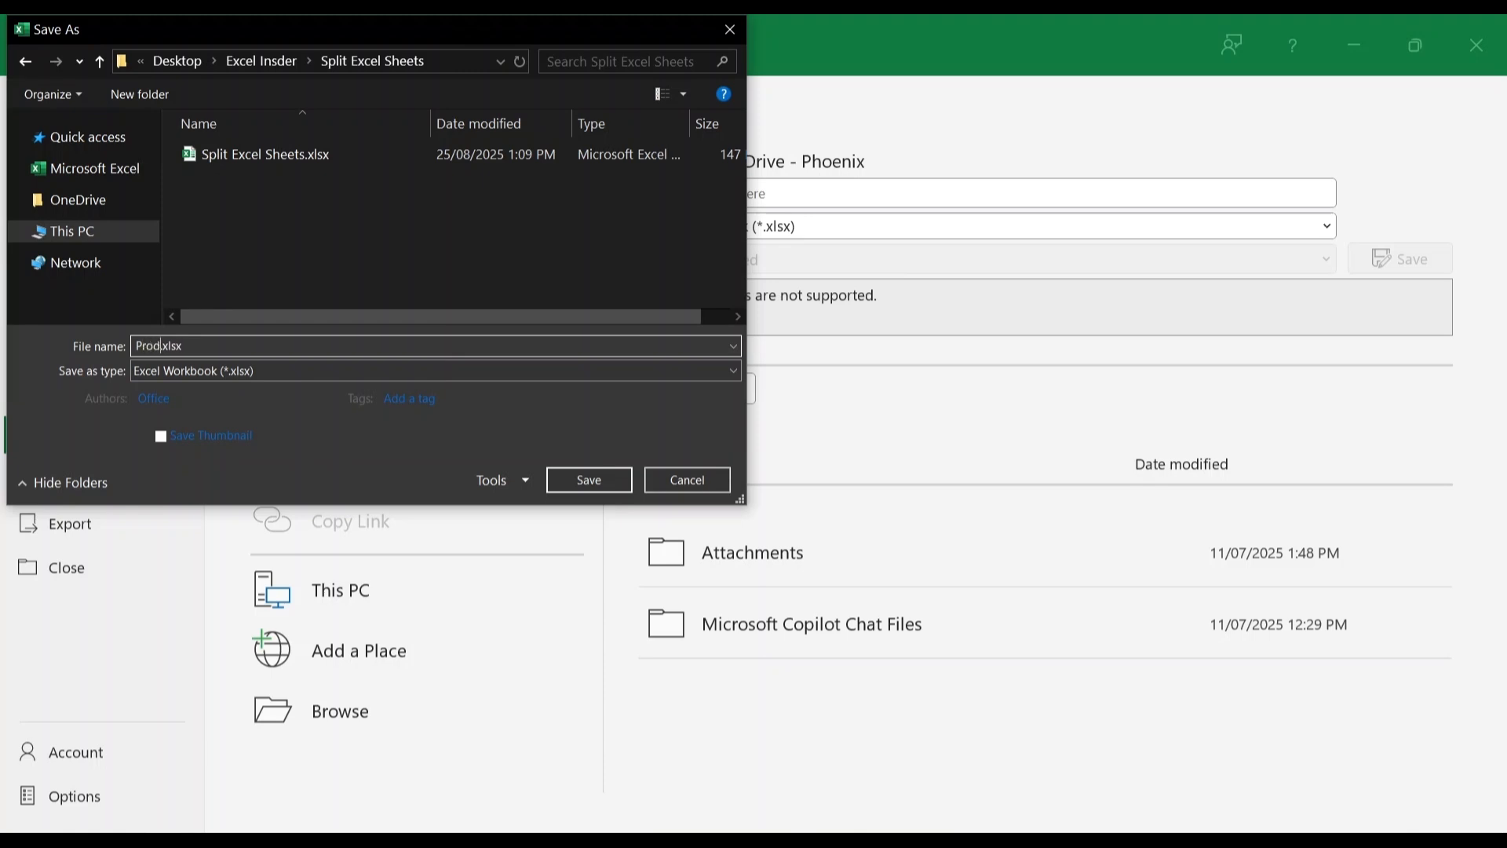
type("Product Inven")
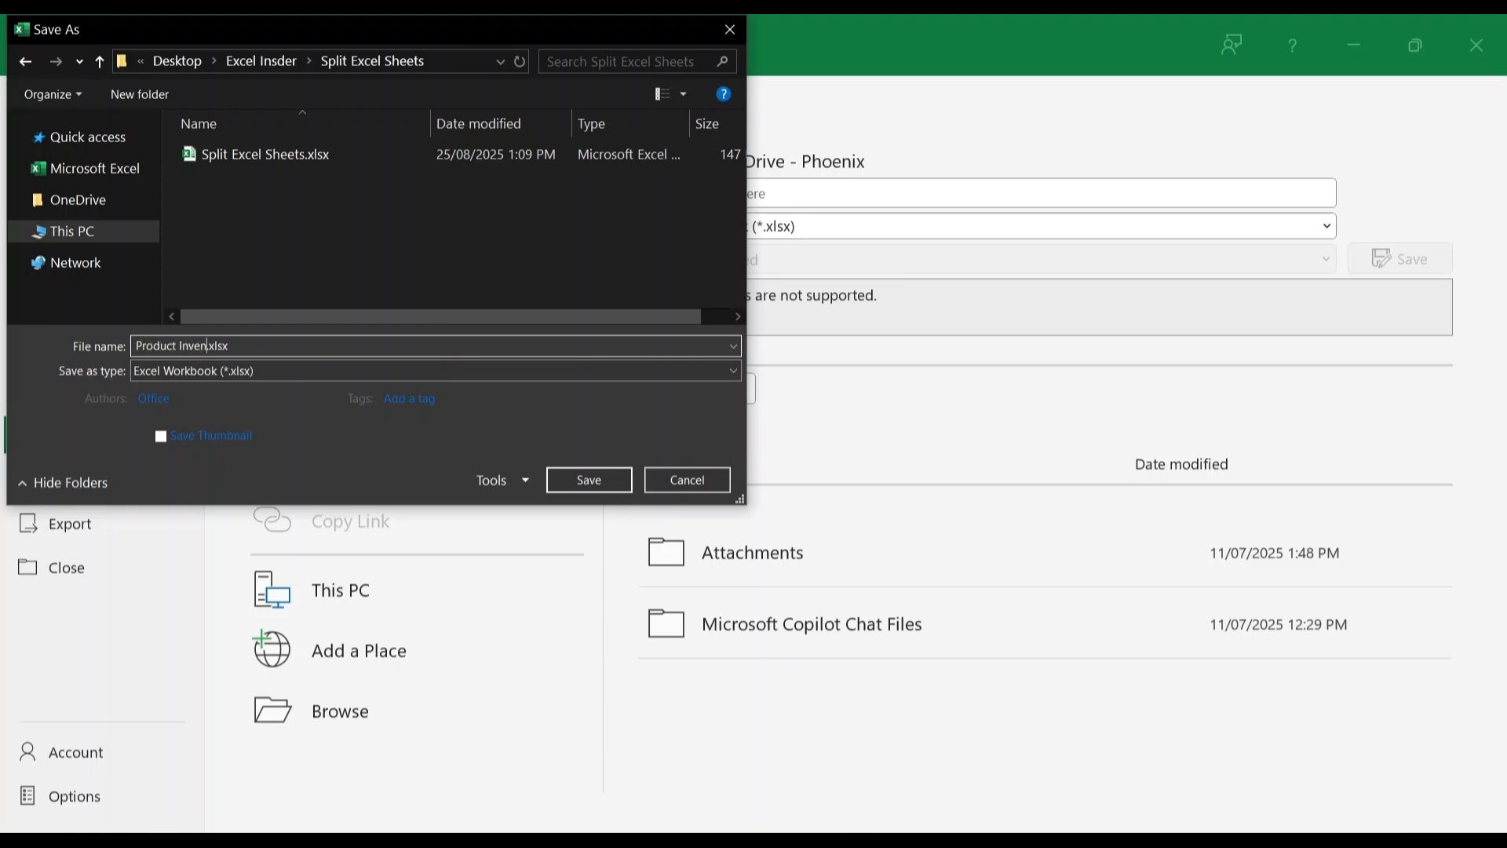
type("tory")
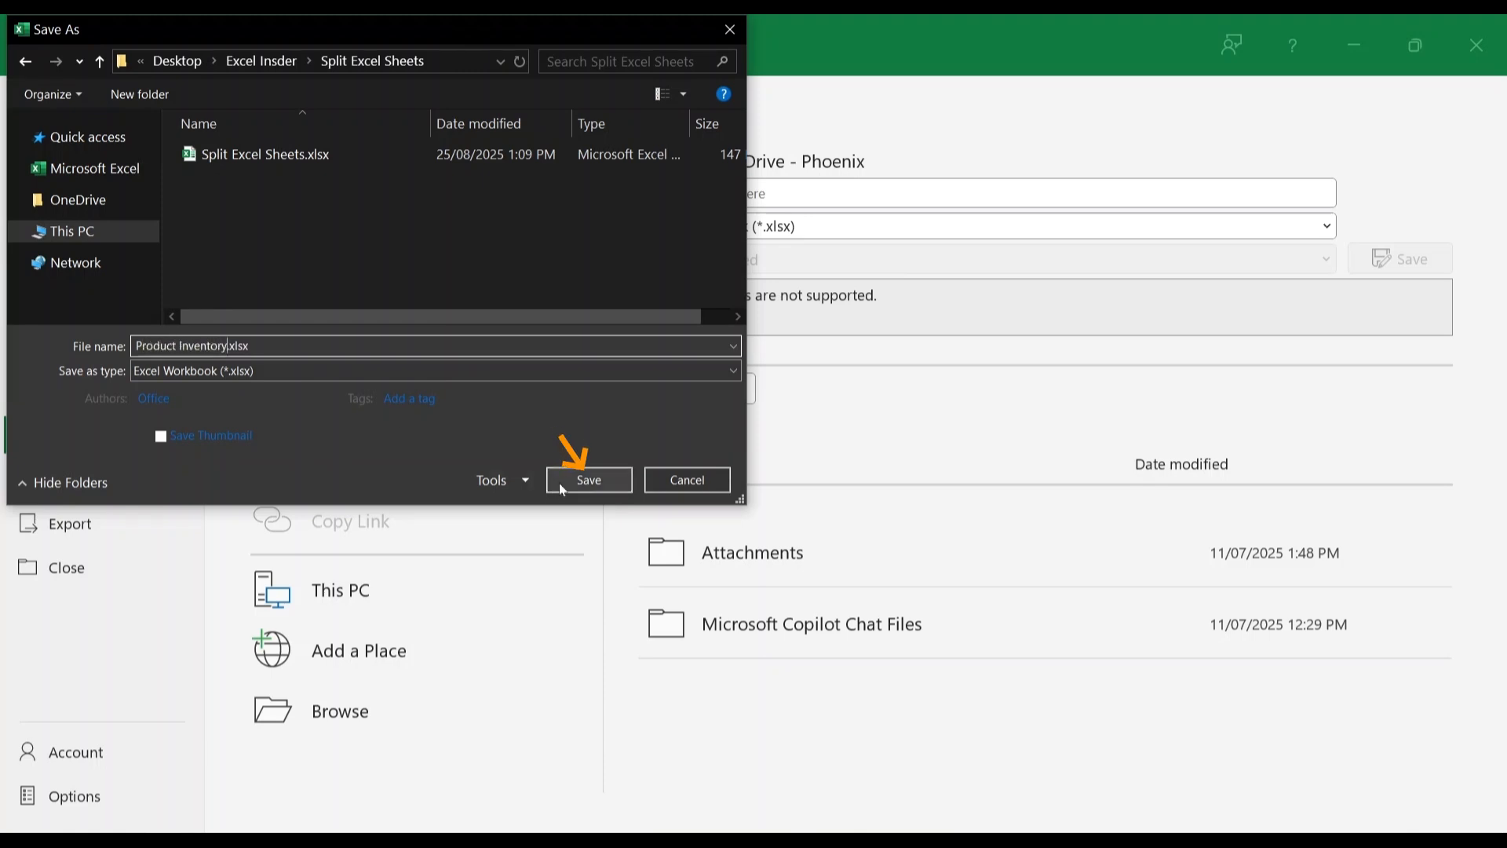
left_click(587, 480)
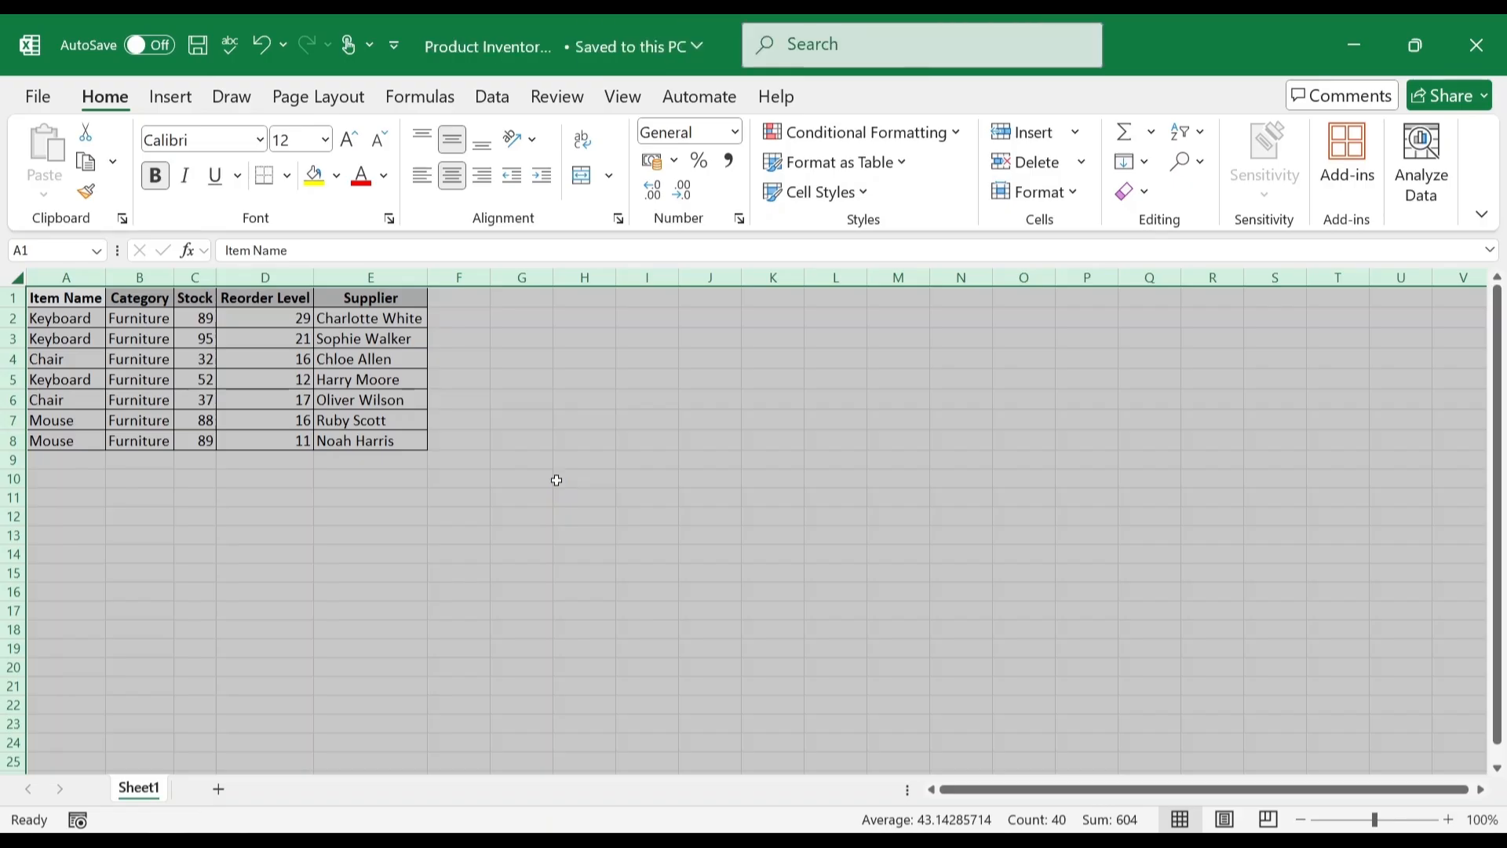
mouse_move(556, 480)
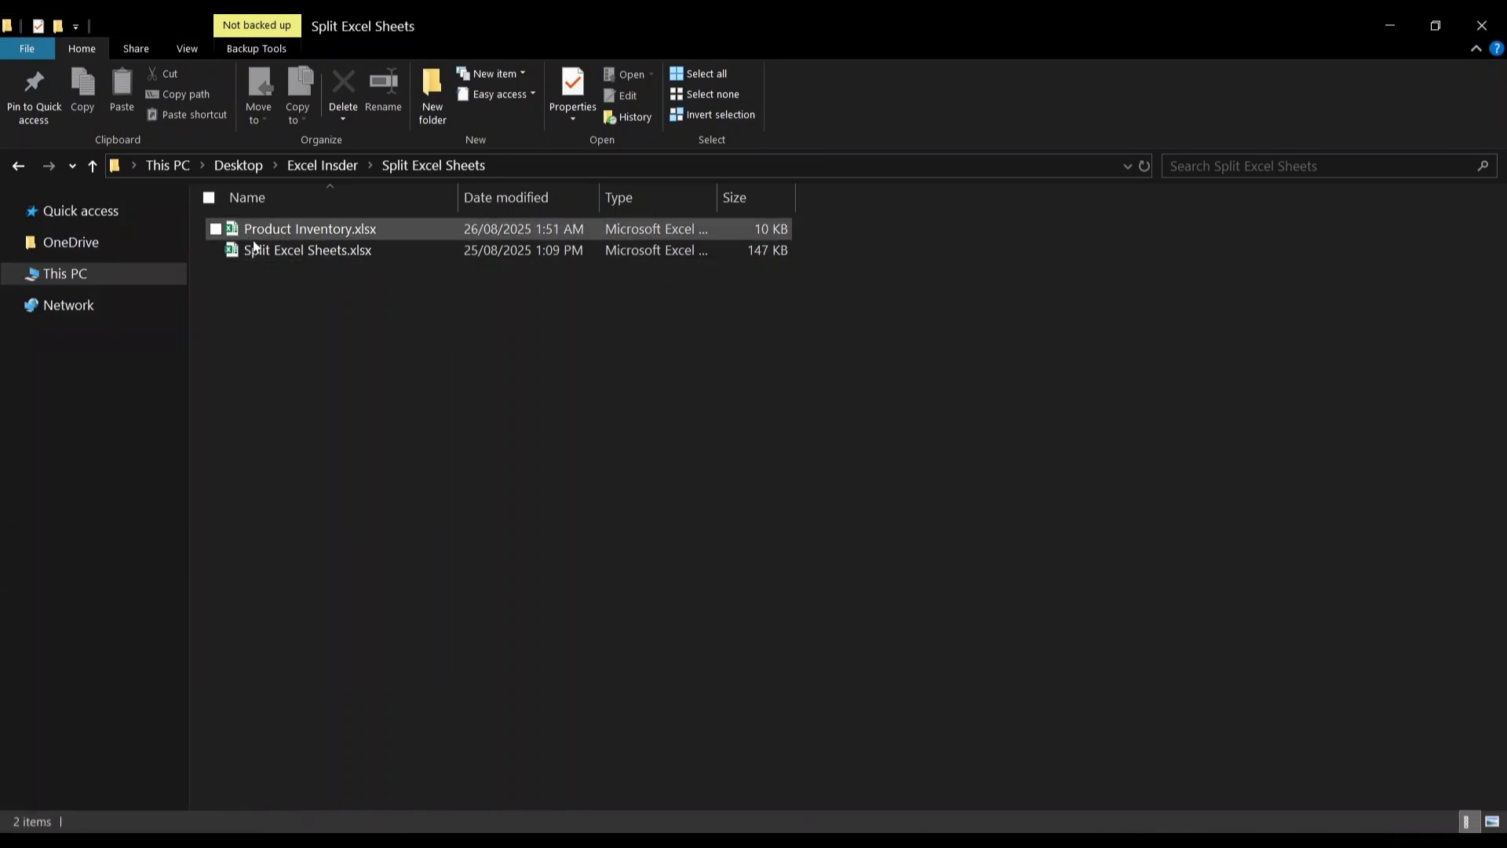
mouse_move(343, 239)
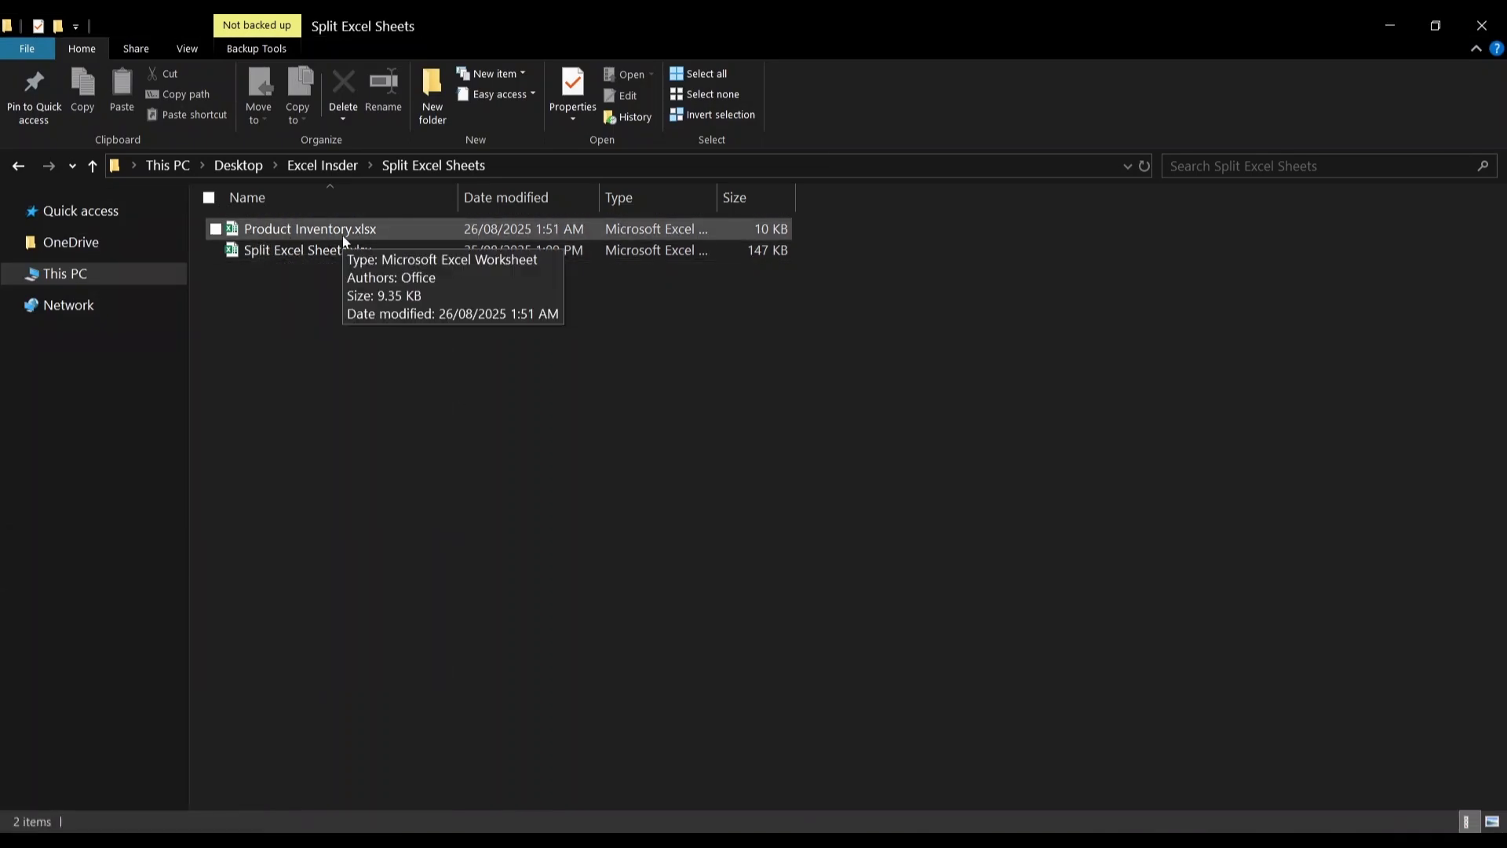
Step: Open Product Inventory.xlsx from the Split Excel Sheets folder in Excel
double_click(310, 228)
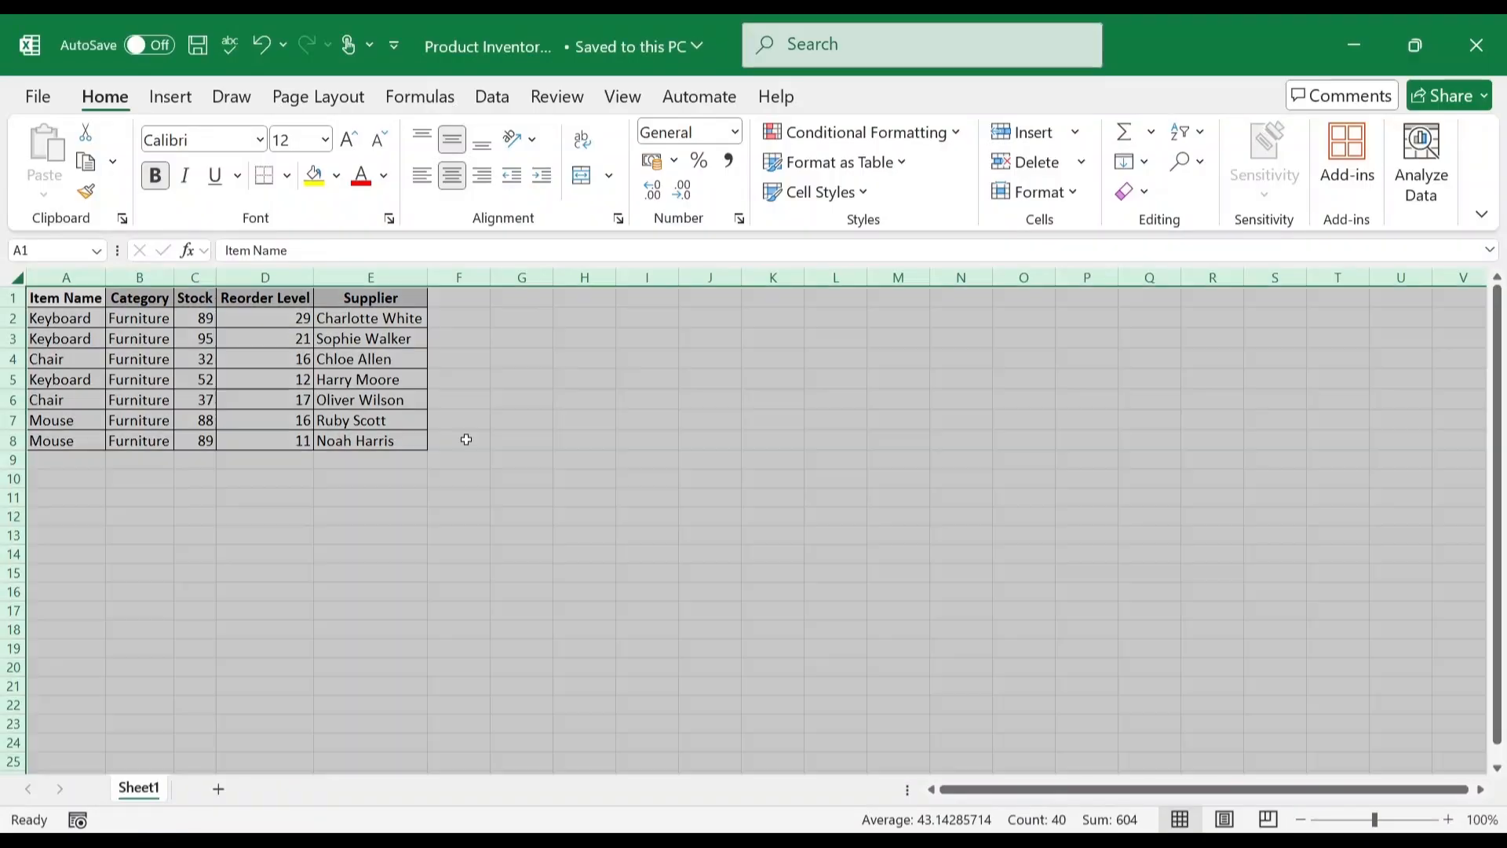
Step: Close the Product Inventory workbook to return to the Customer Feedback sheet
left_click(459, 399)
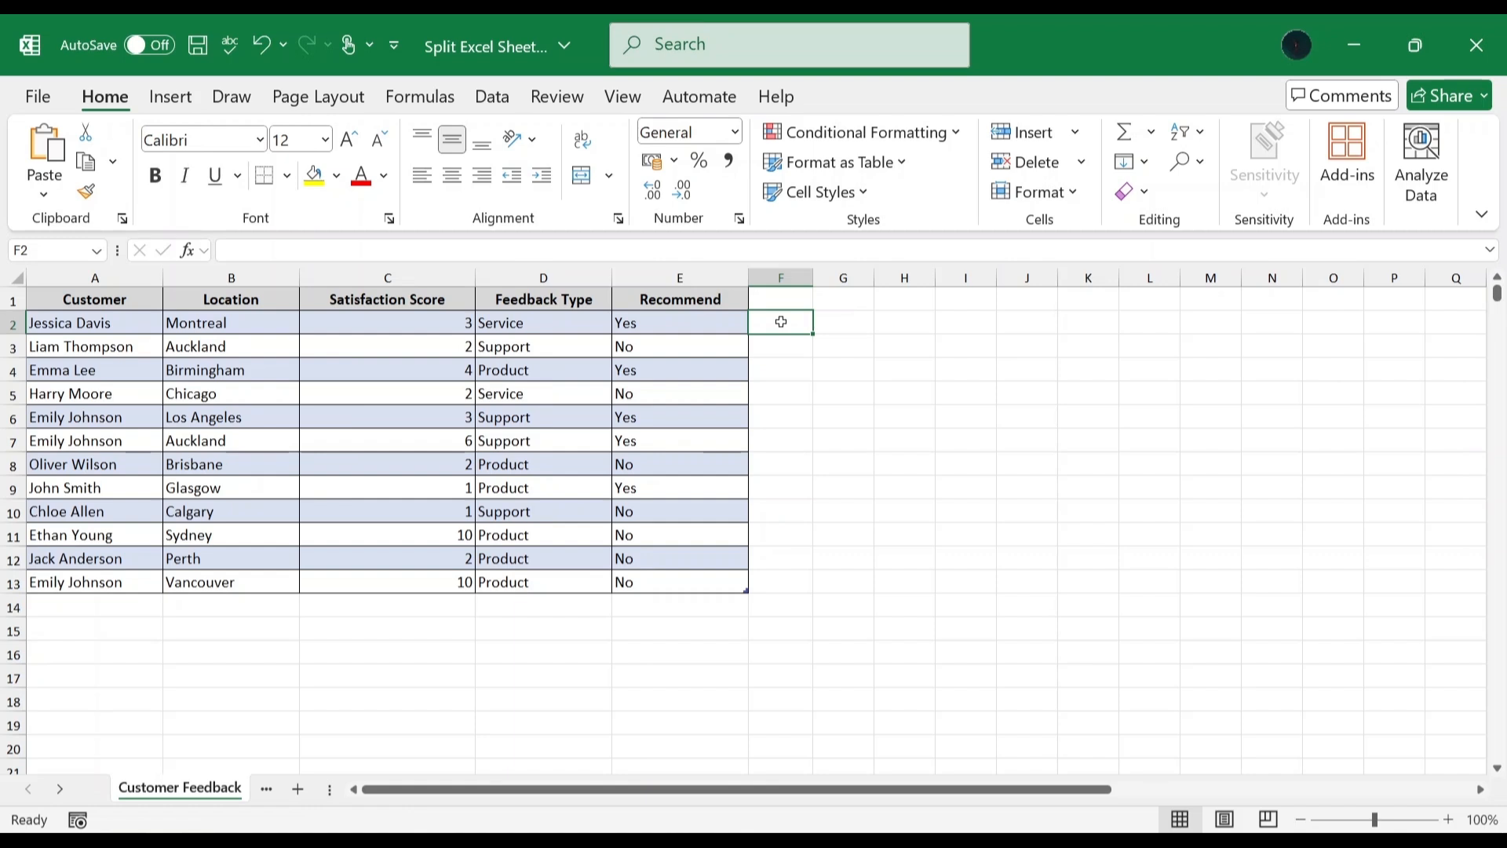
Step: Type the note 'Power Query is a data connectio…' and select a cell in the customer table
type("Power Query is a data connectio")
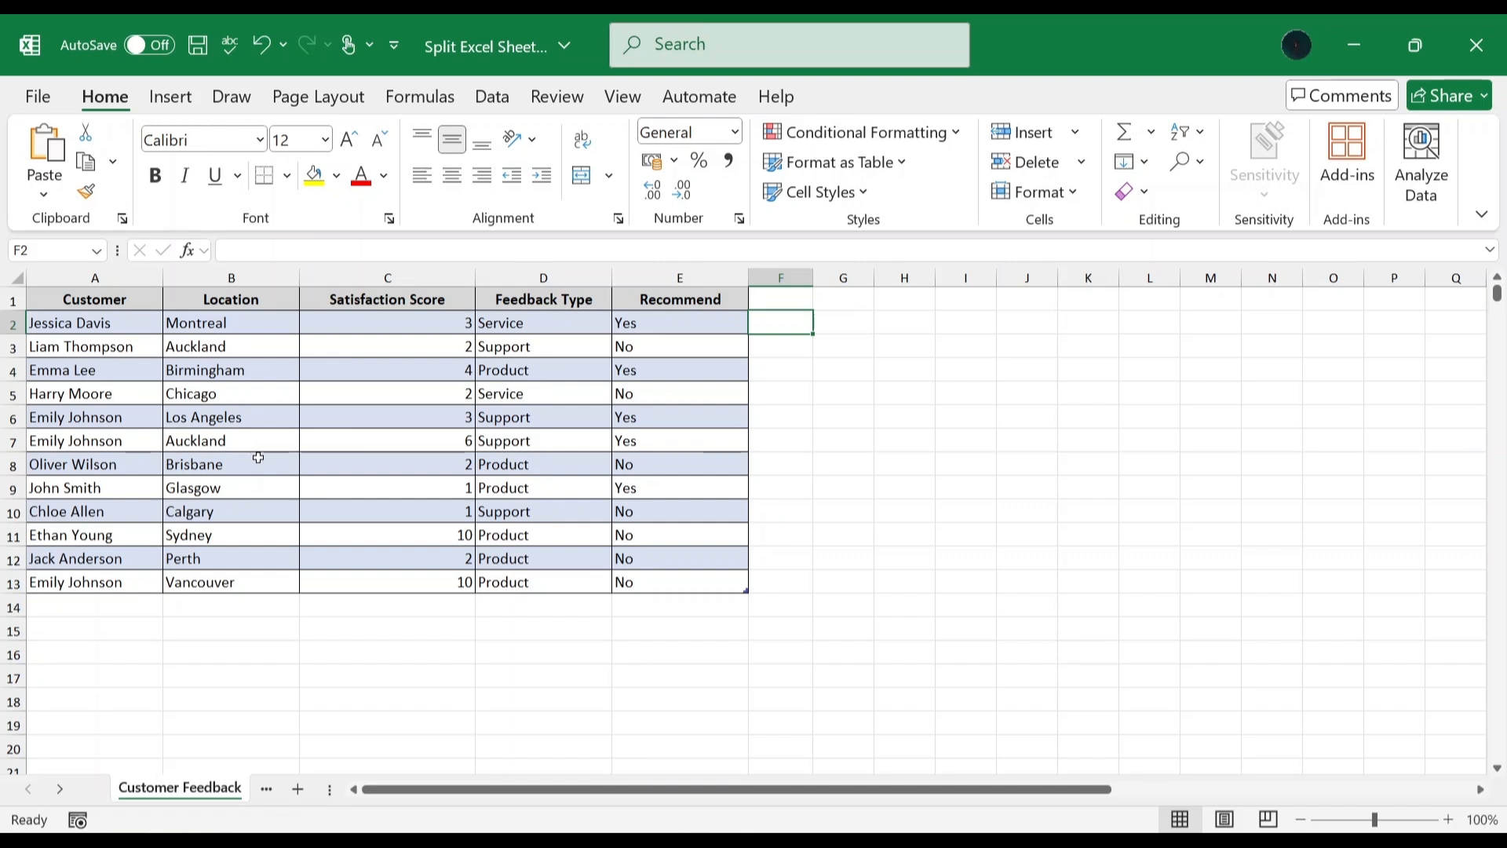
left_click(230, 322)
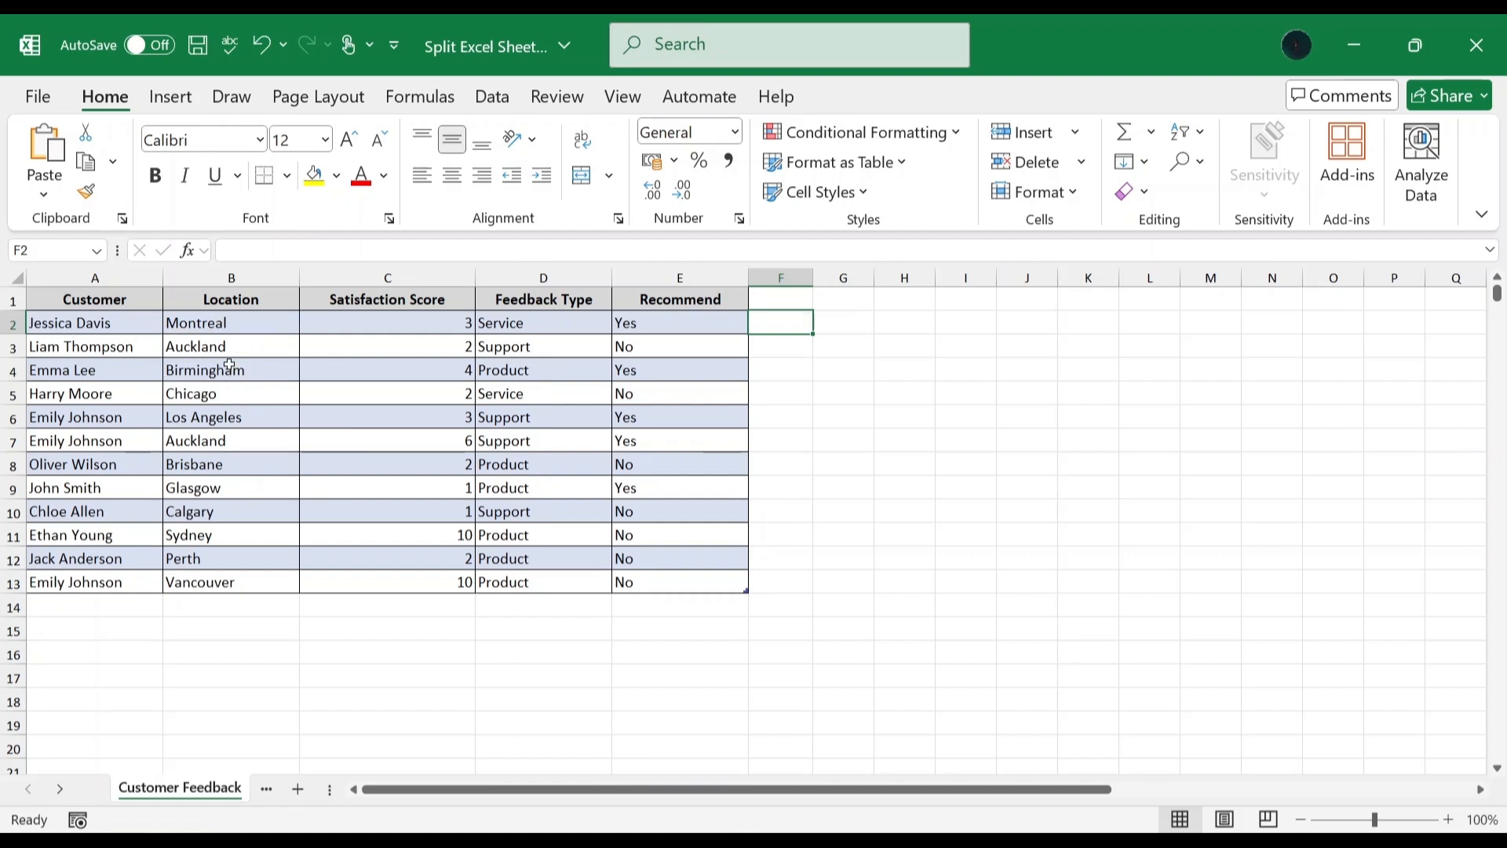
mouse_move(795, 322)
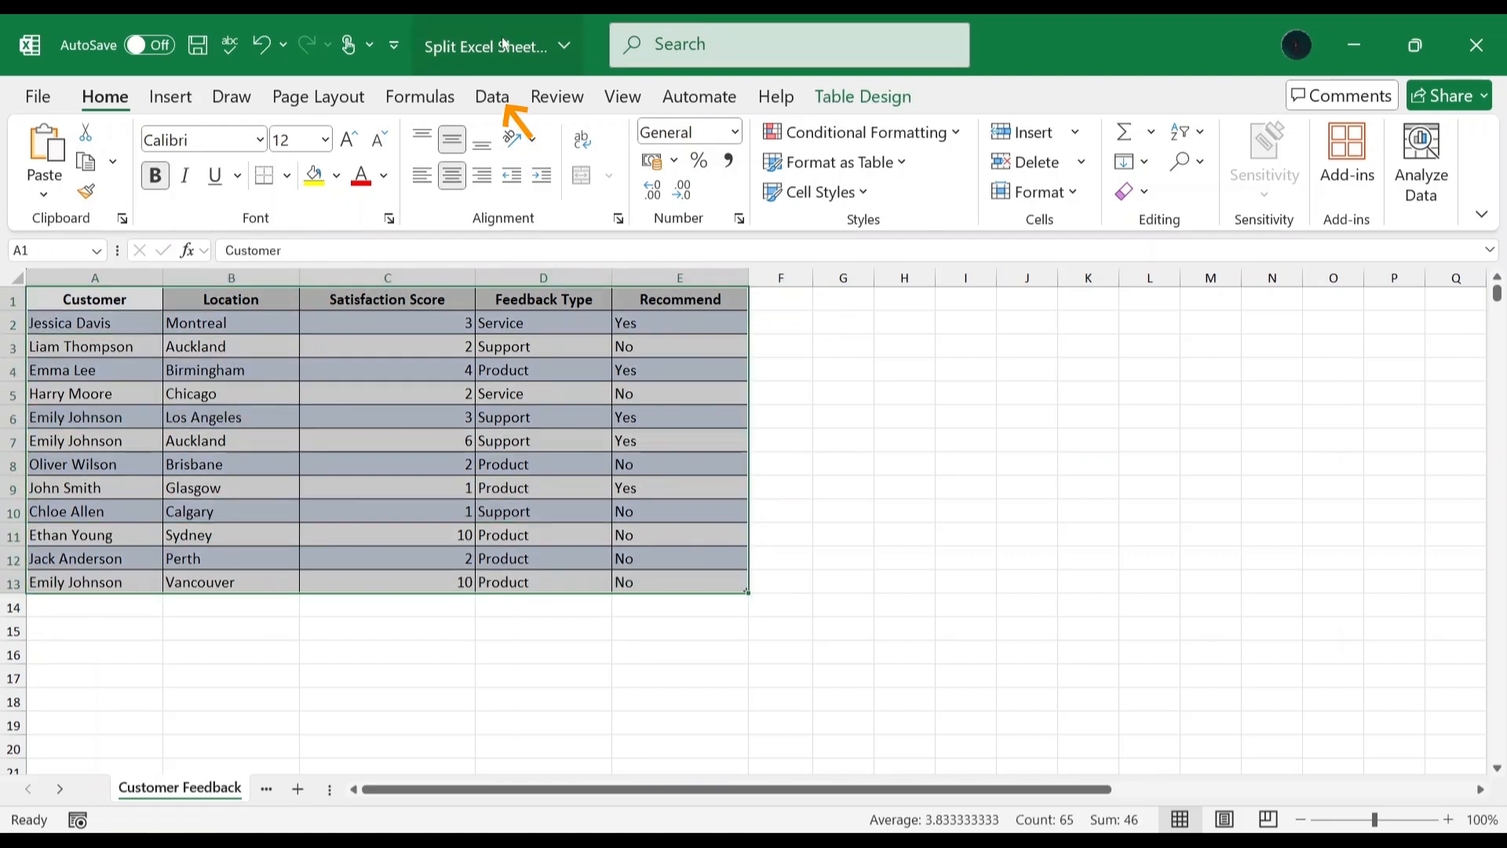
Step: Load the Customer Feedback table into Power Query Editor as Table1 using From Table/Range
left_click(493, 96)
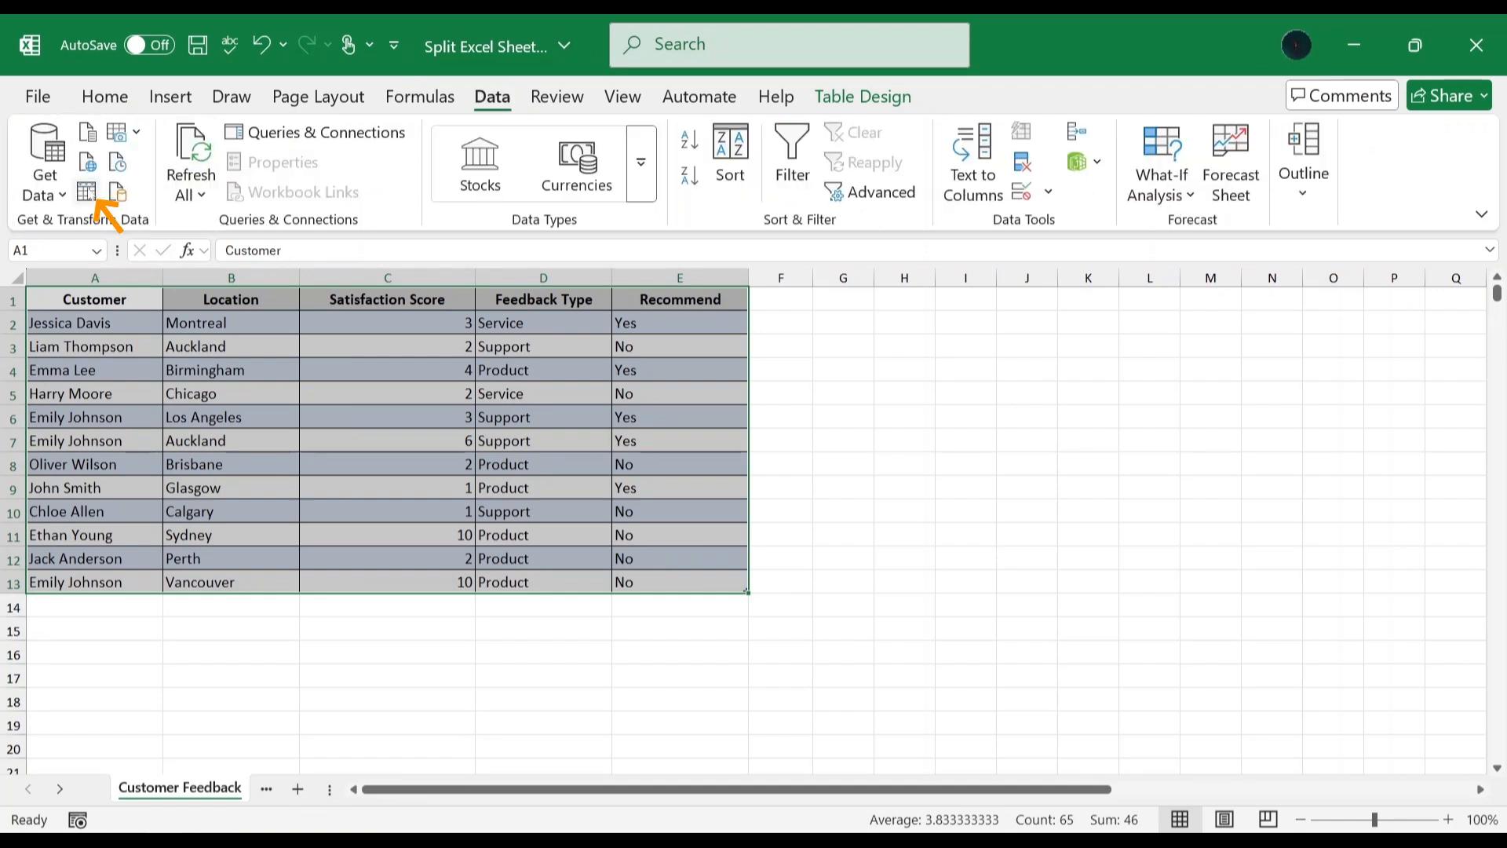
mouse_move(87, 192)
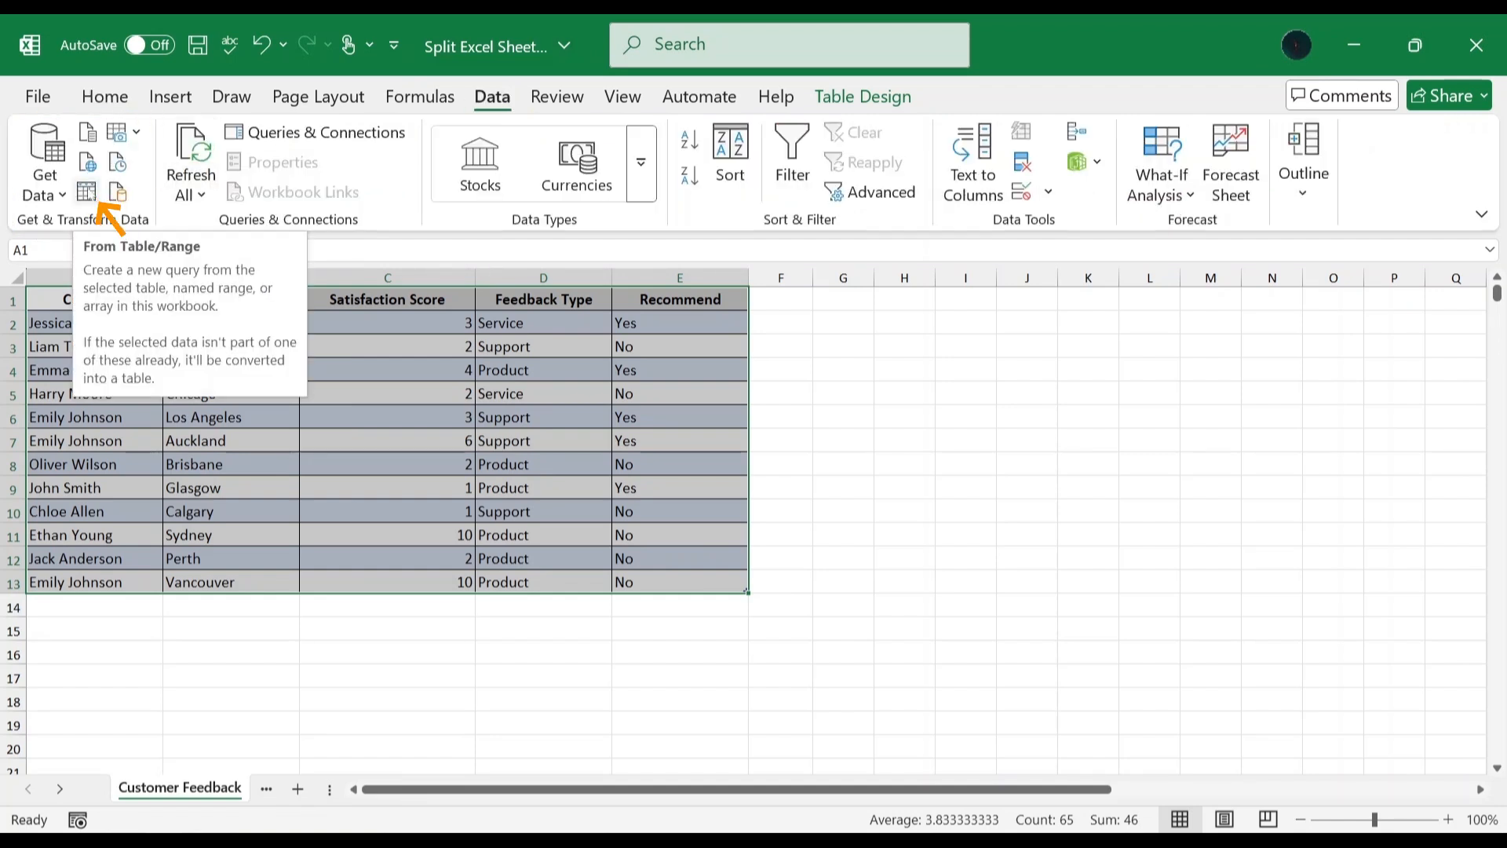
left_click(86, 192)
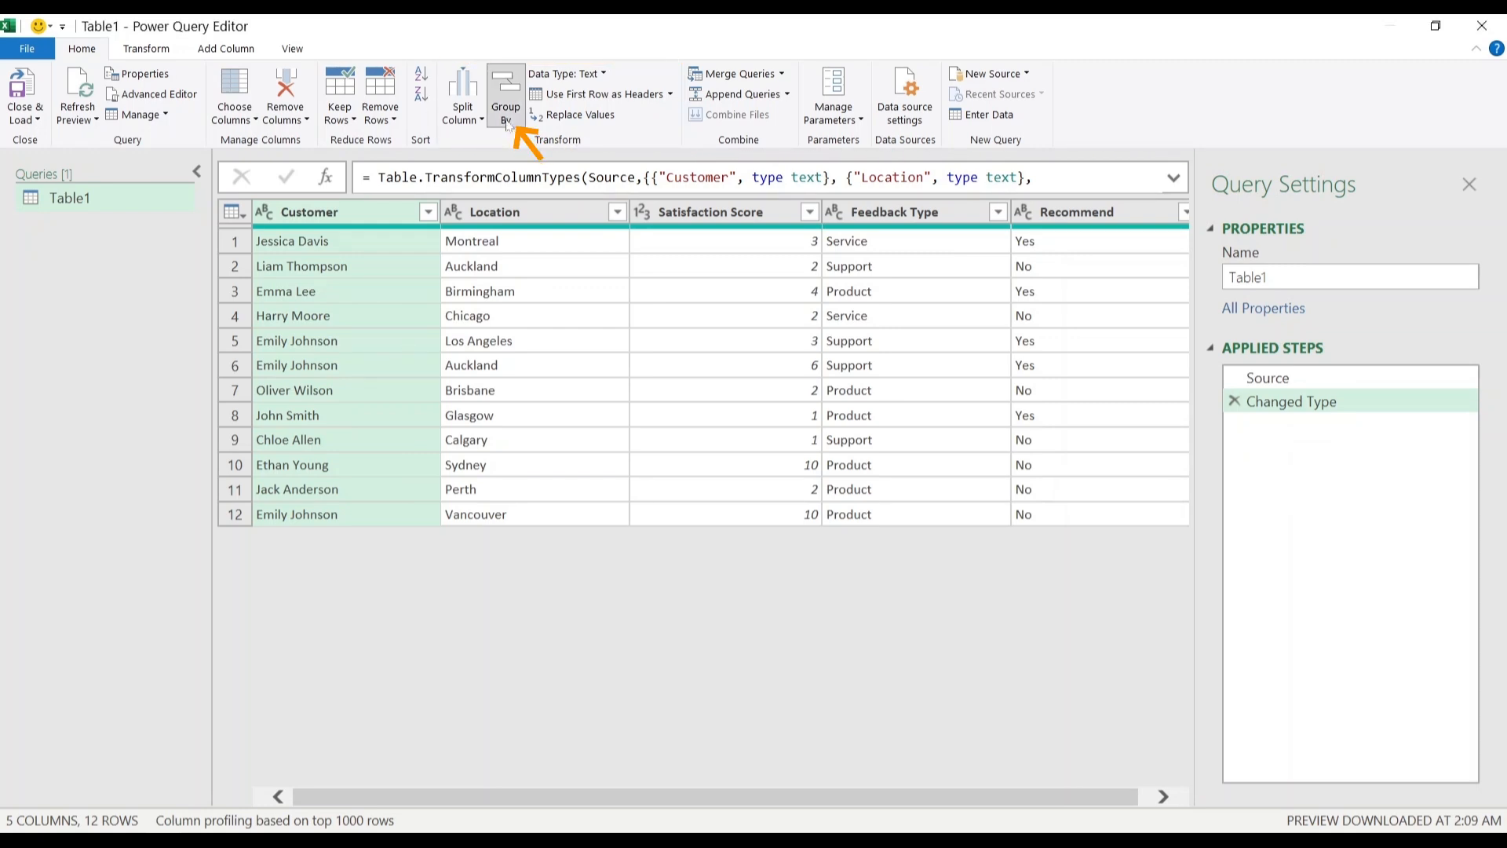
Step: Group Table1 by Location with an Advanced Group By using the All Rows operation
left_click(505, 96)
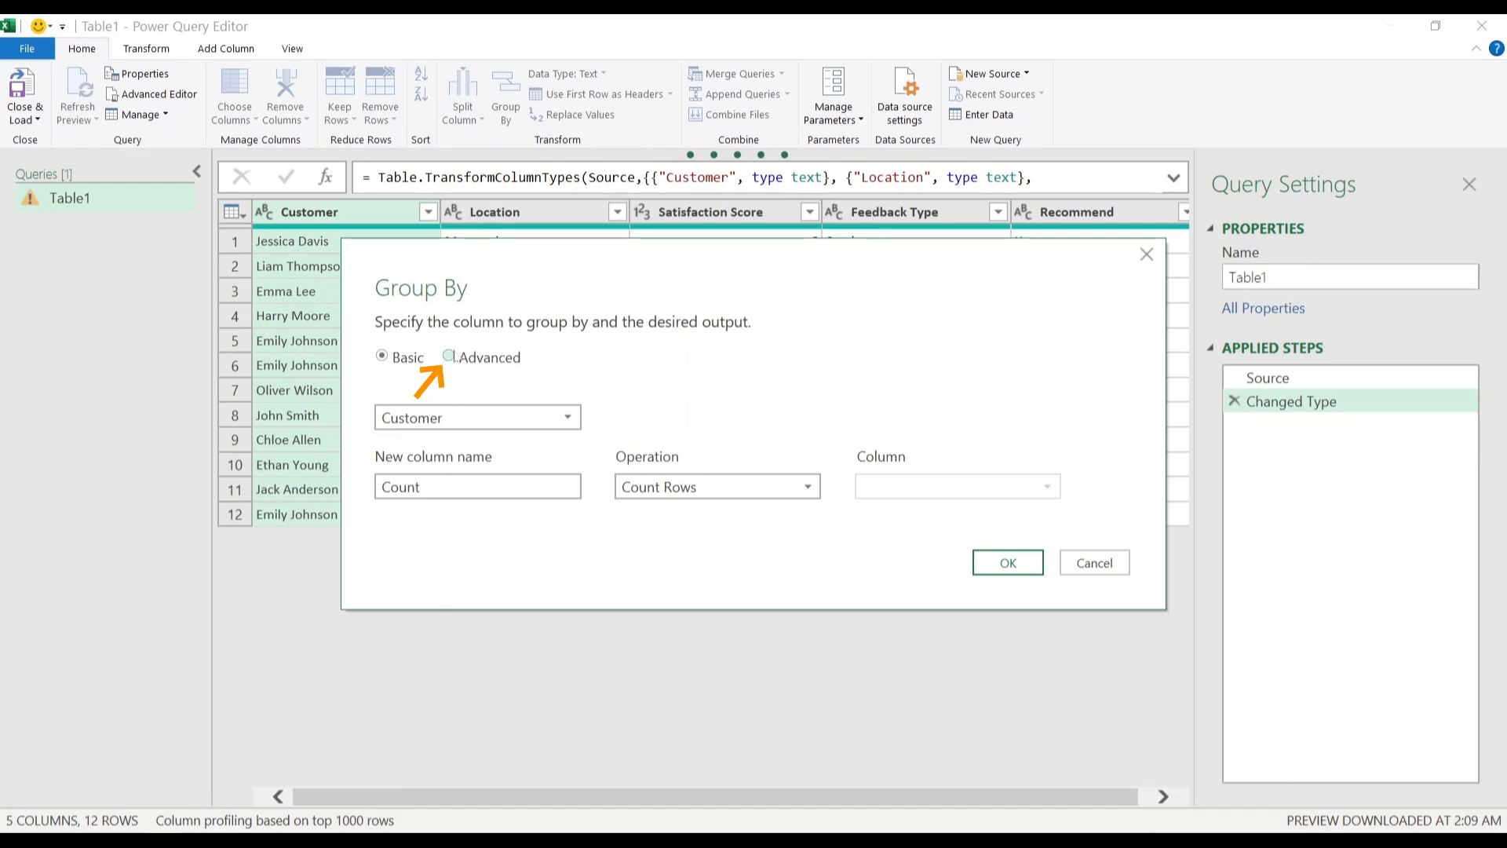
left_click(449, 356)
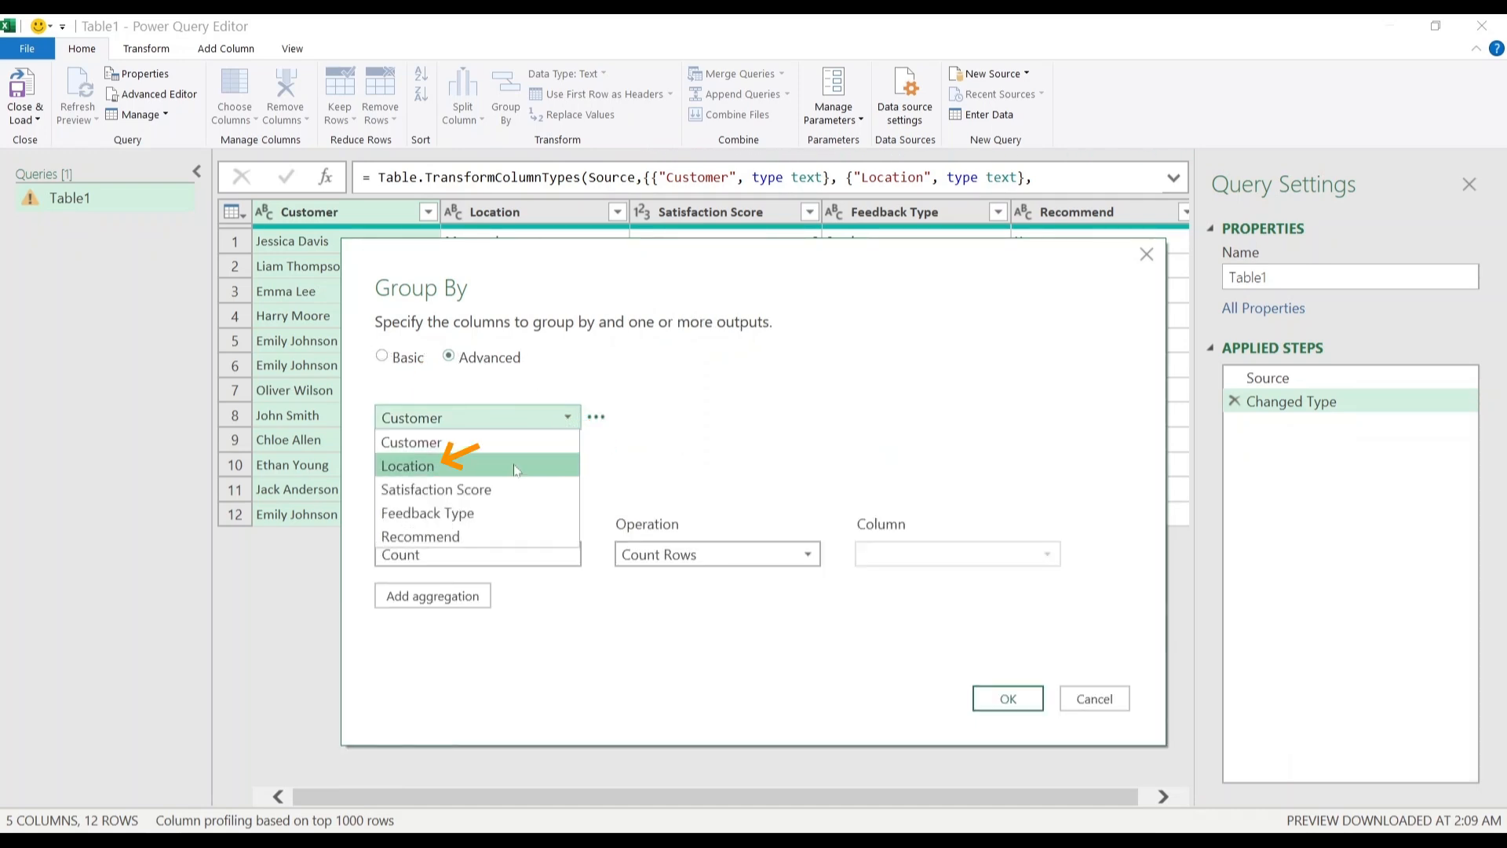
left_click(409, 466)
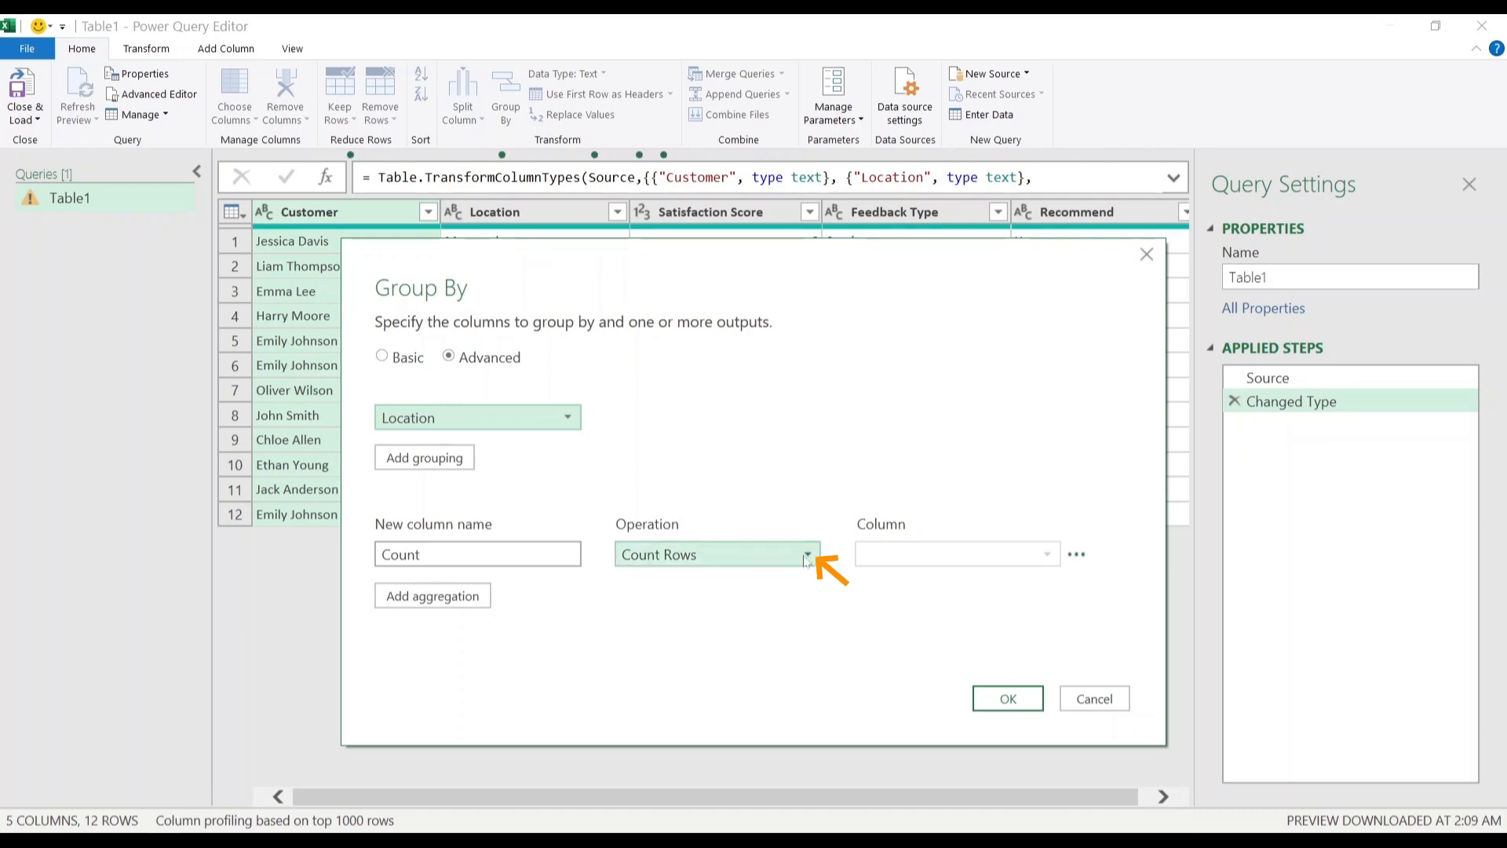
left_click(805, 554)
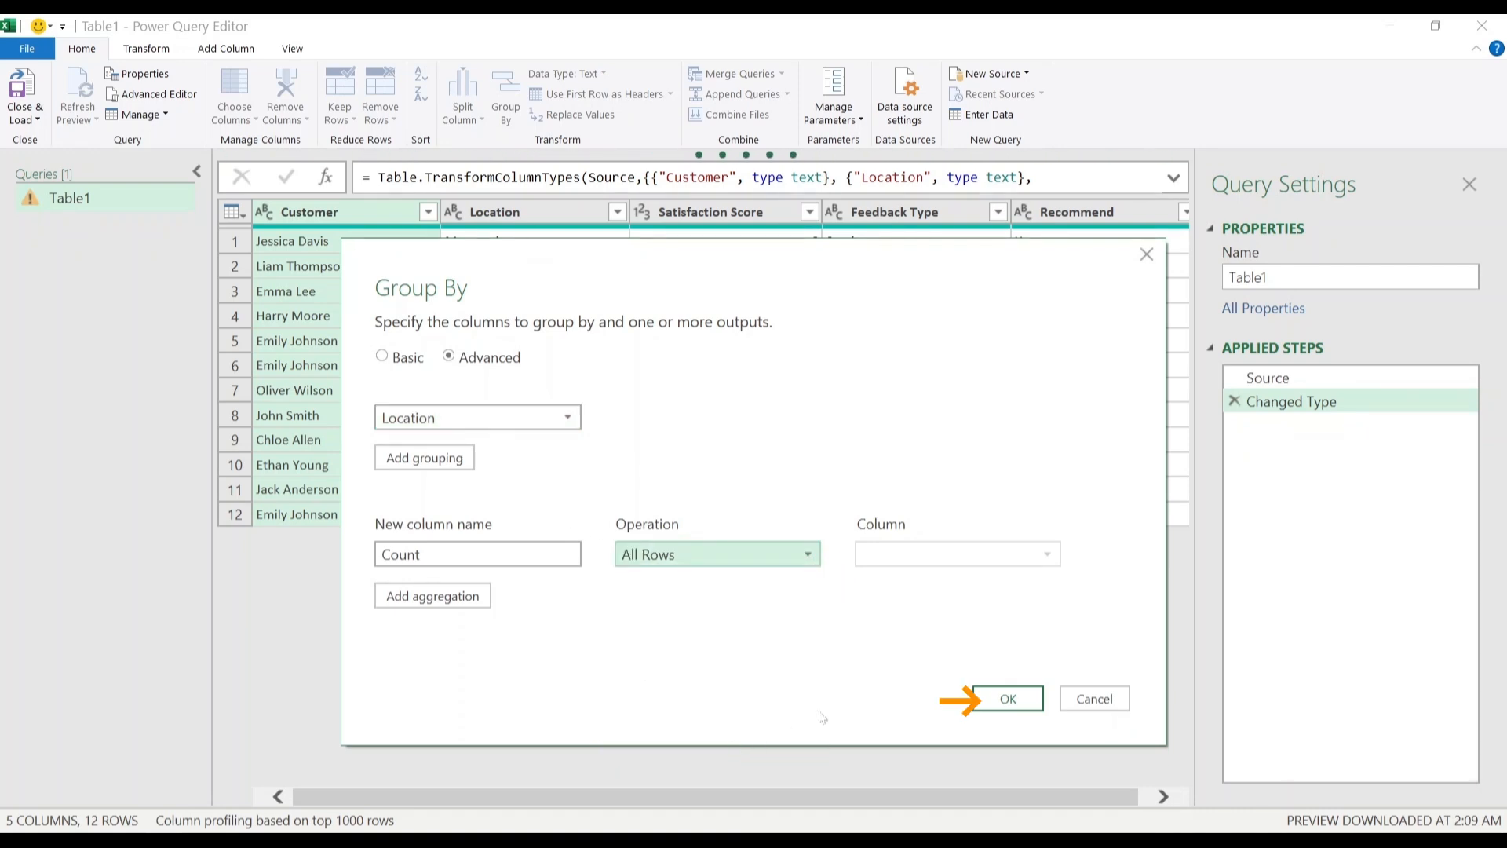
left_click(1006, 699)
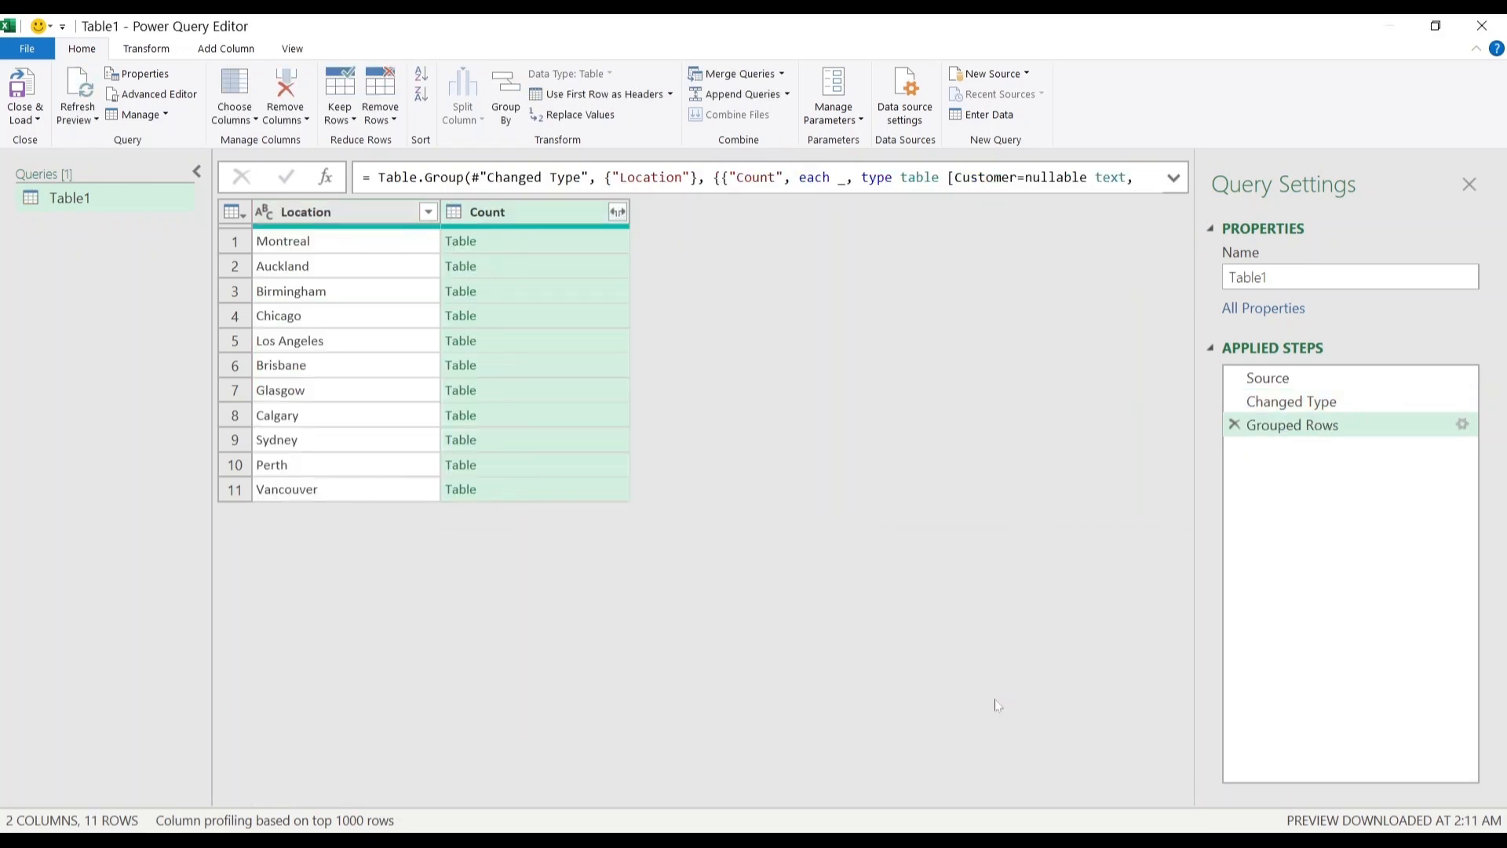
Step: Add Montreal's and Auckland's nested tables from the grouped Table1 as new queries
left_click(535, 240)
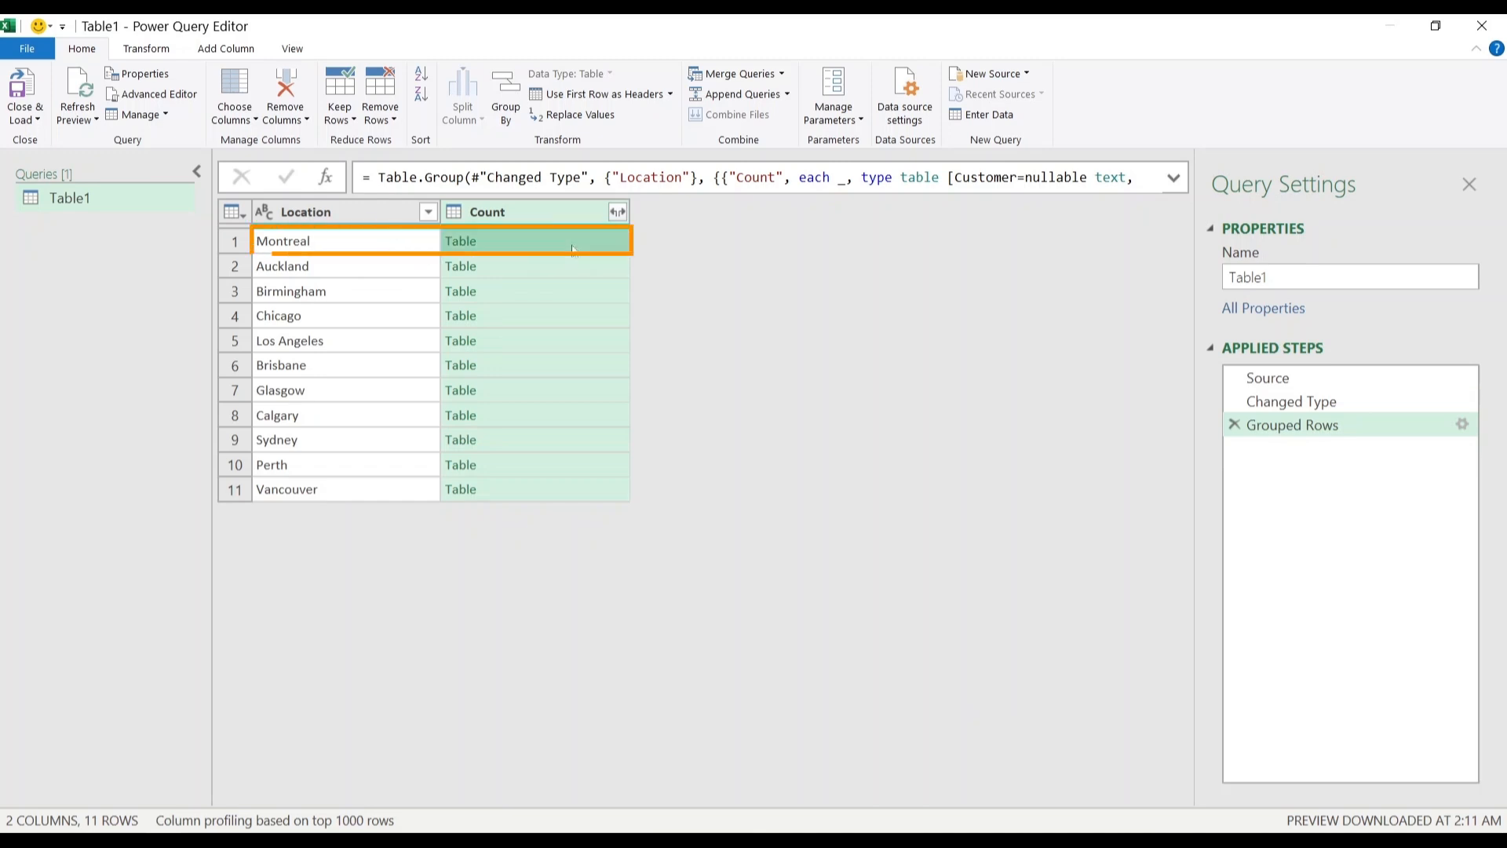
right_click(460, 240)
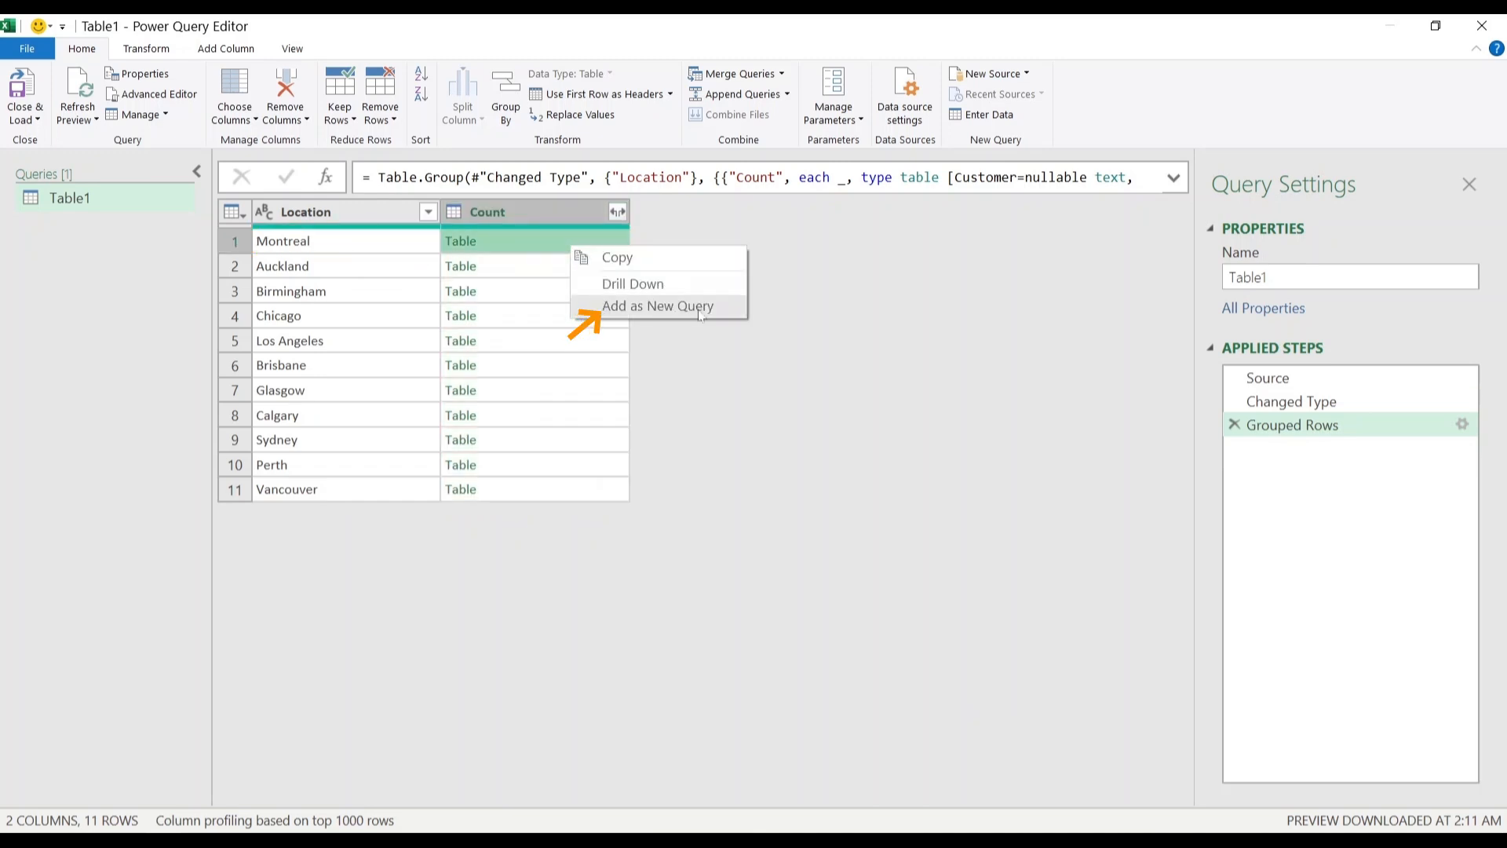
left_click(658, 306)
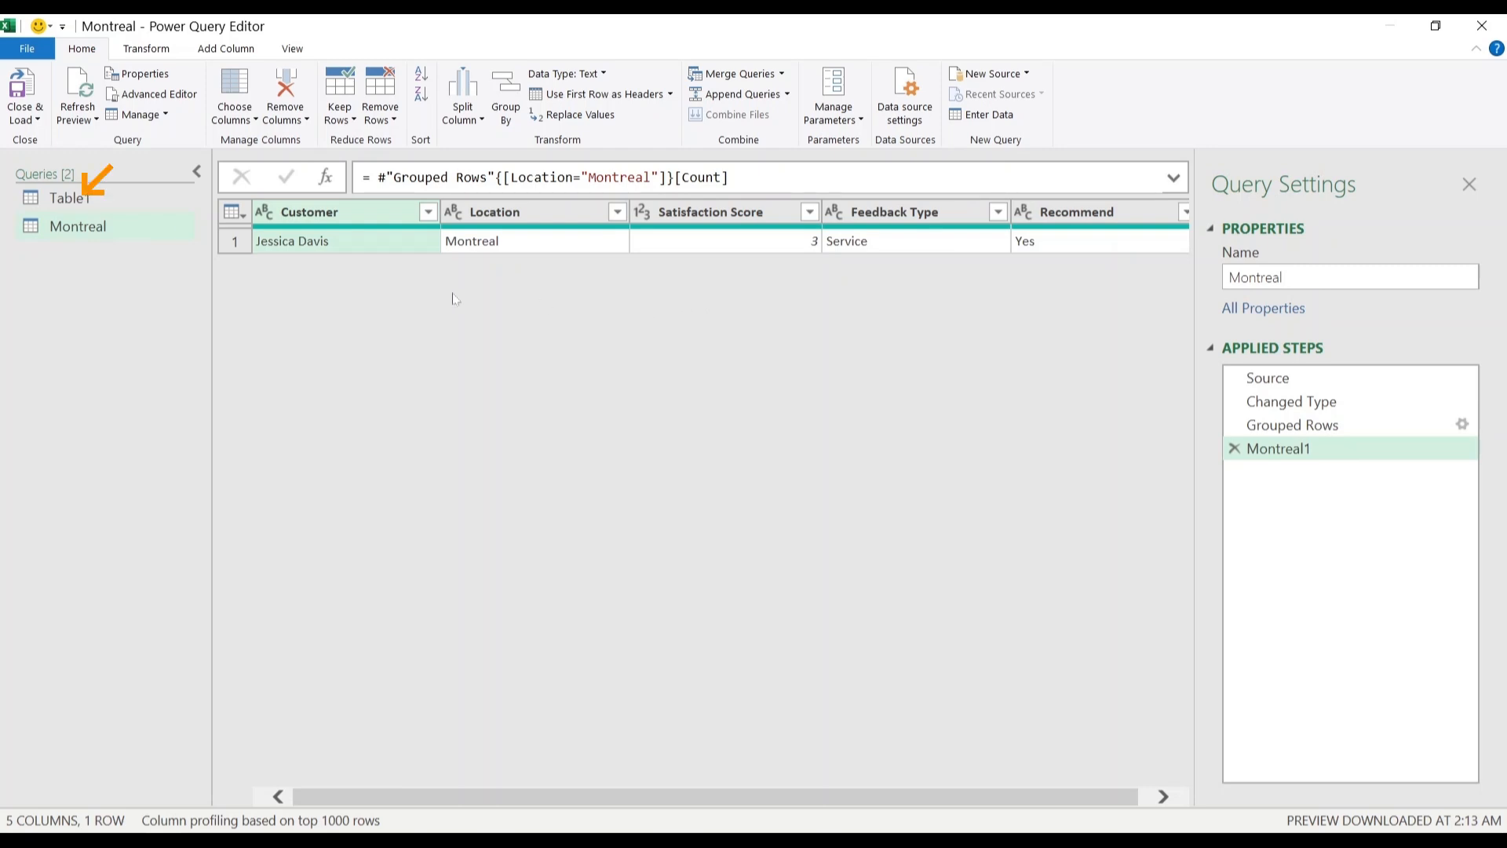
left_click(69, 197)
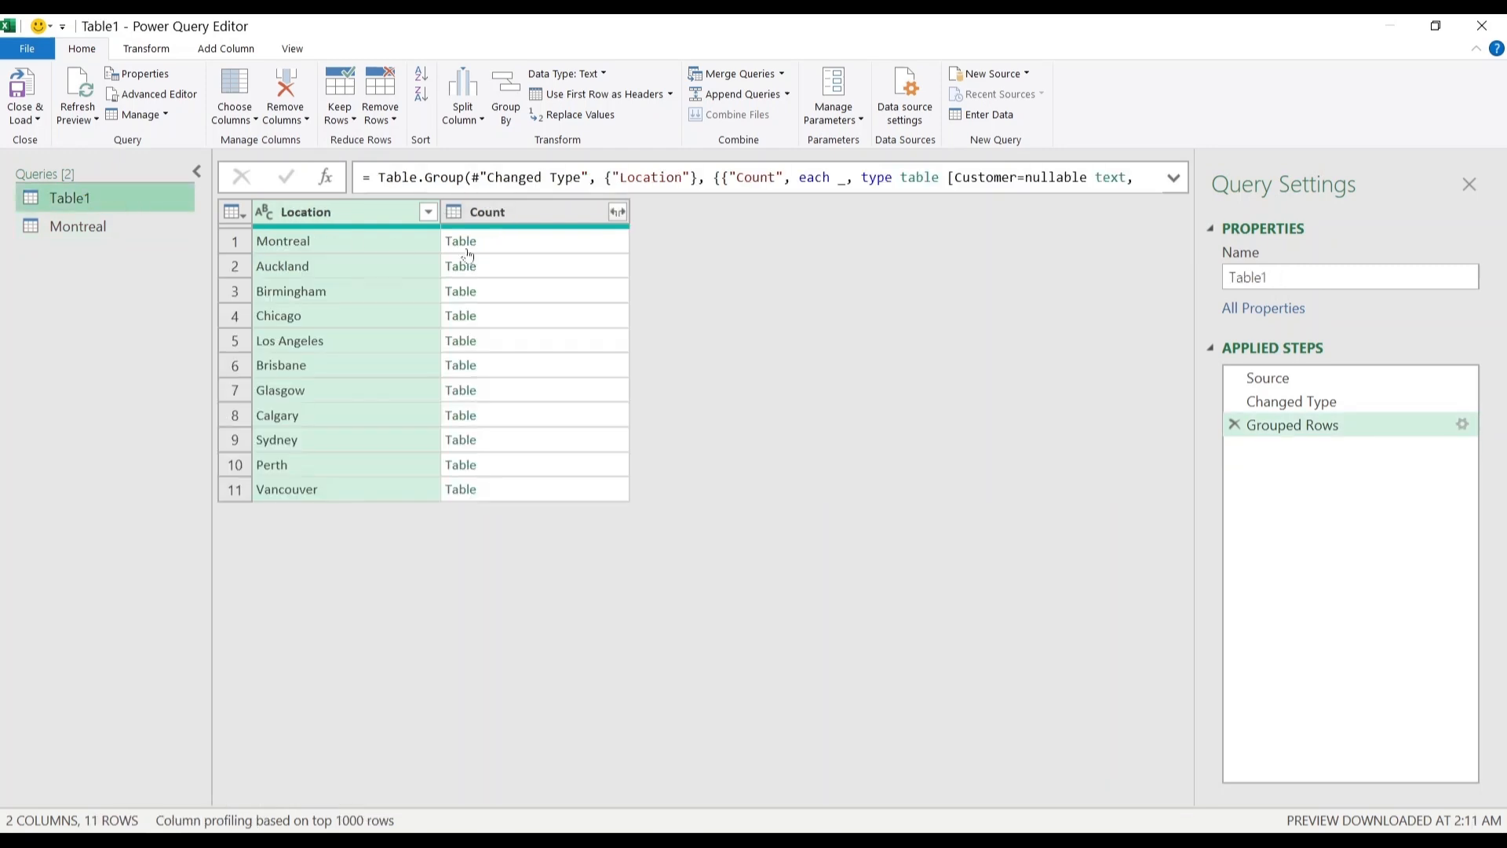
right_click(460, 266)
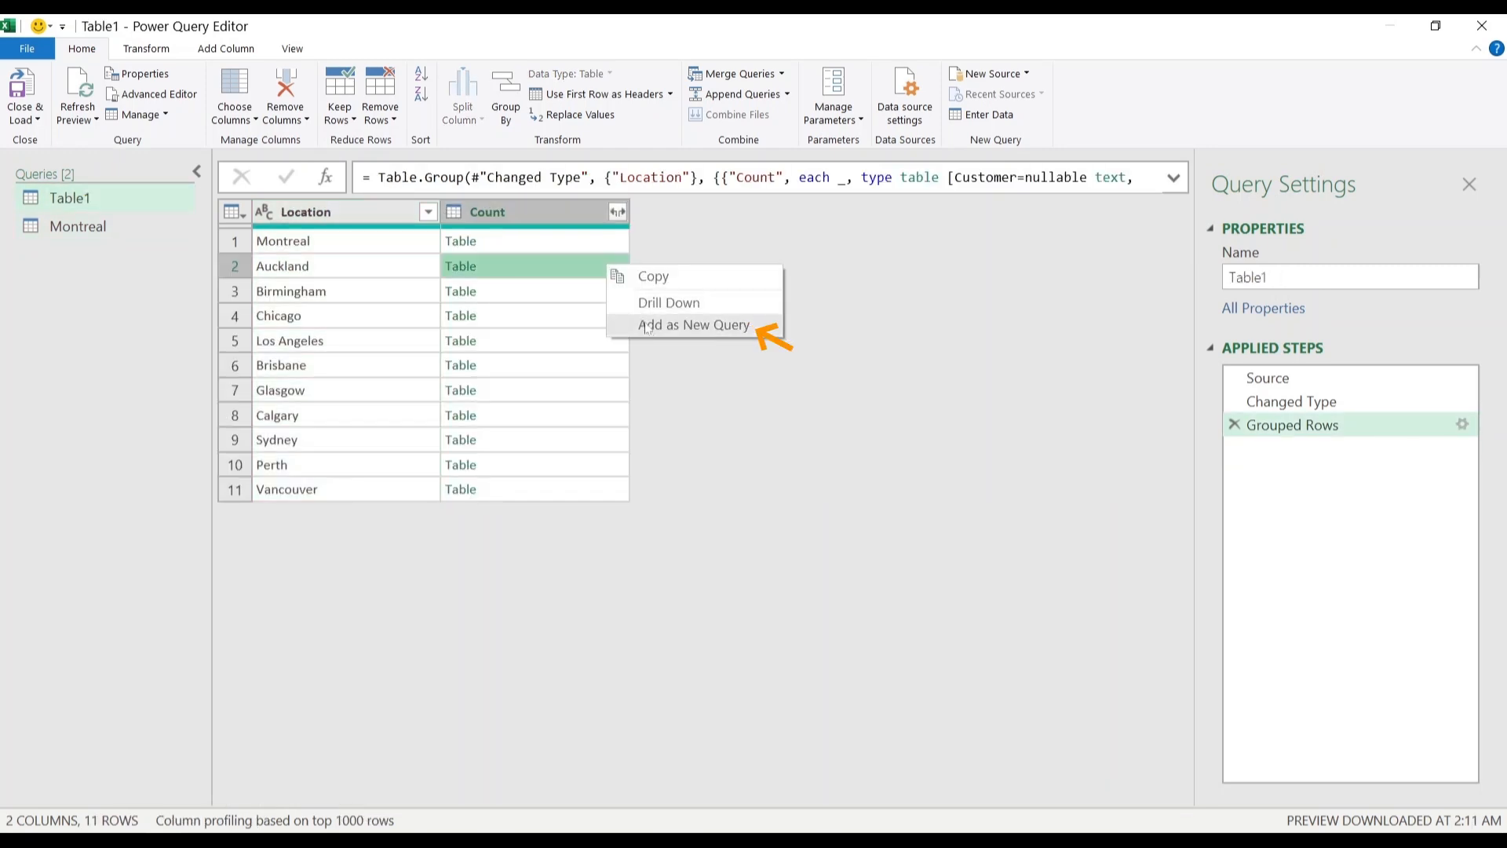
left_click(693, 324)
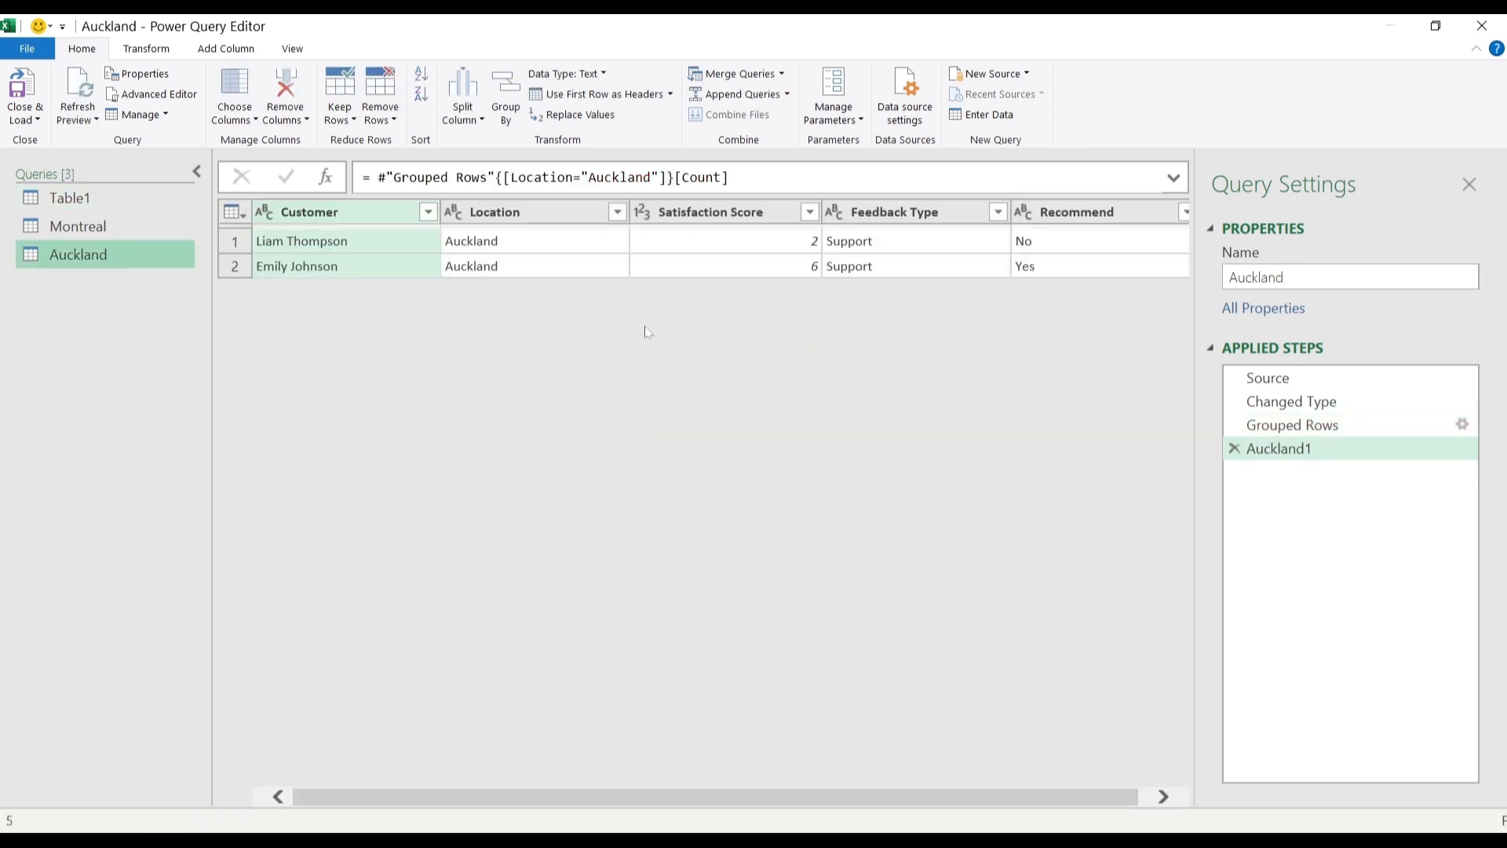
left_click(77, 91)
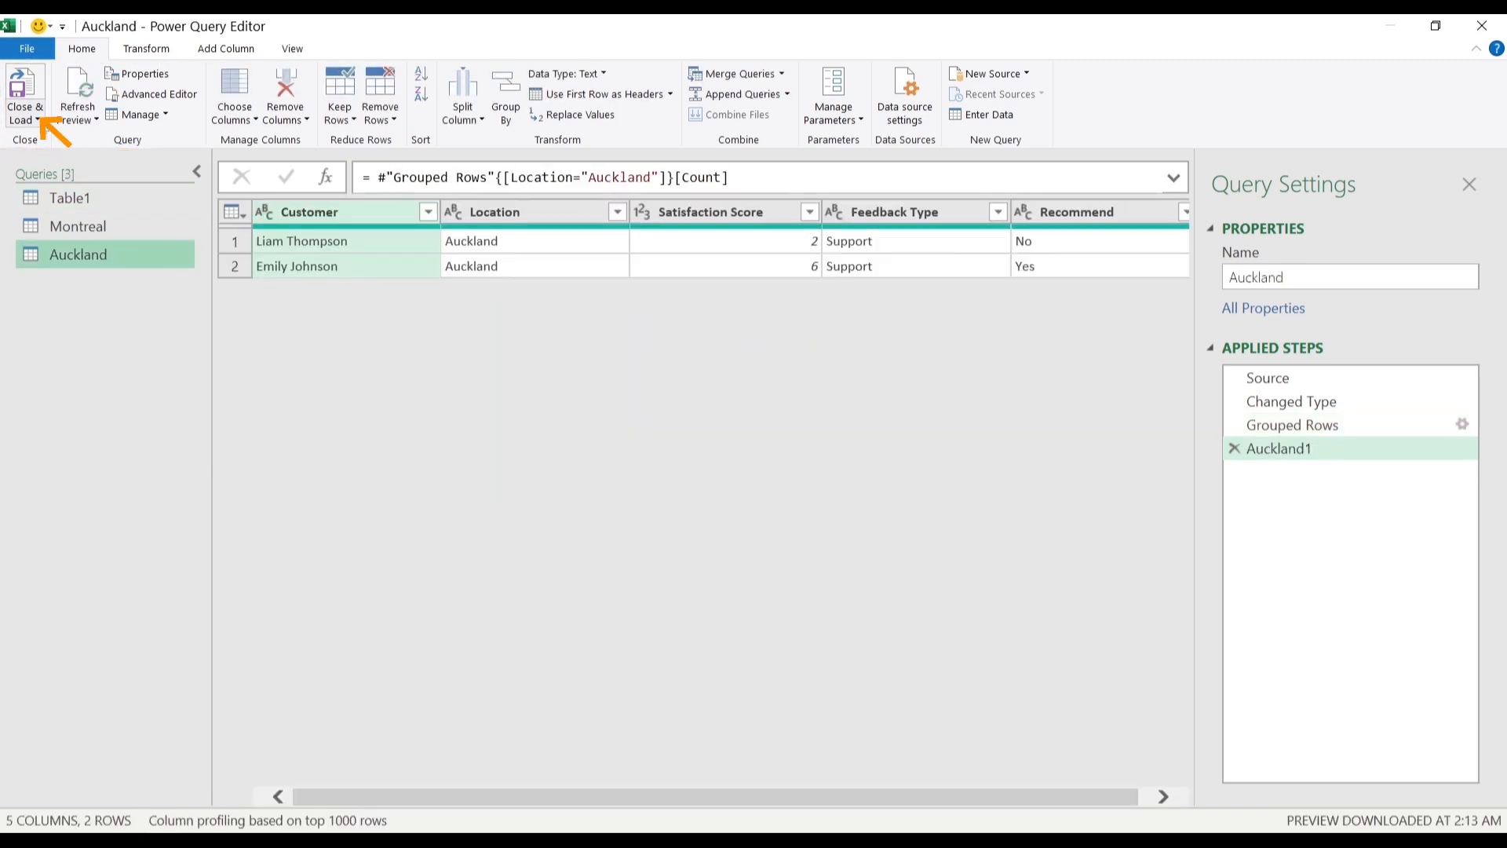
Step: Close & Load the queries To tables on new worksheets (Auckland, Montreal, Table1)
left_click(24, 96)
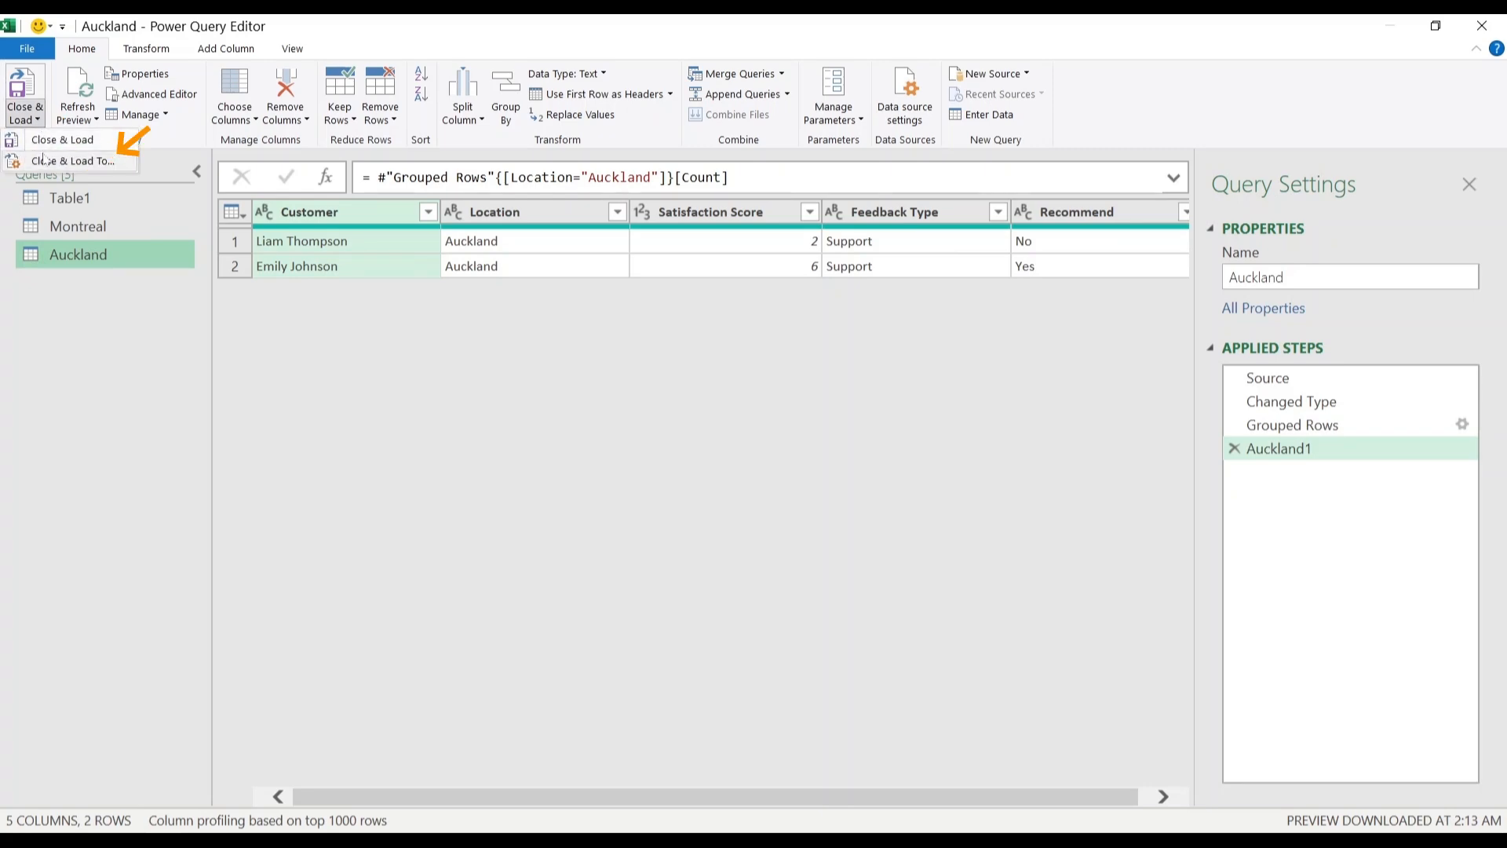
left_click(62, 140)
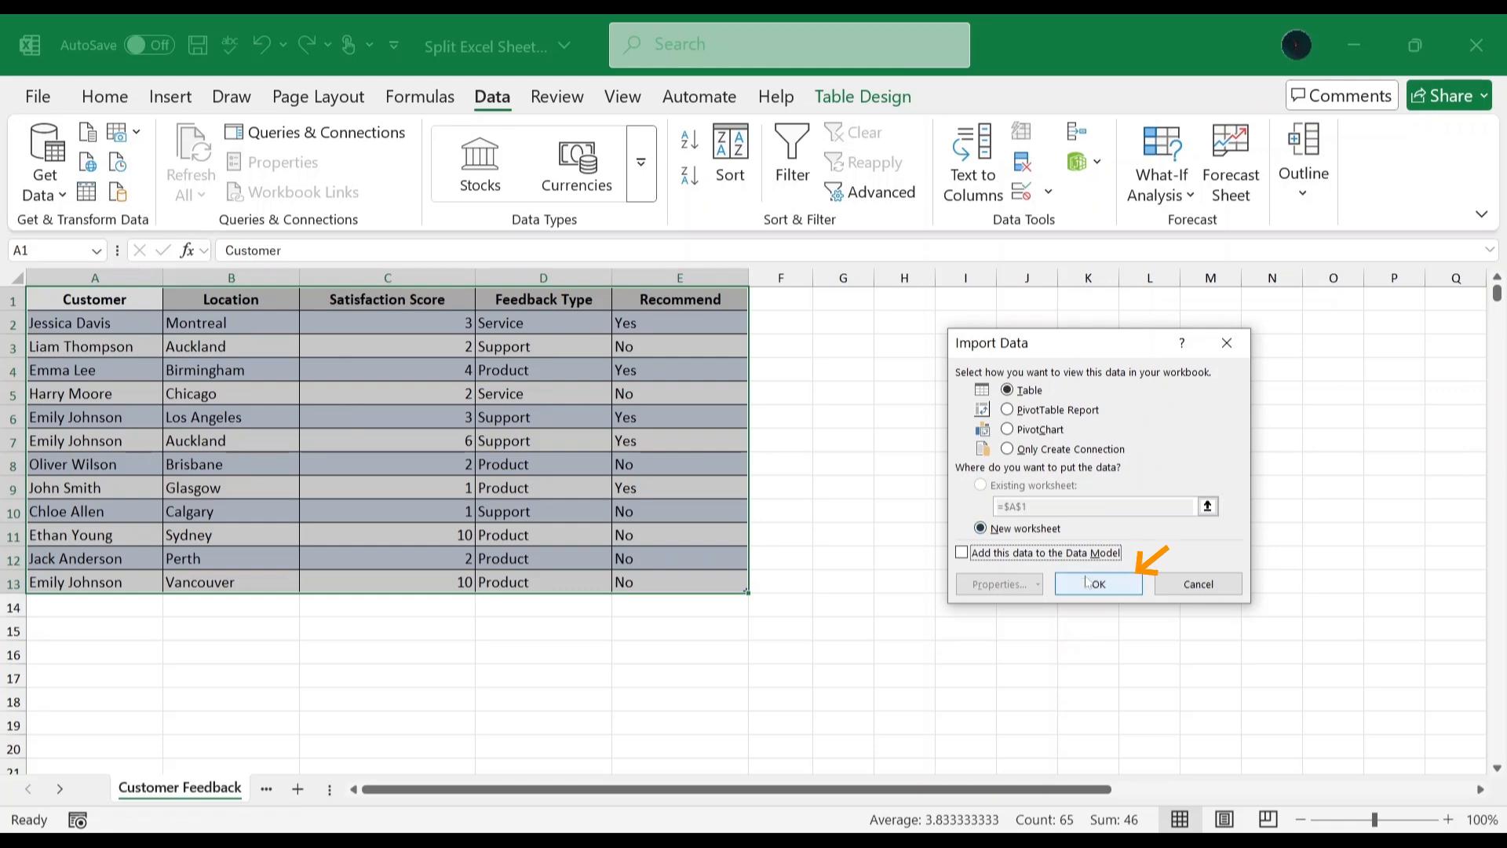
left_click(1097, 583)
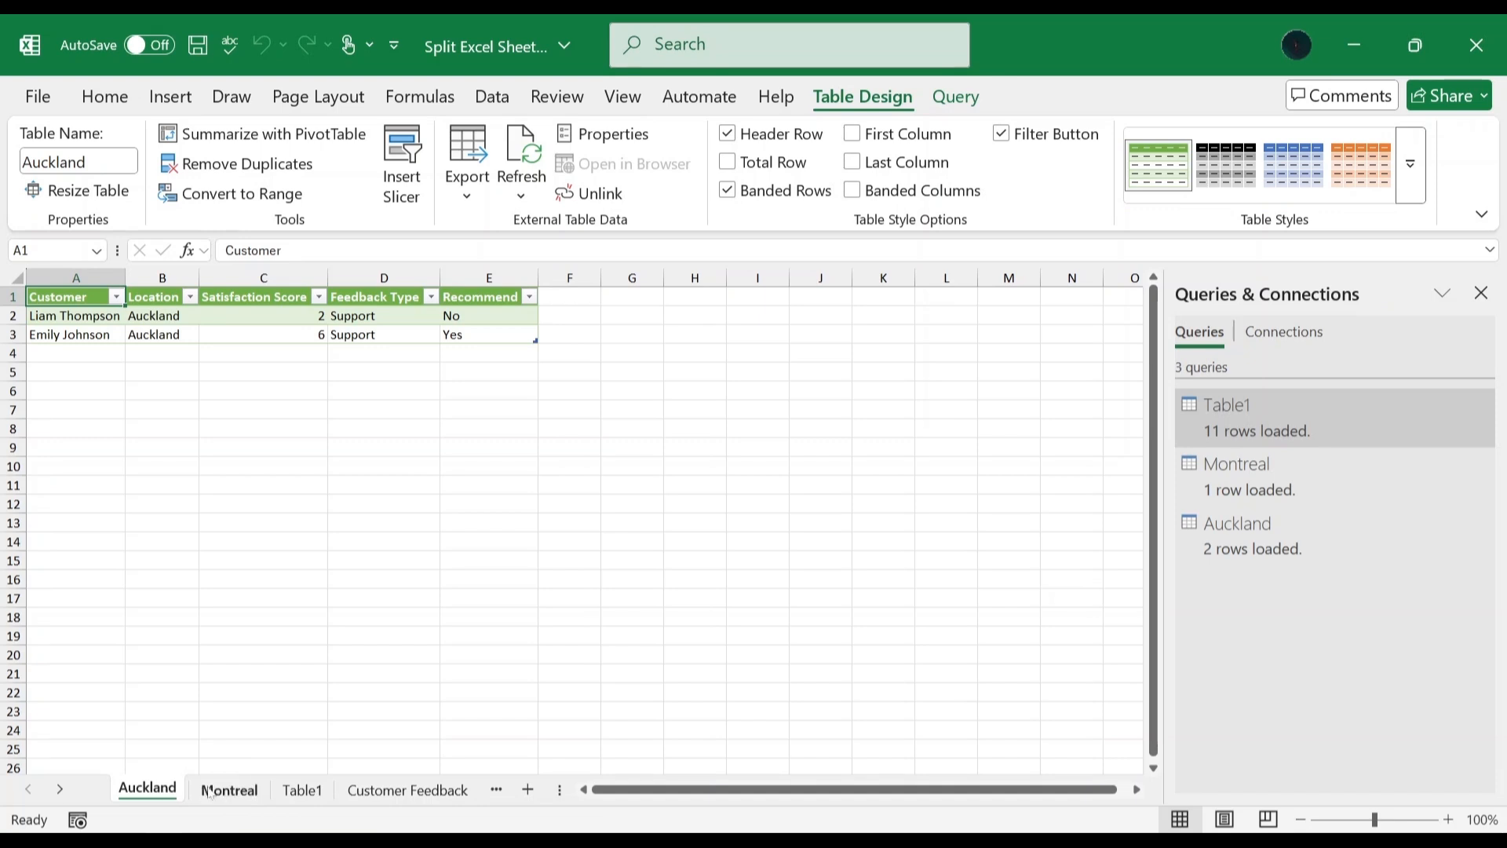
mouse_move(511, 514)
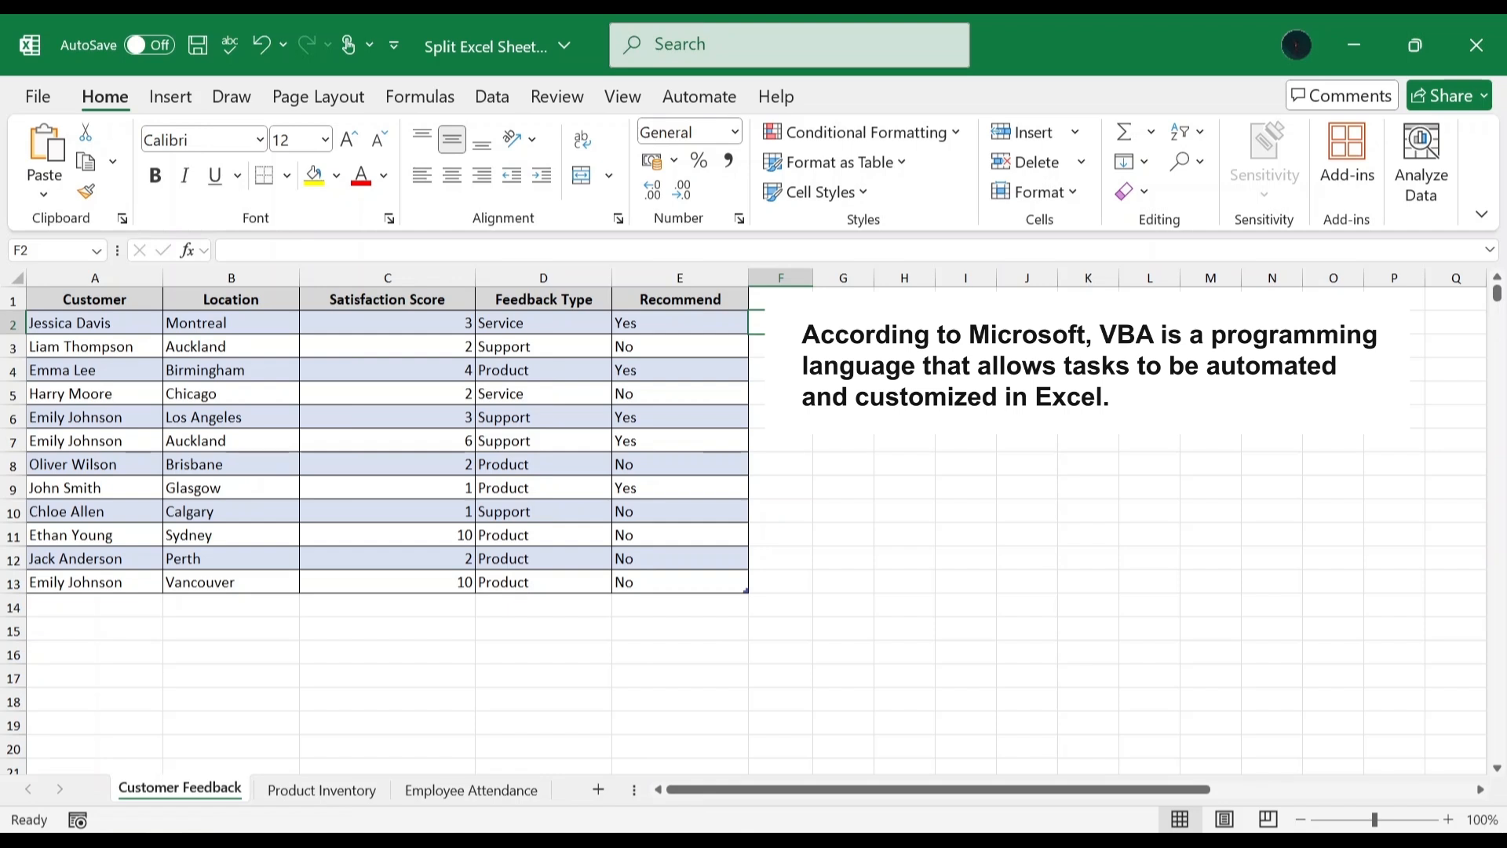
Step: Select cell F2 and bring up the ribbon's context menu with Customize the Ribbon
left_click(781, 321)
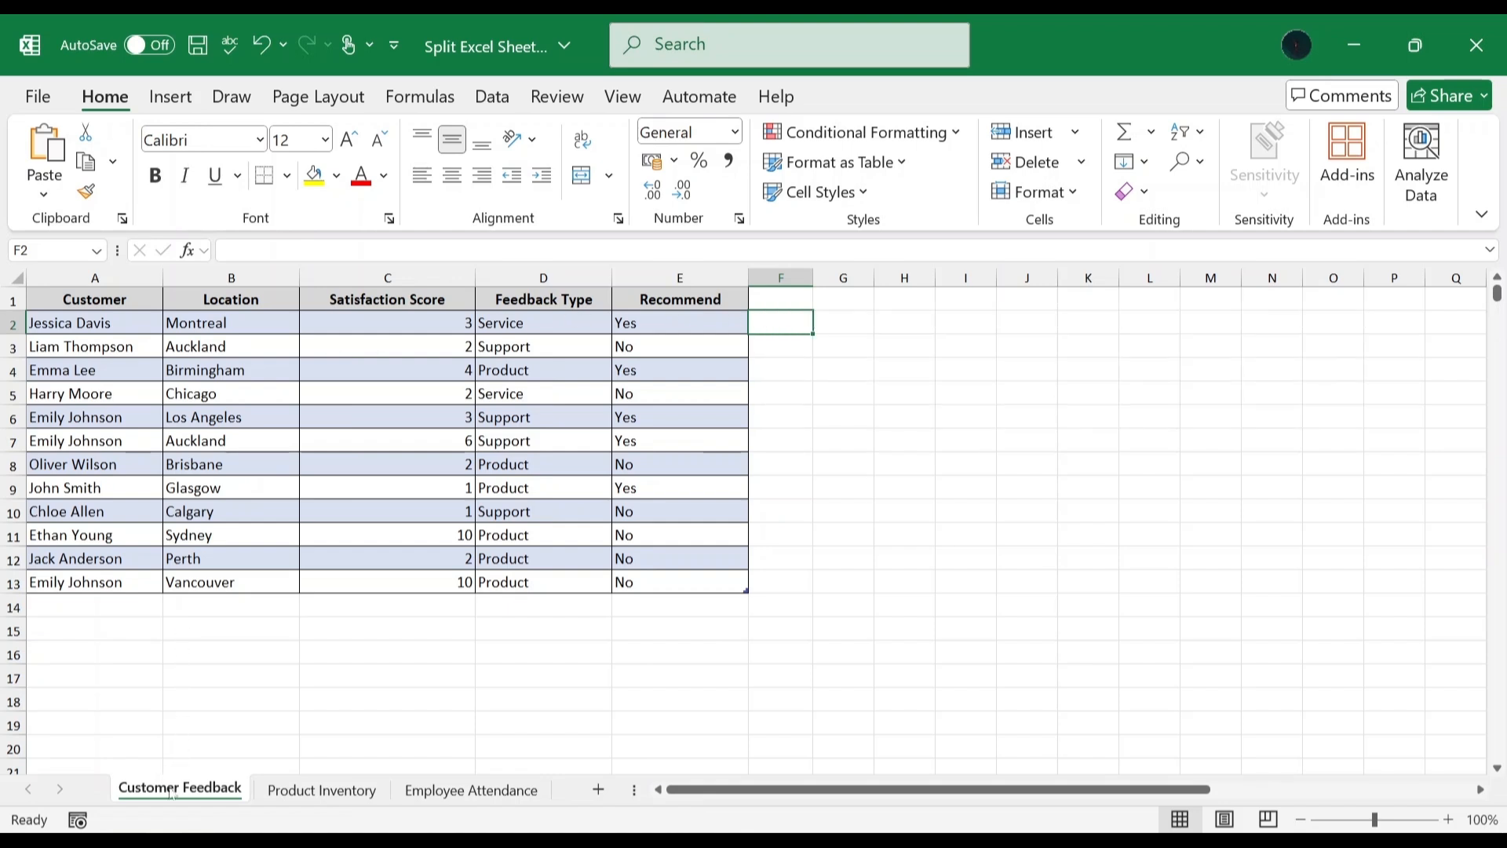
left_click(180, 790)
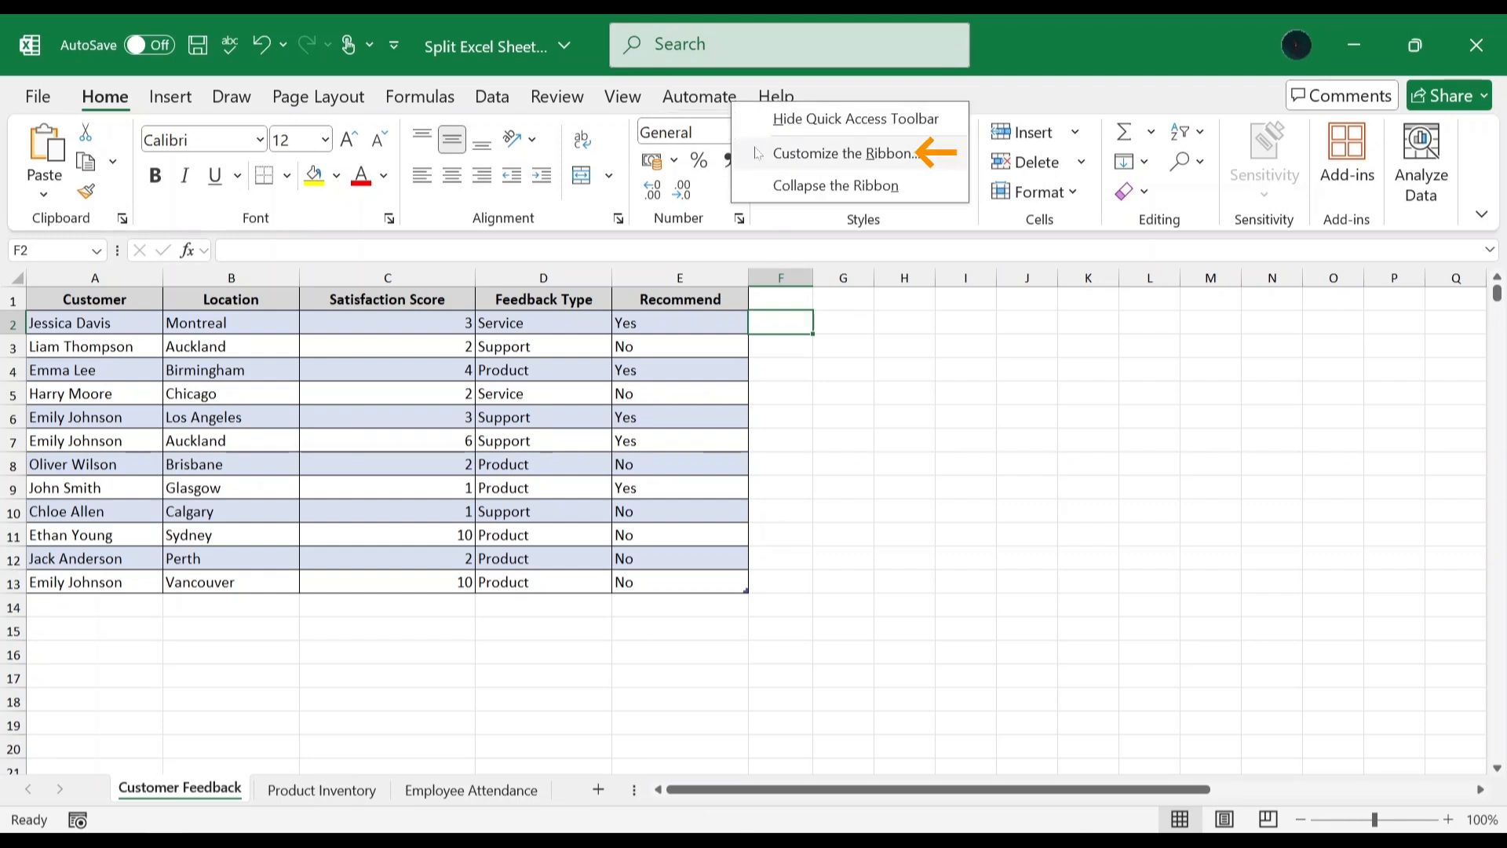
Step: Tick Developer in the Main Tabs list of Customize the Ribbon and confirm
left_click(844, 153)
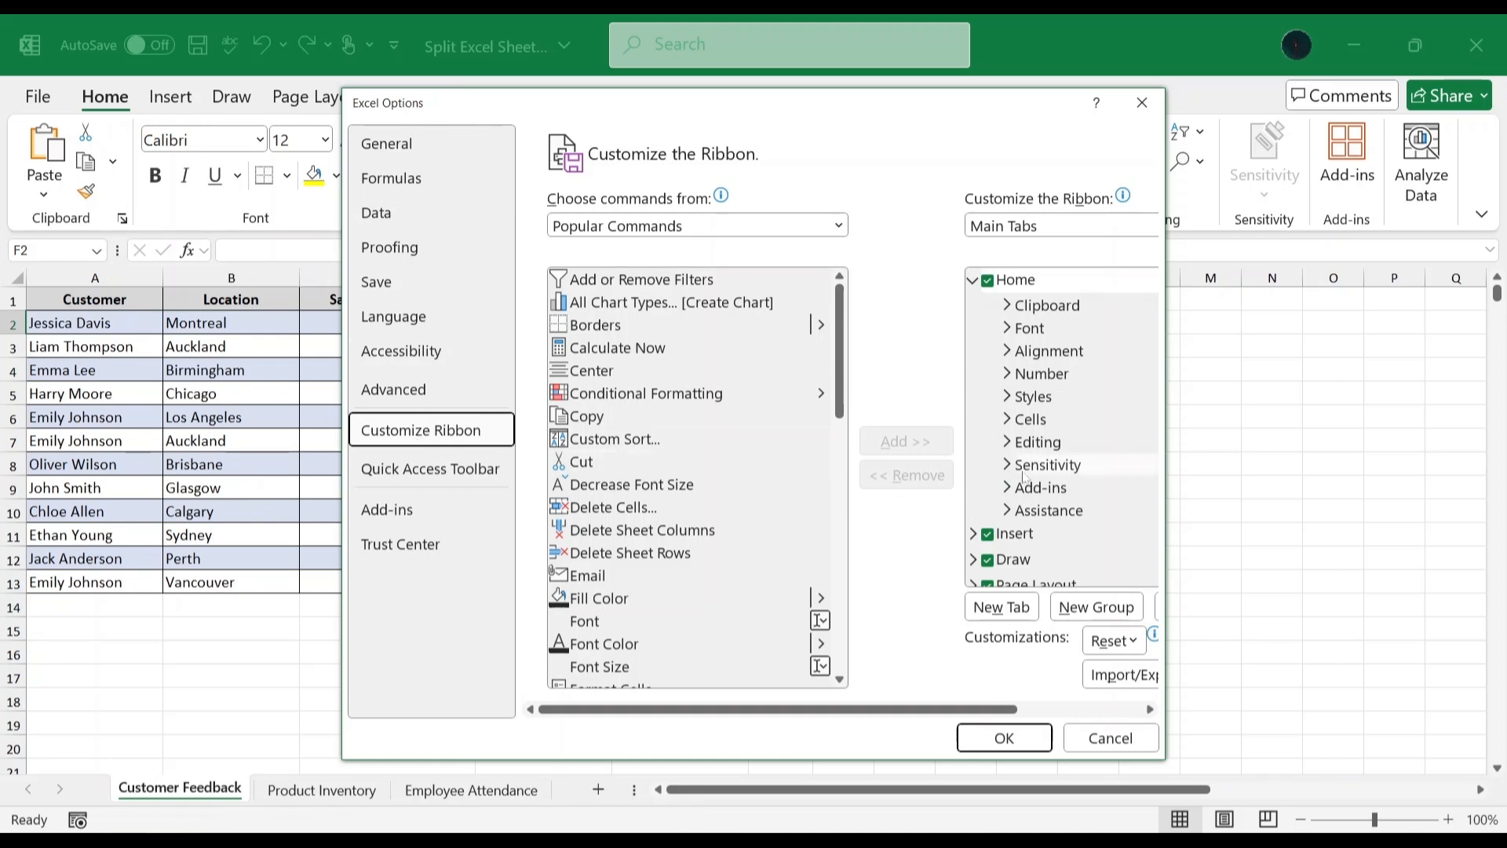
scroll("down", 3)
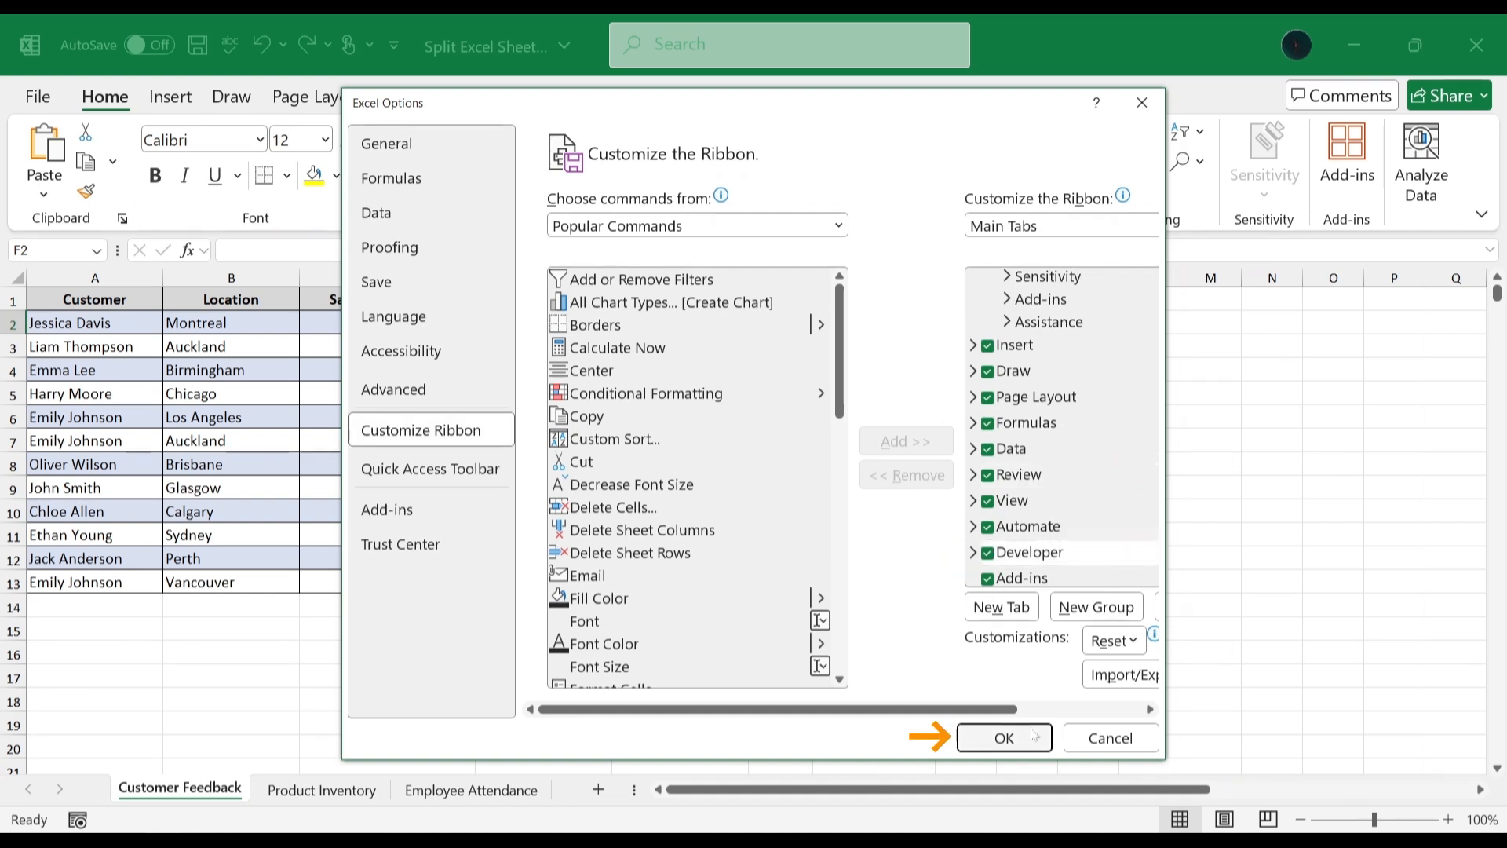
left_click(1003, 737)
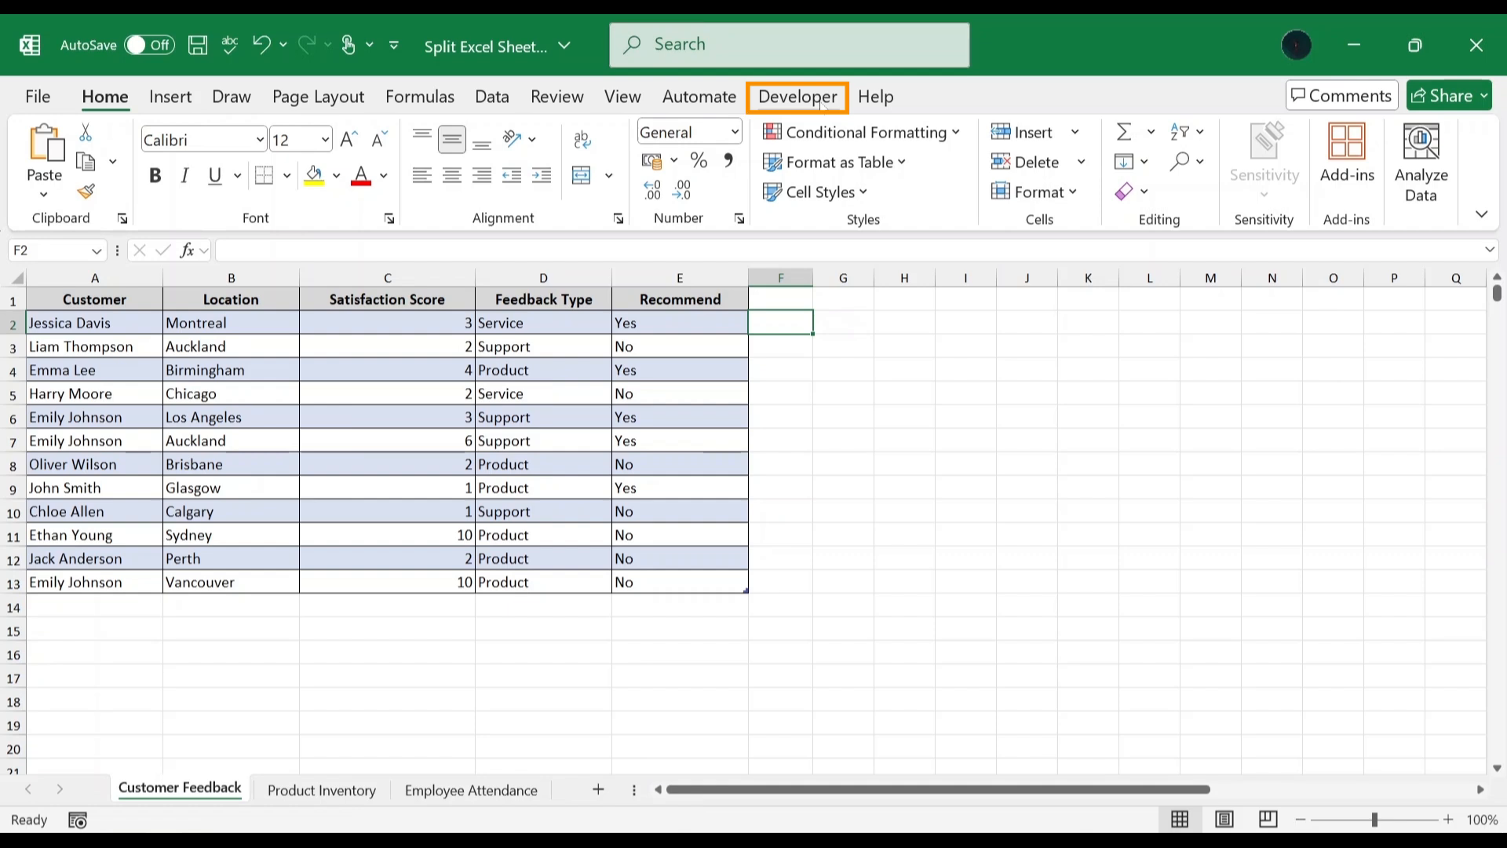
Step: Launch the VBA editor from Visual Basic on the Developer tab
left_click(797, 95)
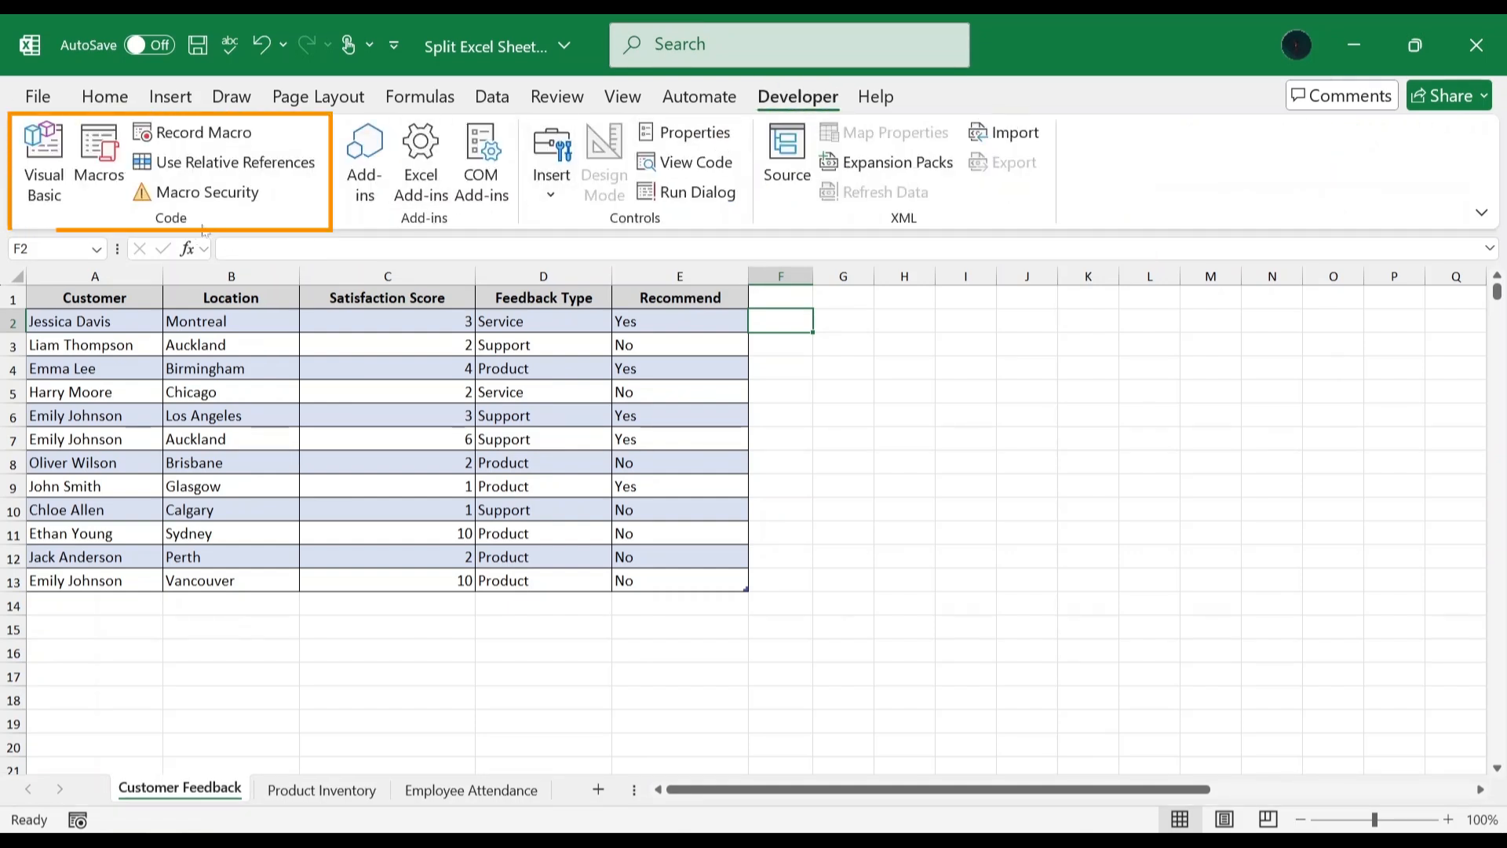
mouse_move(44, 159)
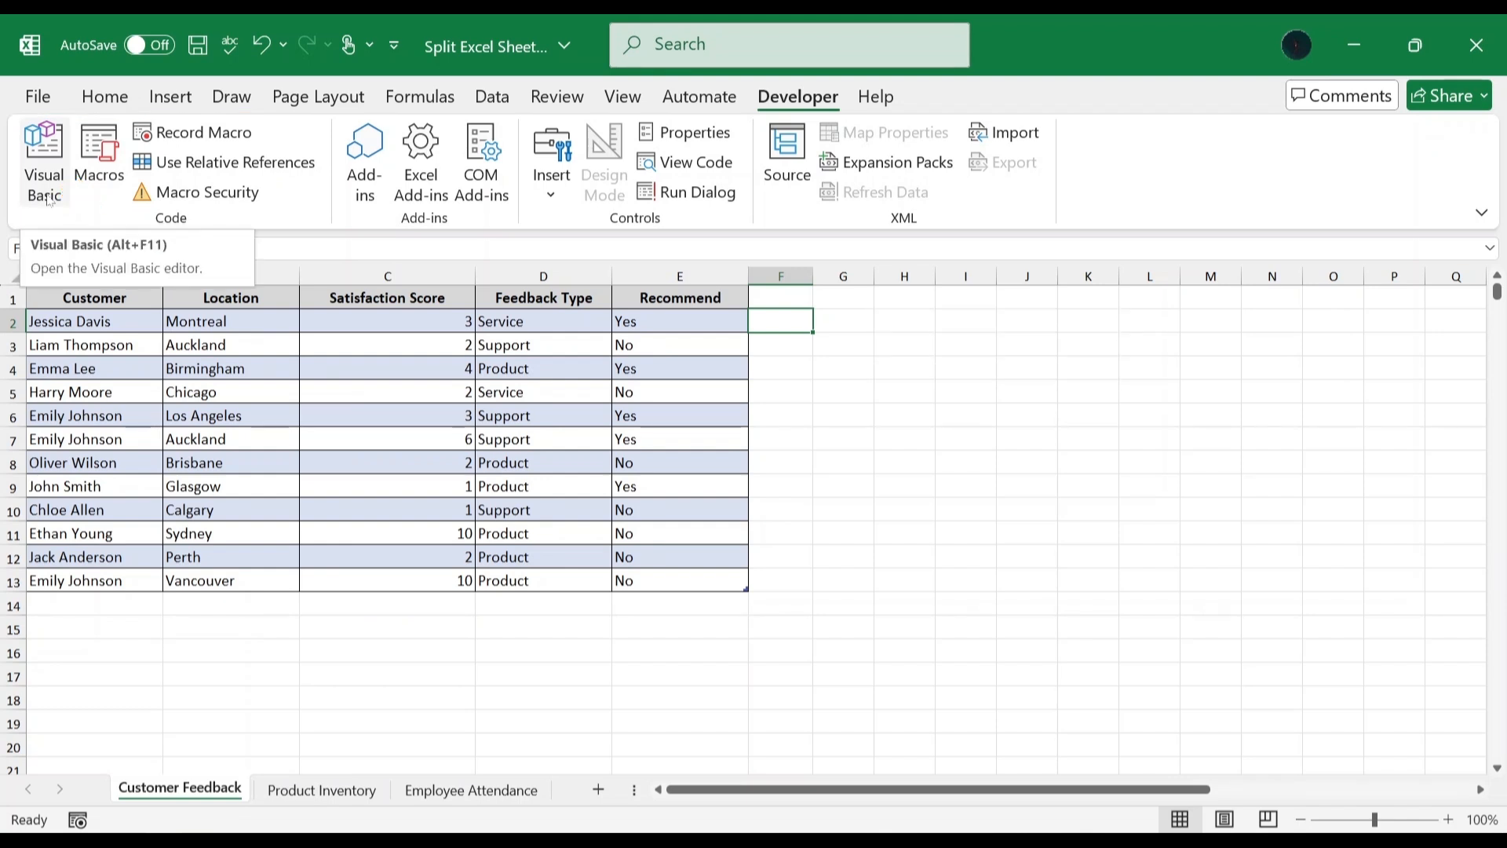
left_click(43, 159)
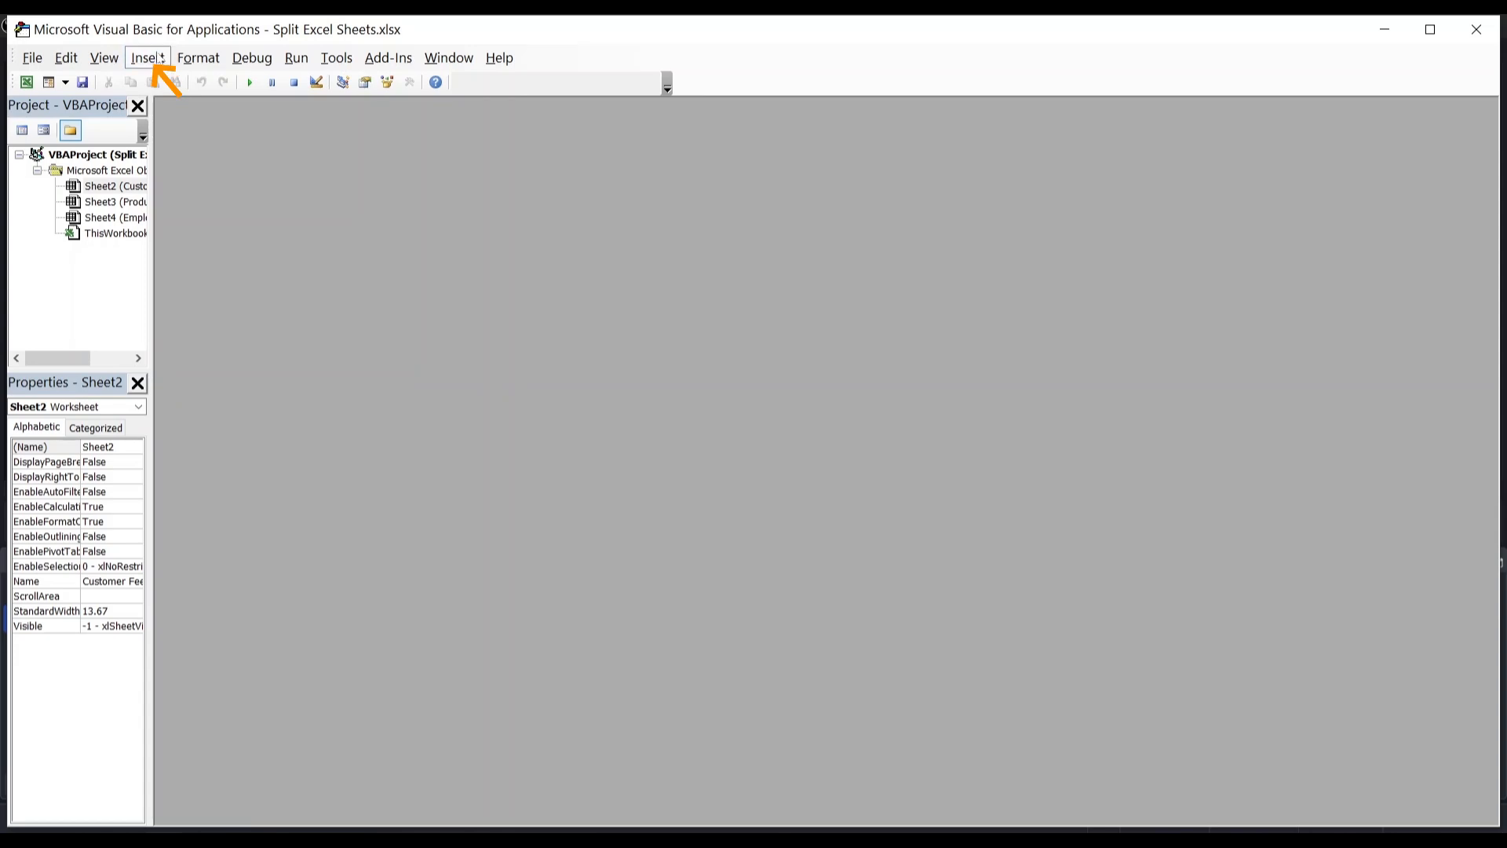
Step: Insert a new Module3 to hold the SplitSheetsIntoFiles macro code
left_click(147, 57)
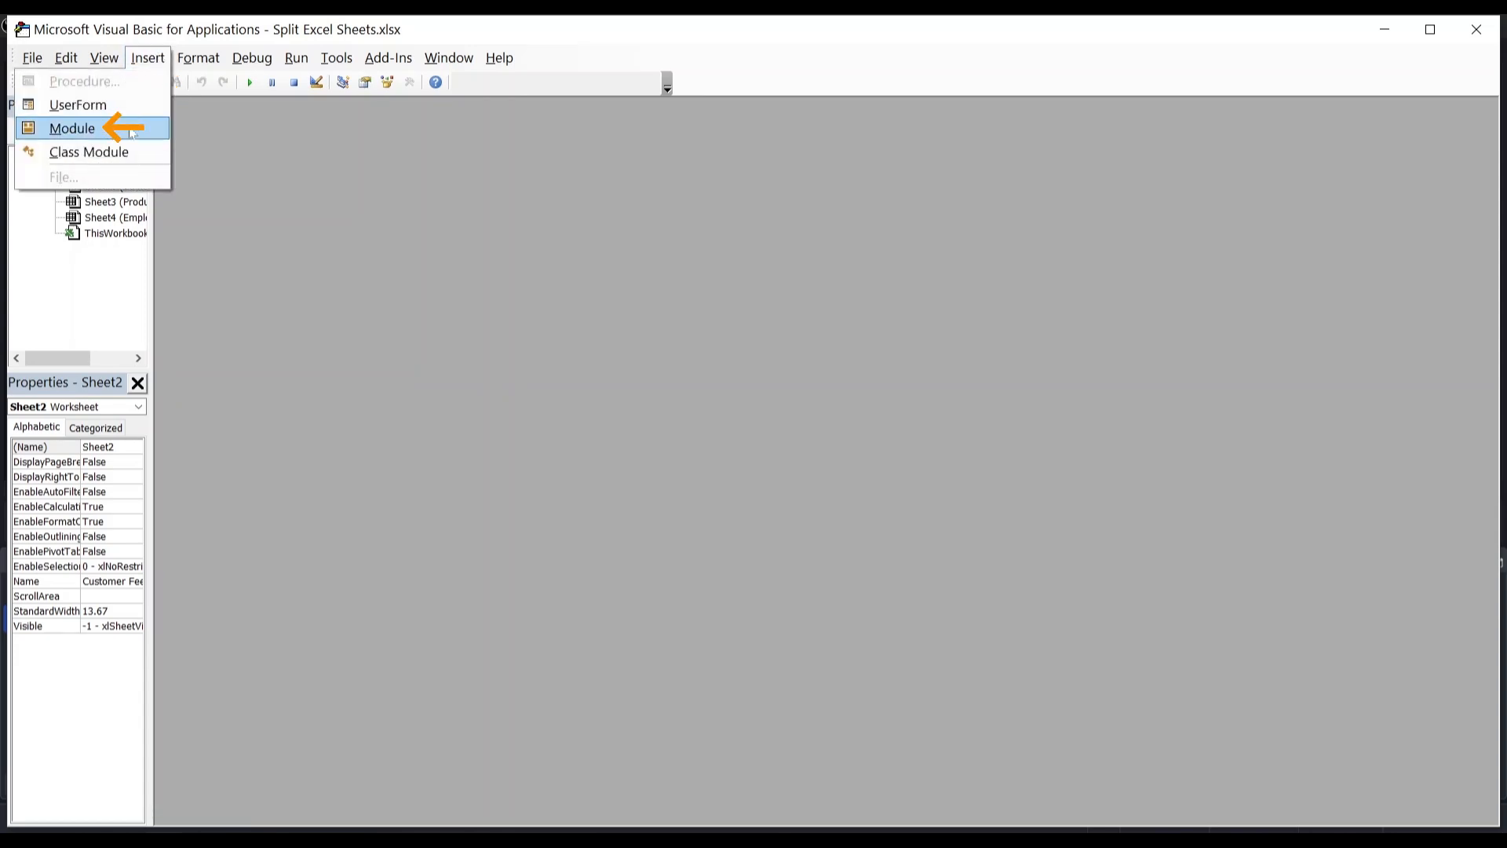
left_click(71, 128)
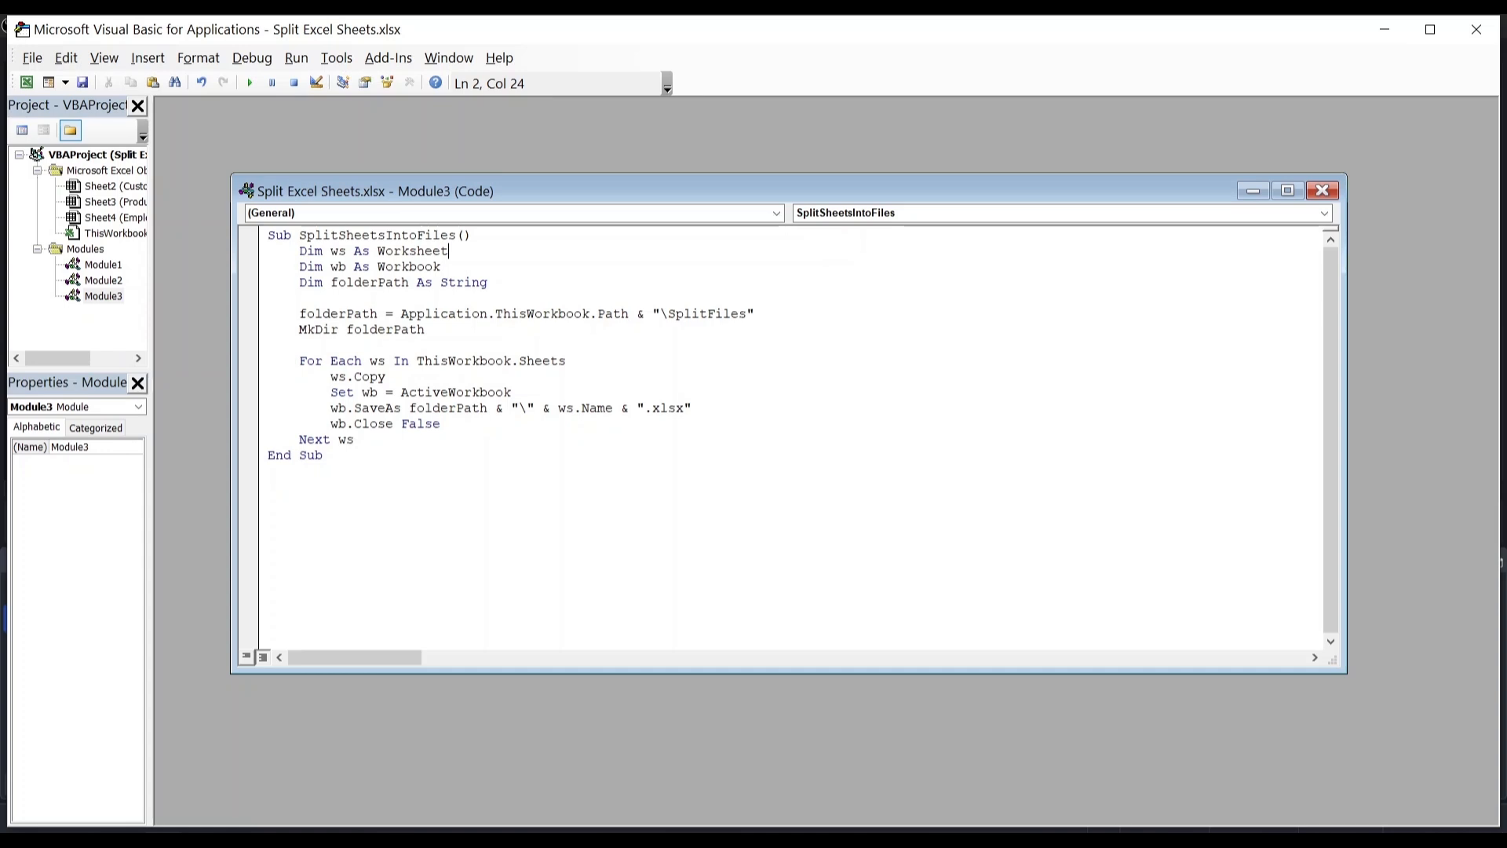
key("down")
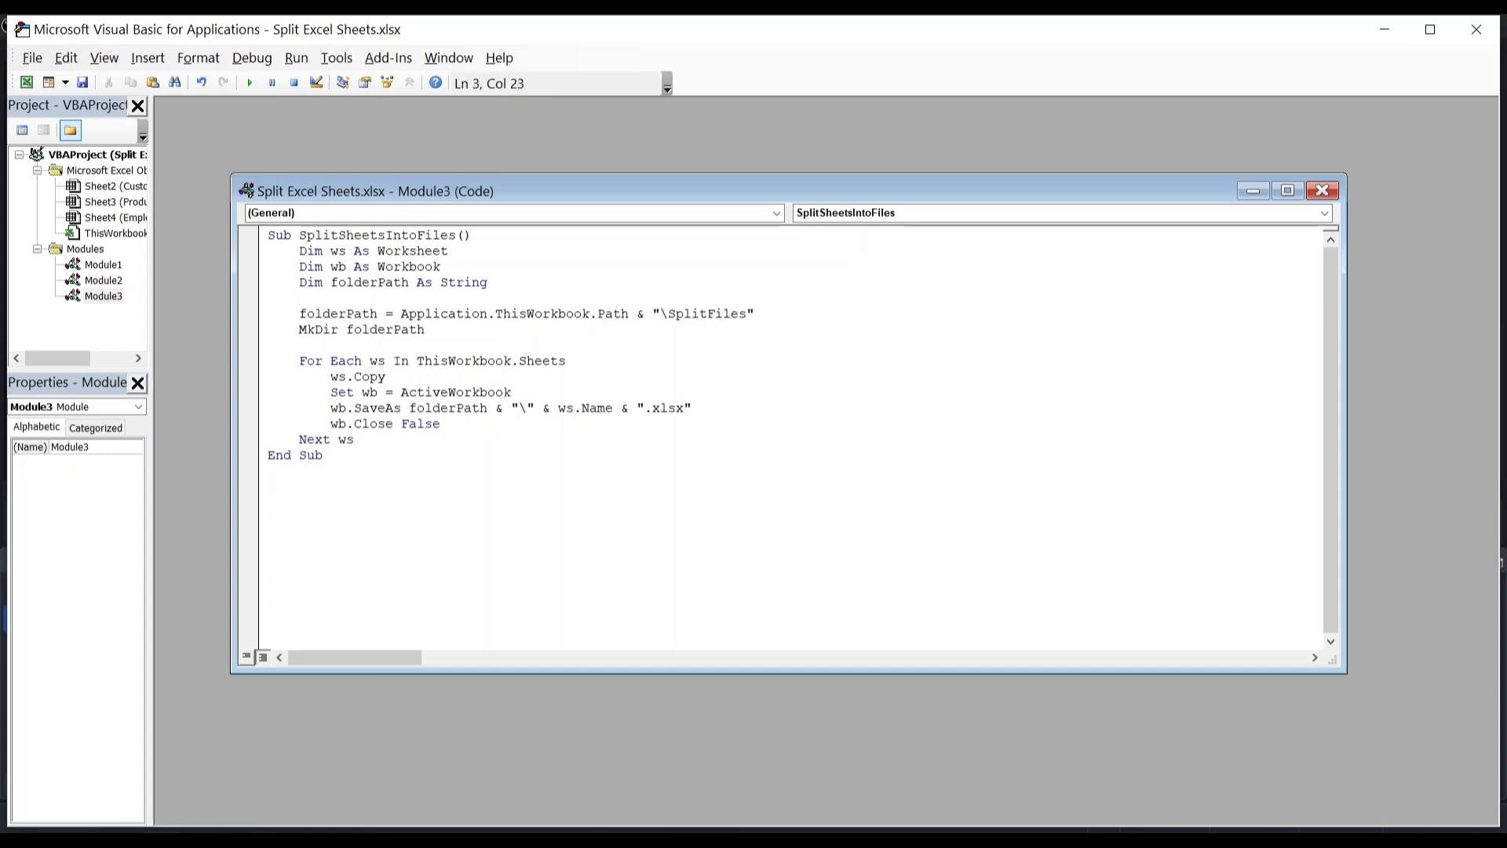
left_click(441, 266)
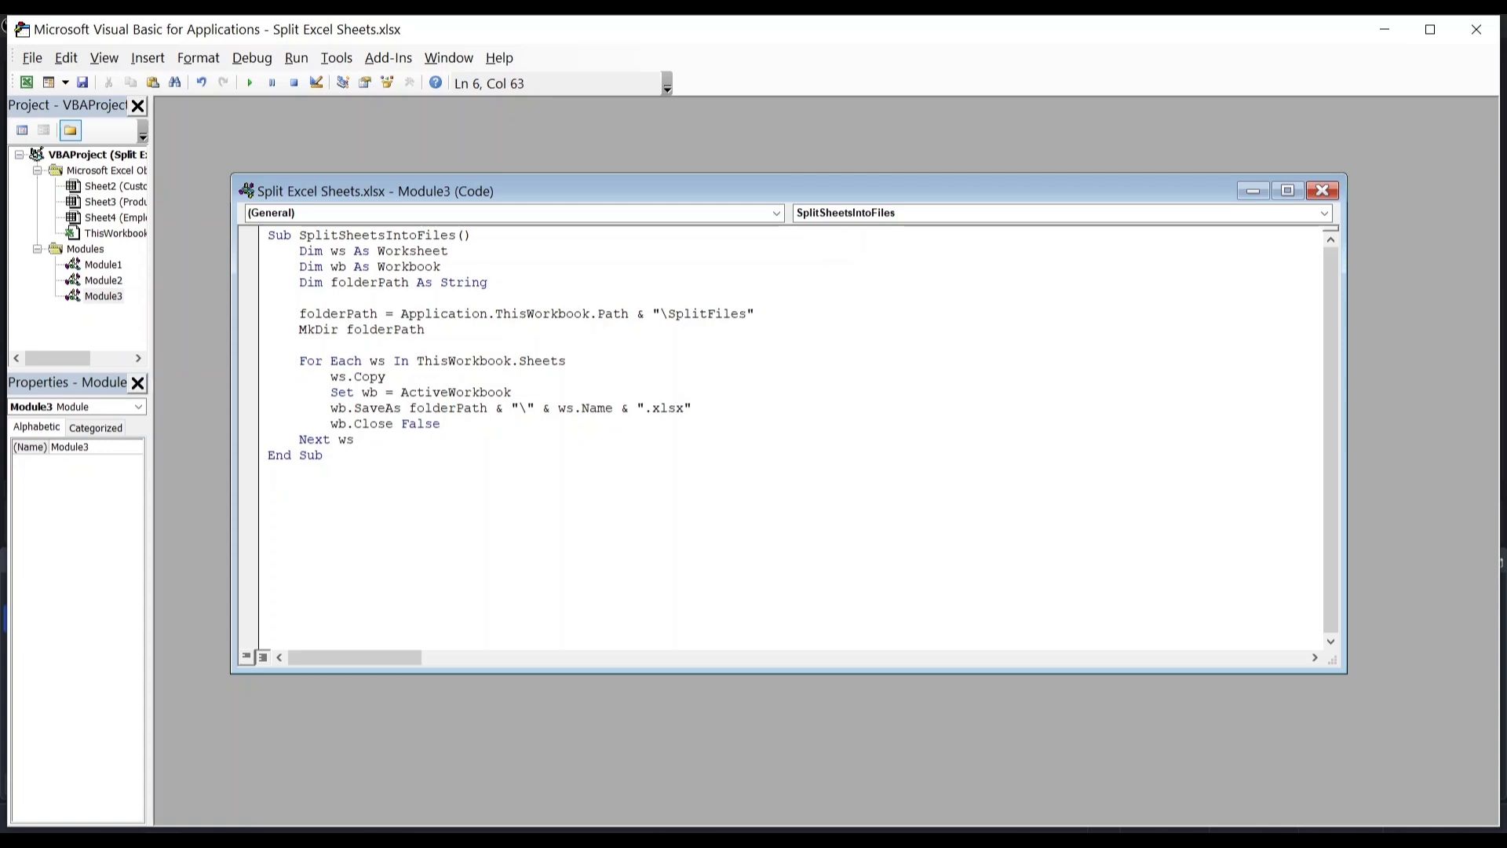
left_click(755, 313)
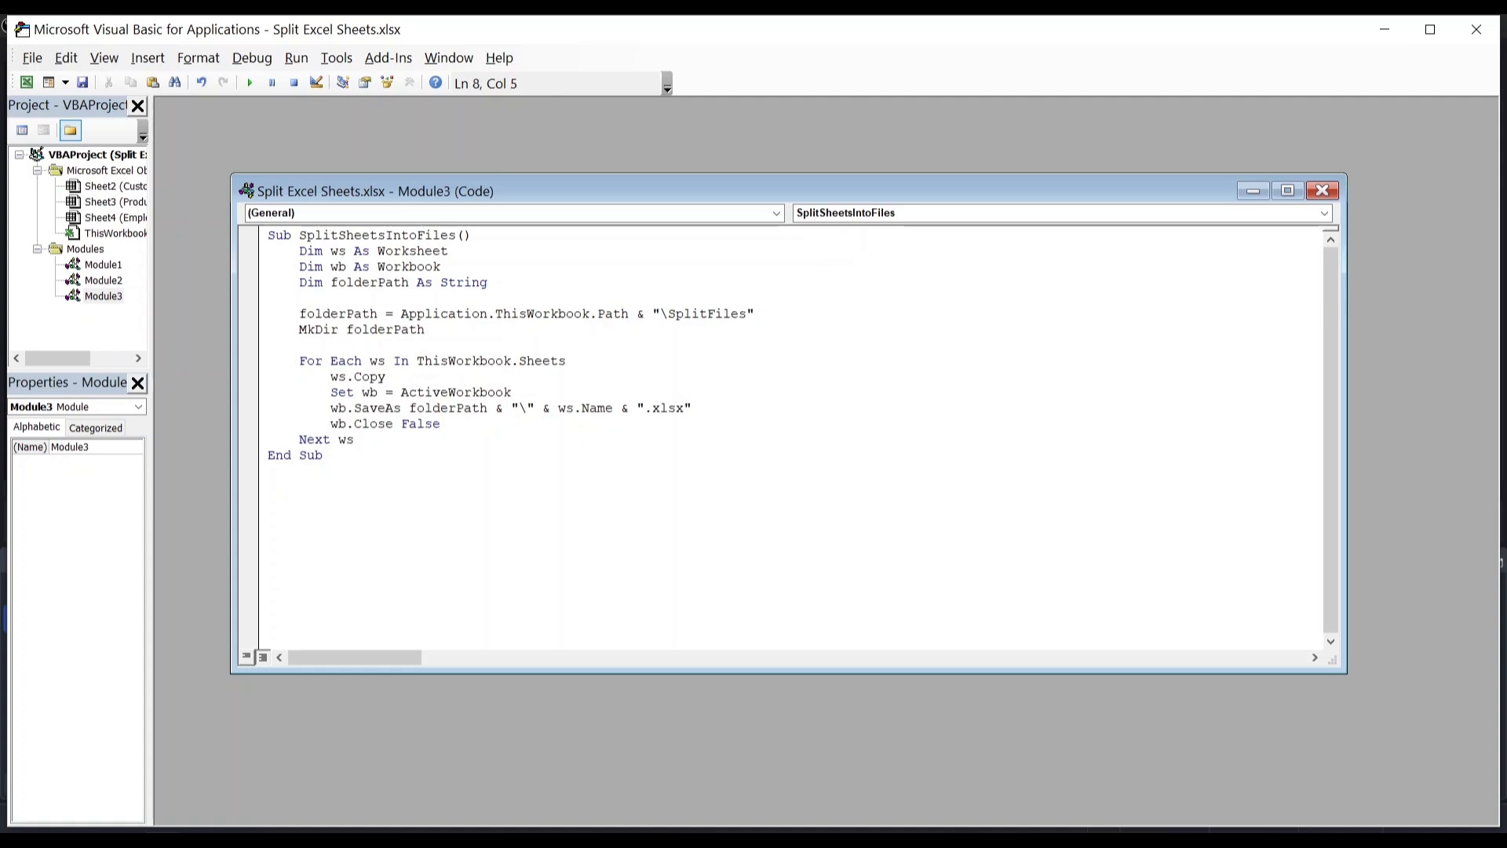
left_click(566, 360)
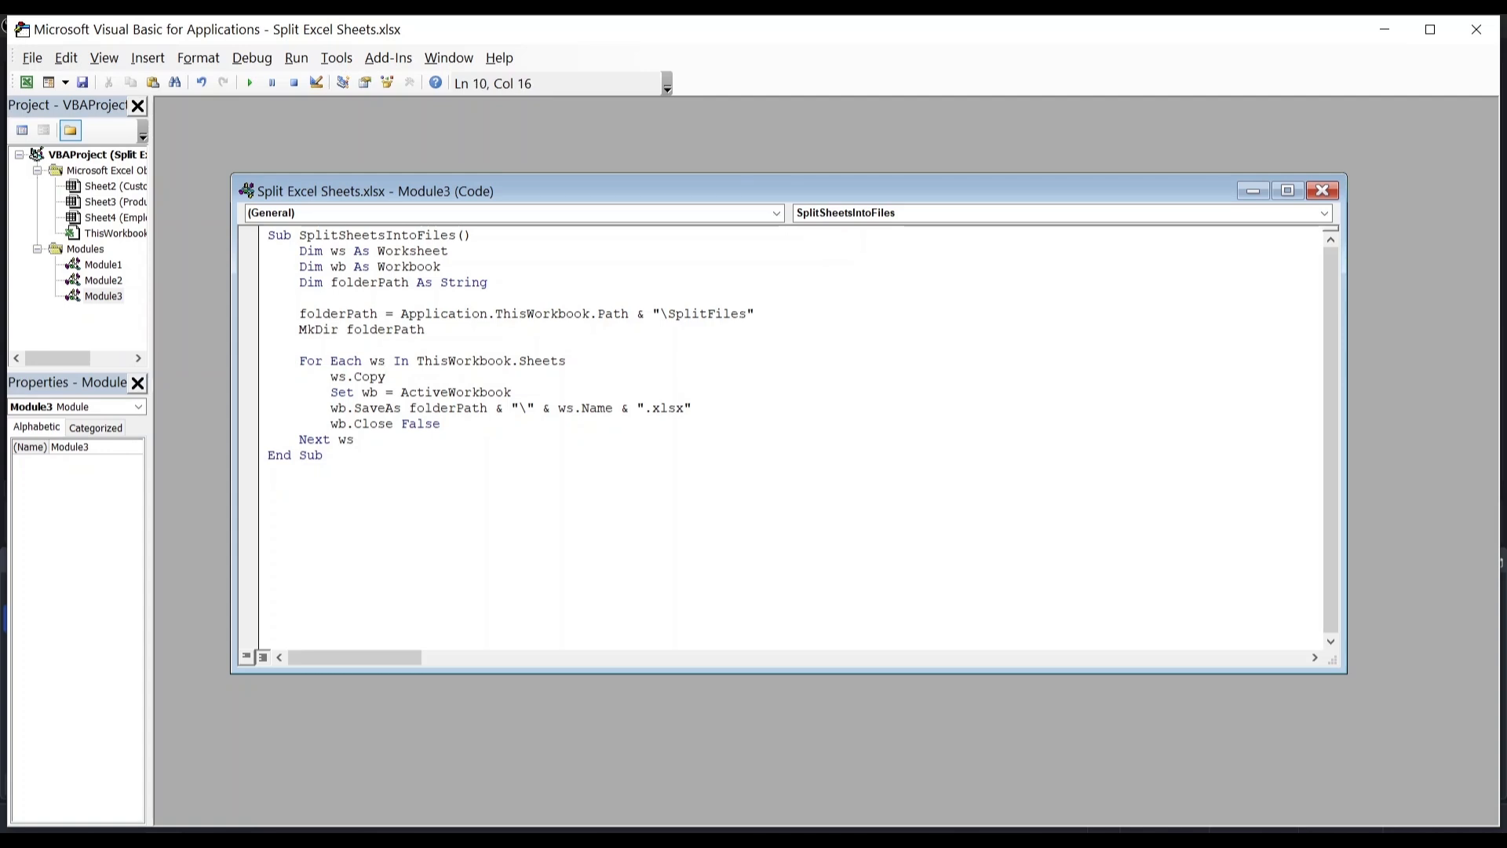
left_click(386, 376)
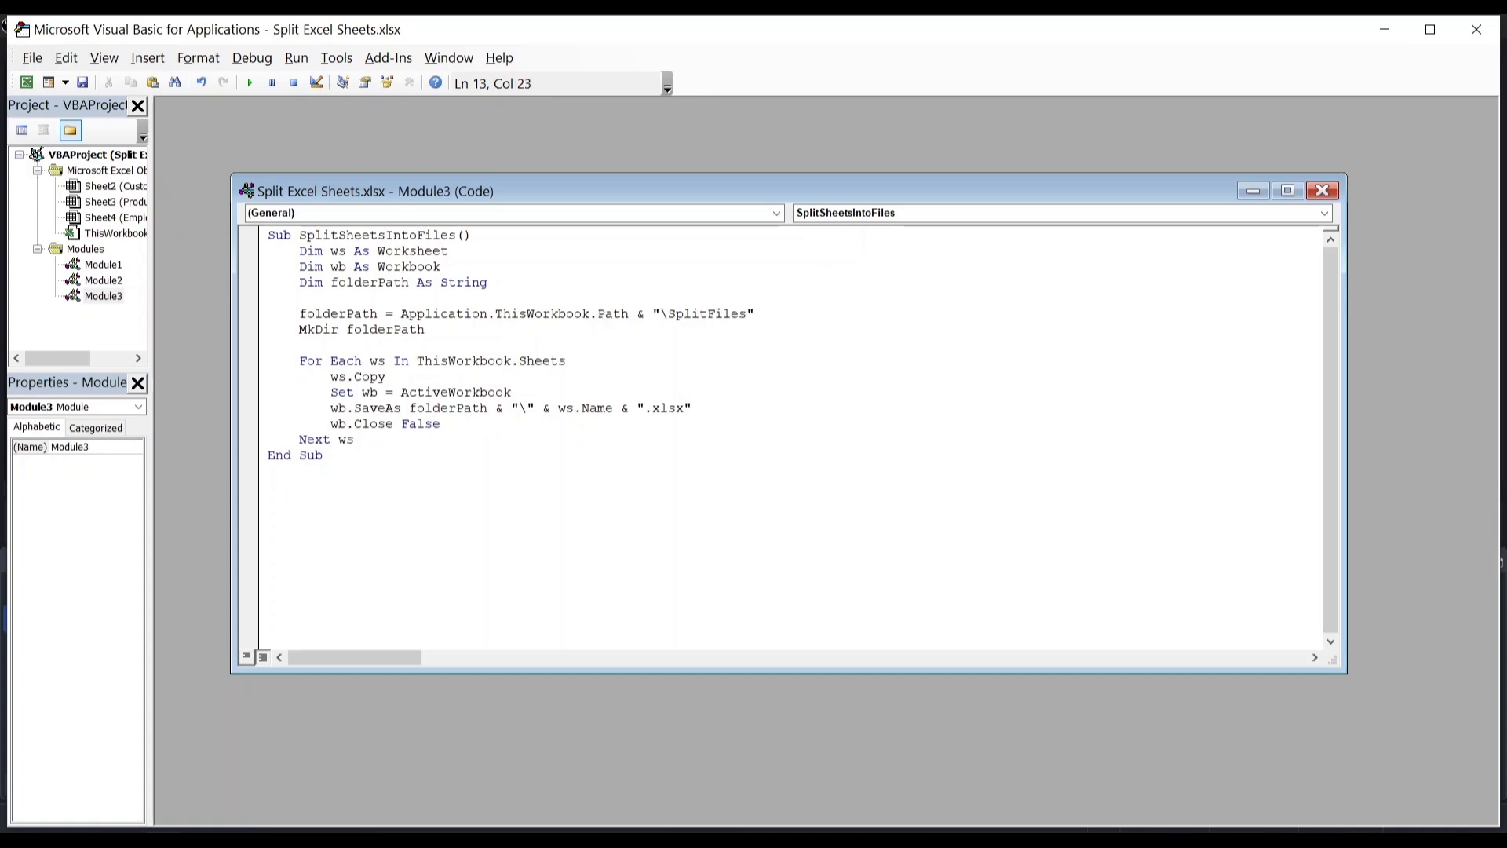
left_click(440, 423)
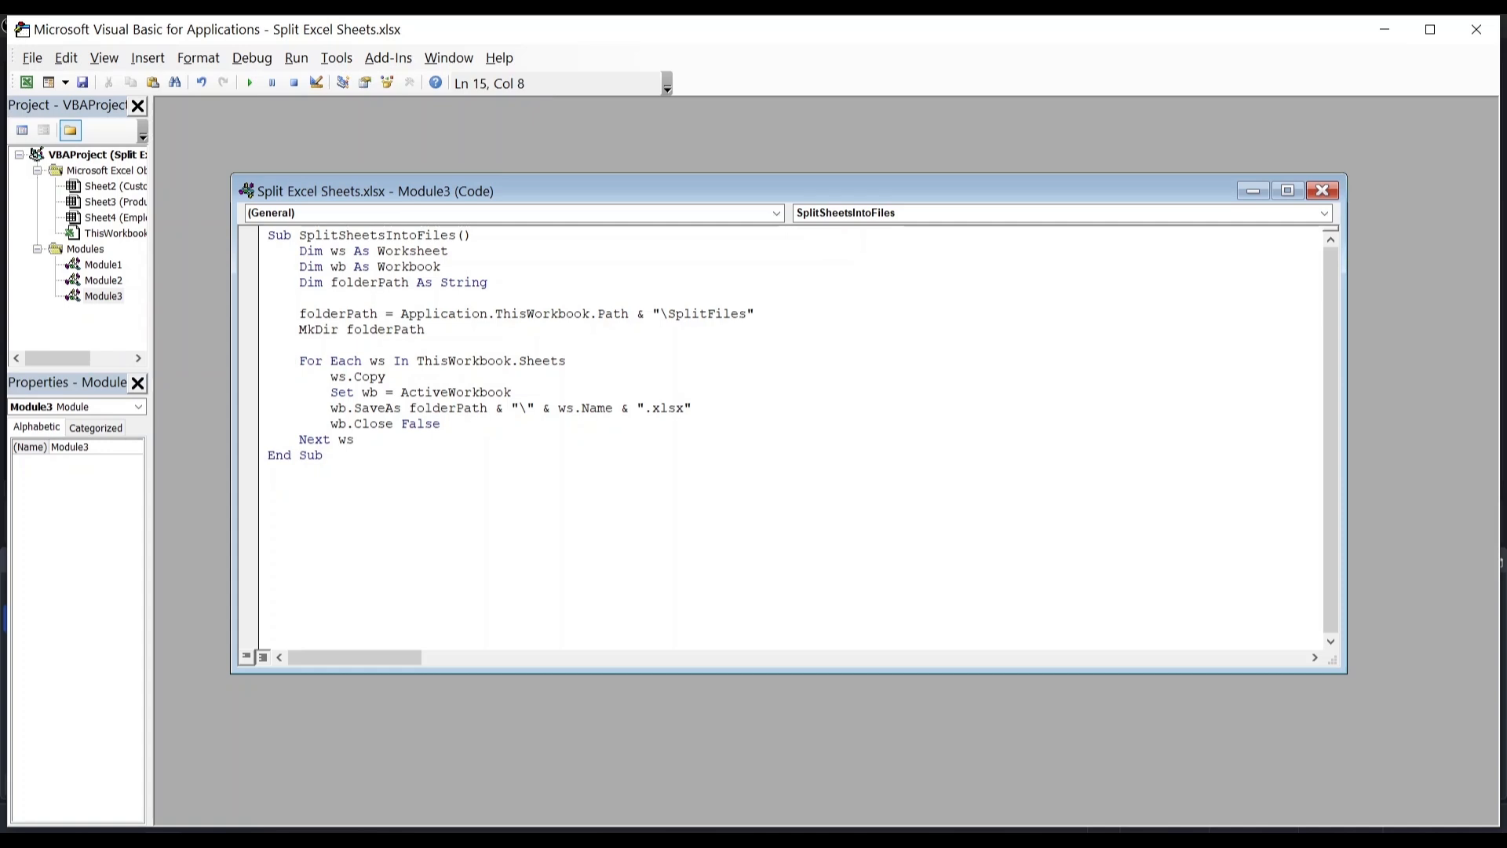
Step: Run SplitSheetsIntoFiles, then save the workbook, keeping its macro project at the warning
key("F5")
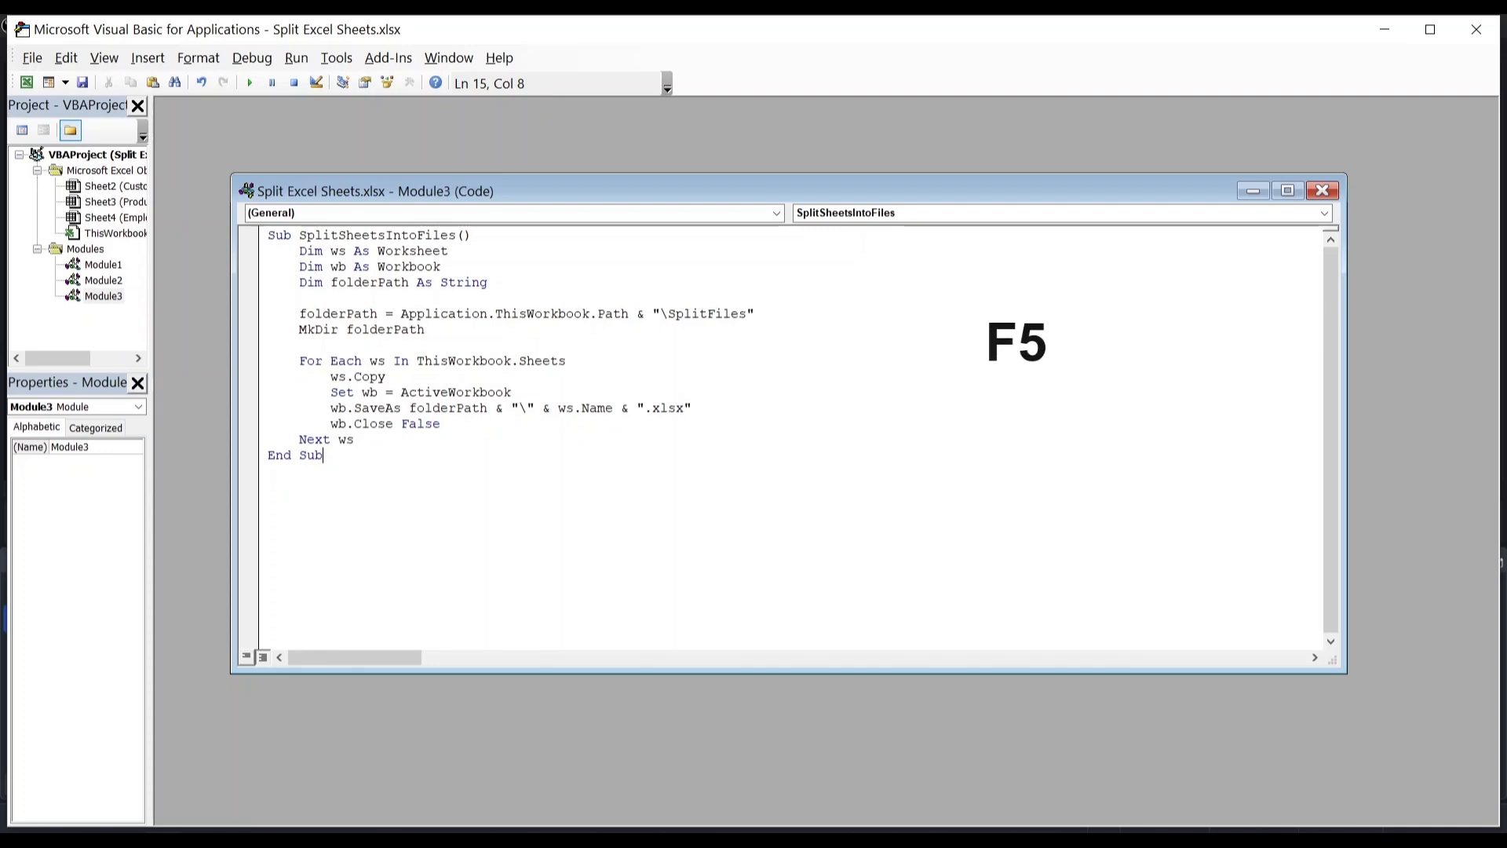
key("f5")
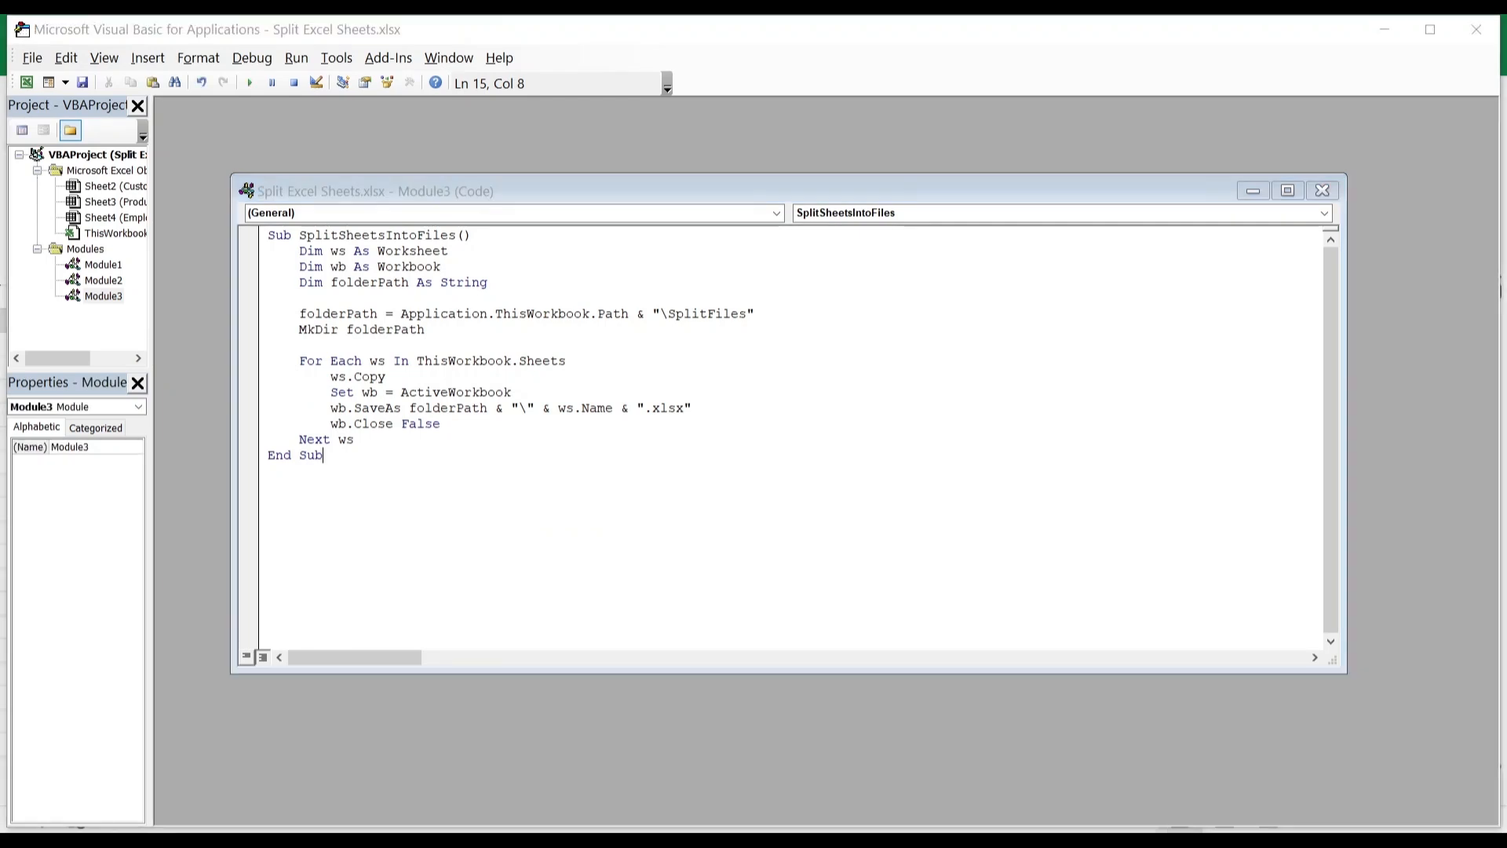
key("ctrl+s")
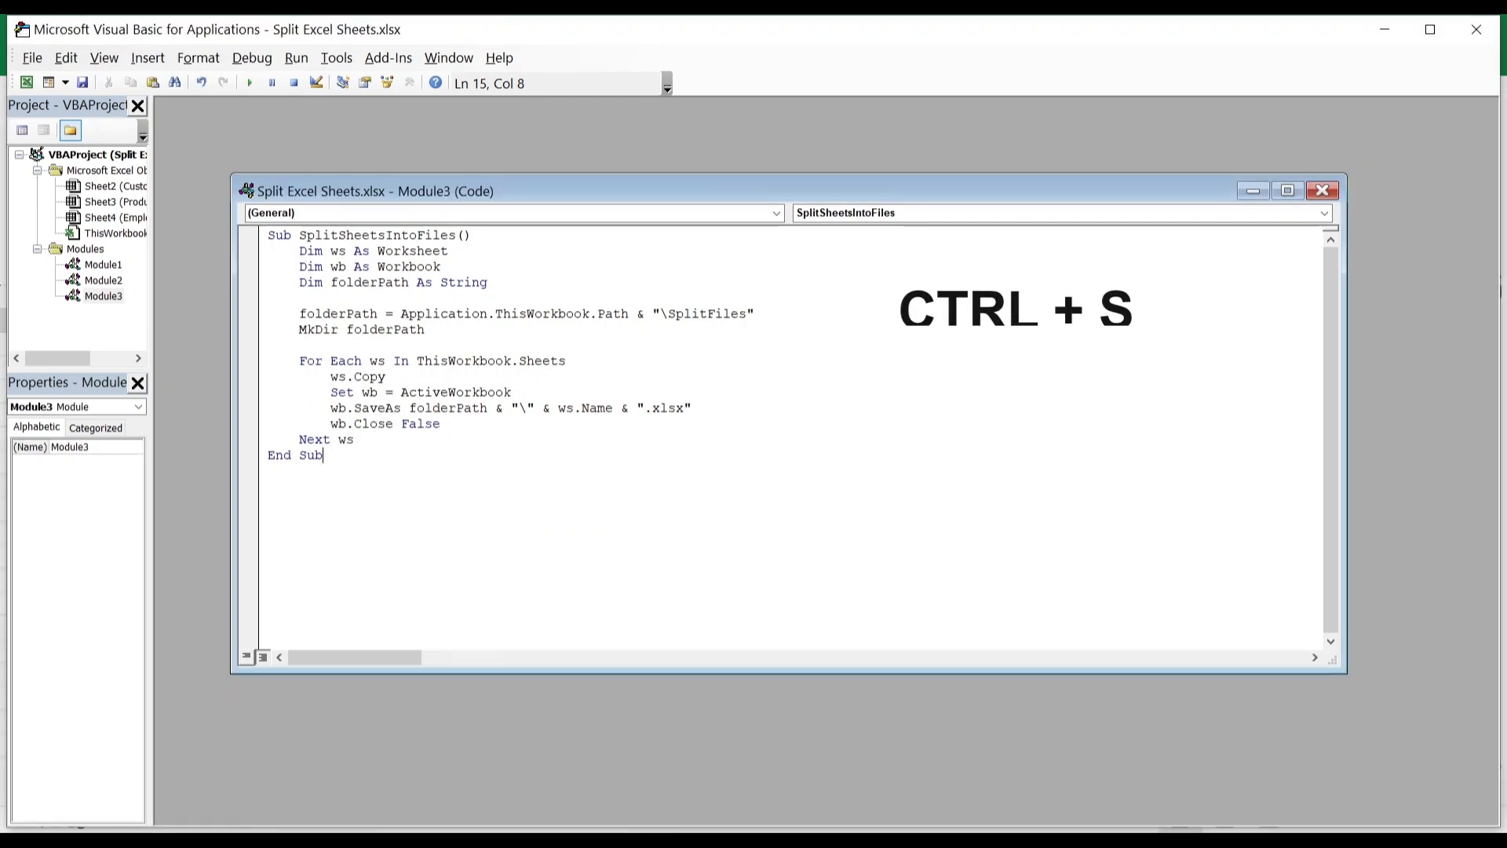
key("ctrl+s")
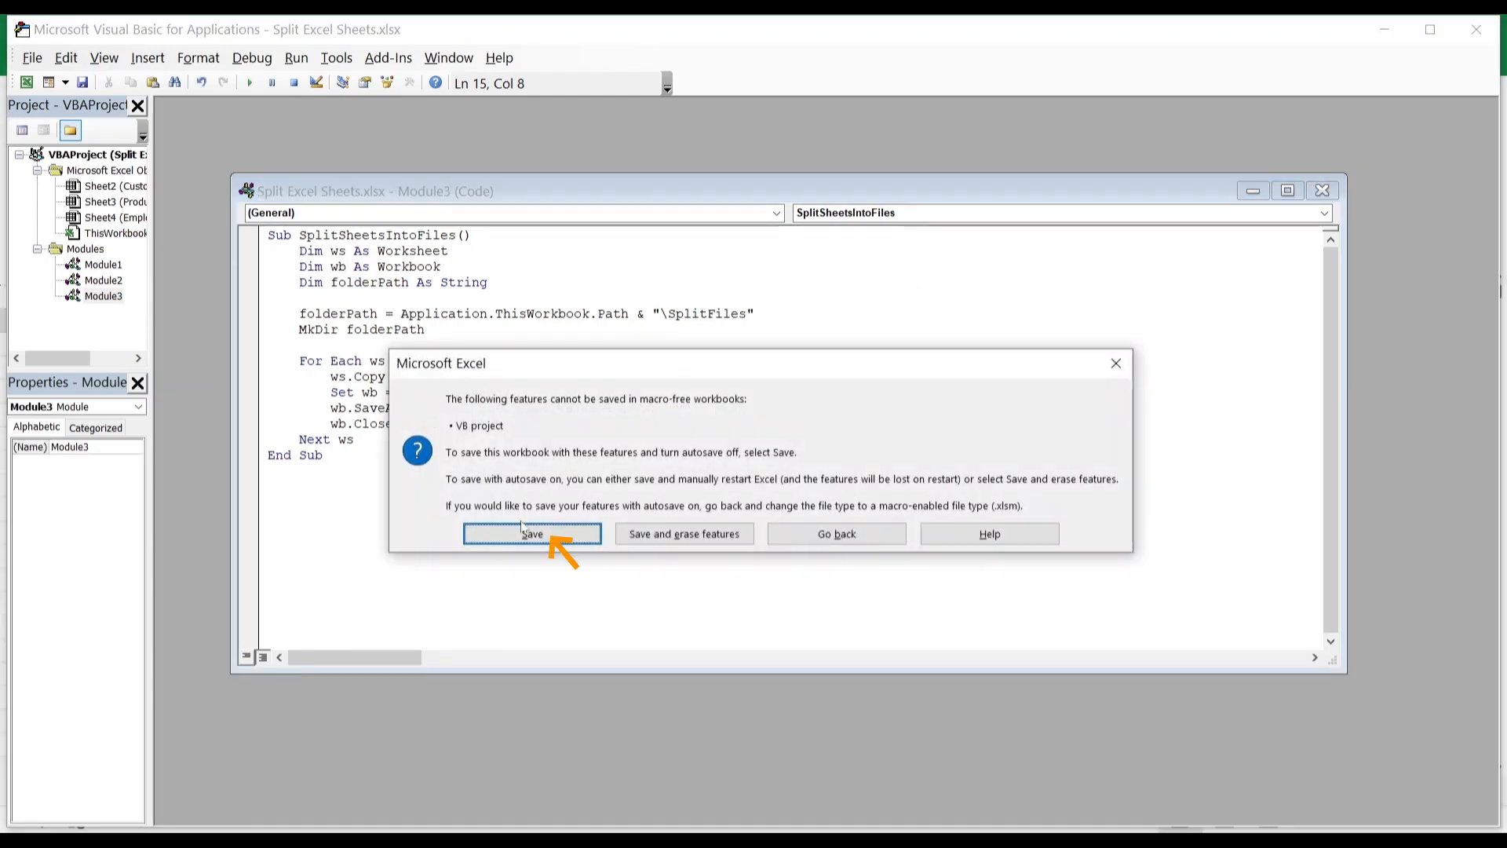
left_click(531, 534)
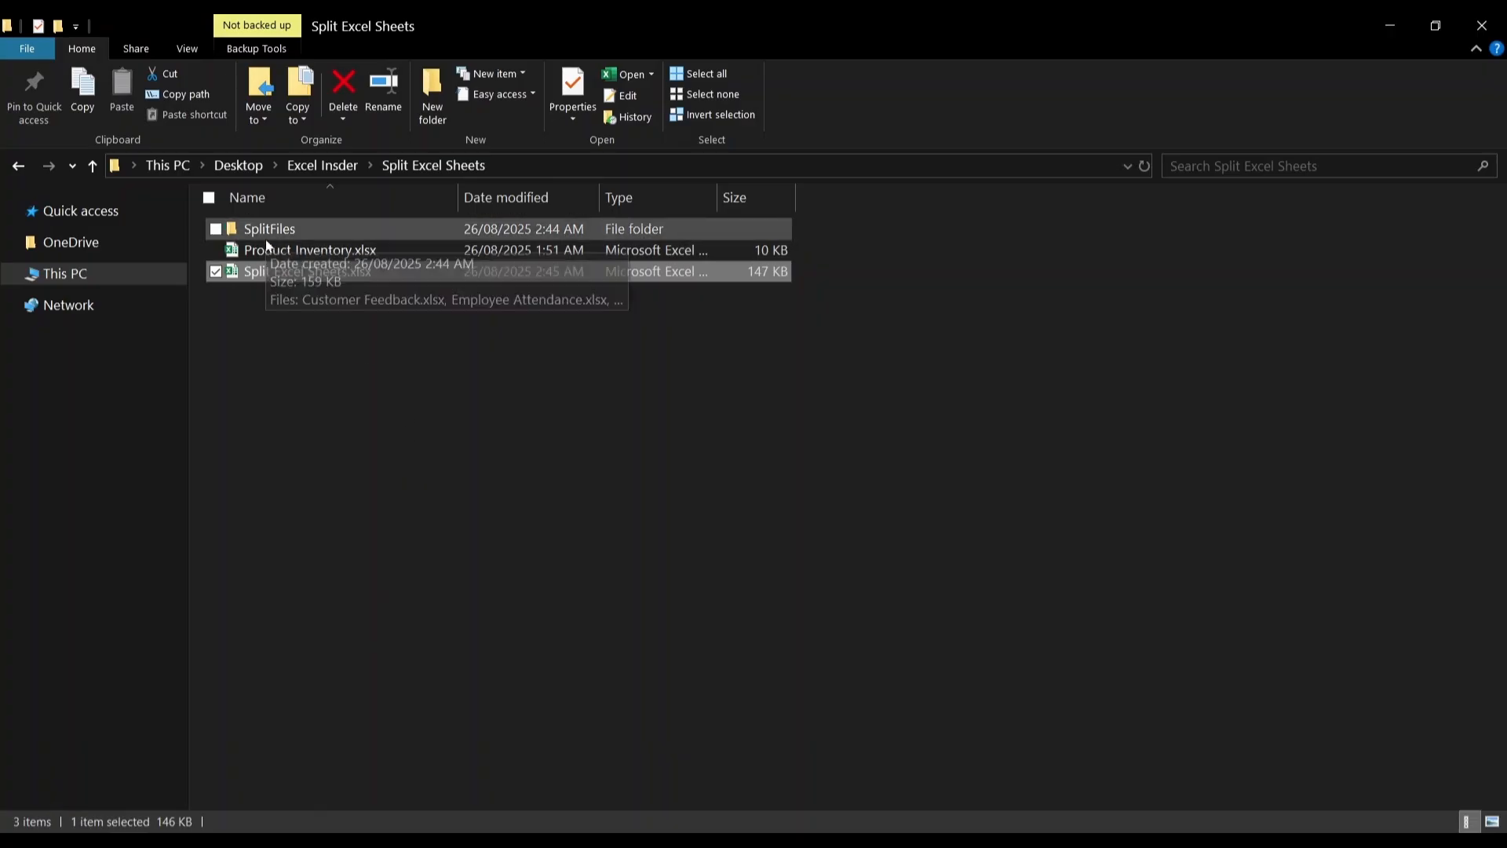
mouse_move(327, 241)
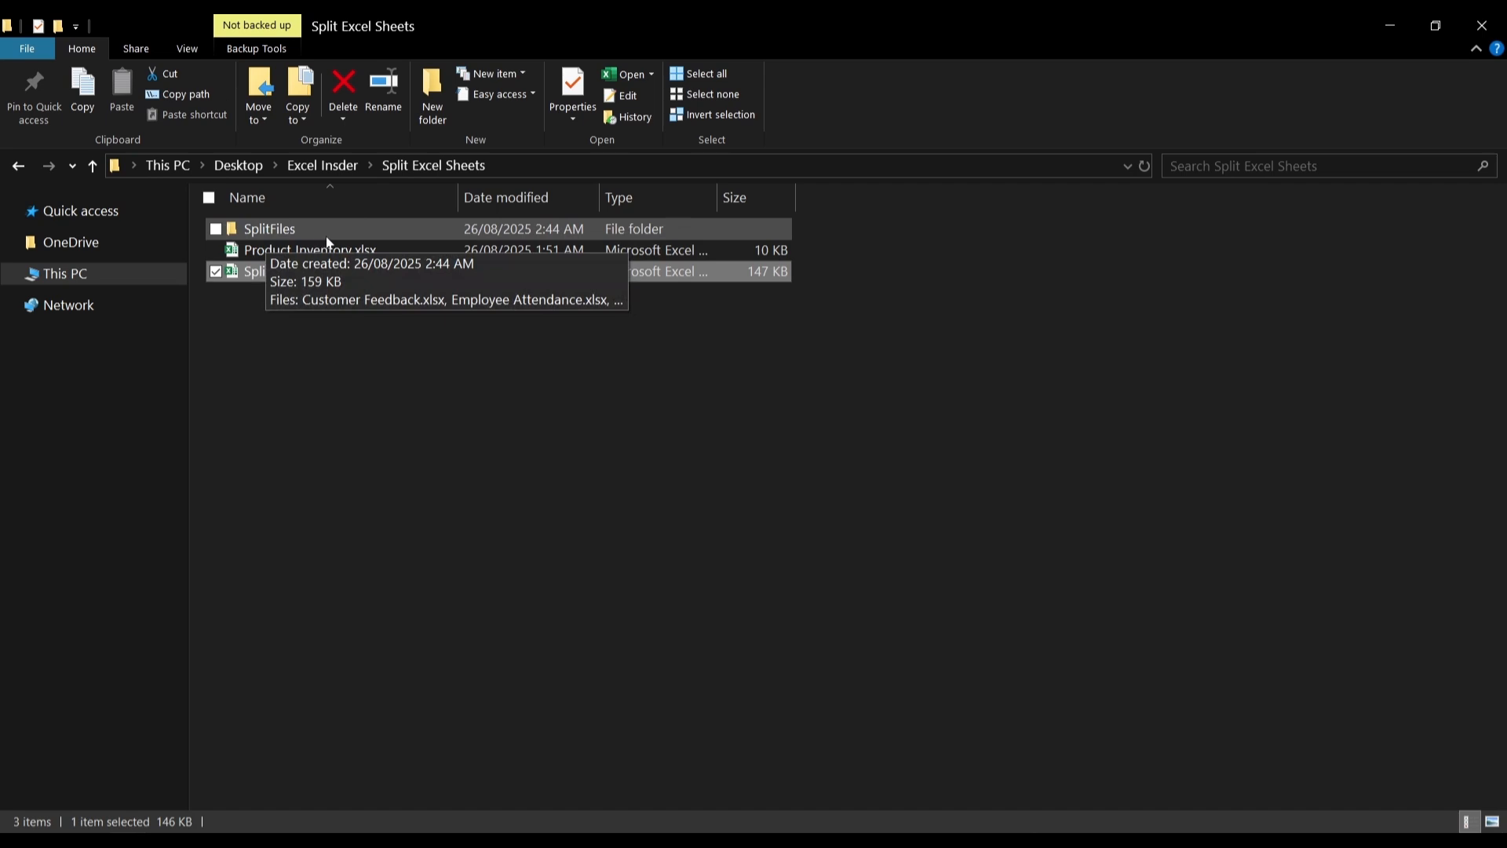
Step: Open SplitFiles to view Customer Feedback, Employee Attendance and Product Inventory workbooks
double_click(269, 229)
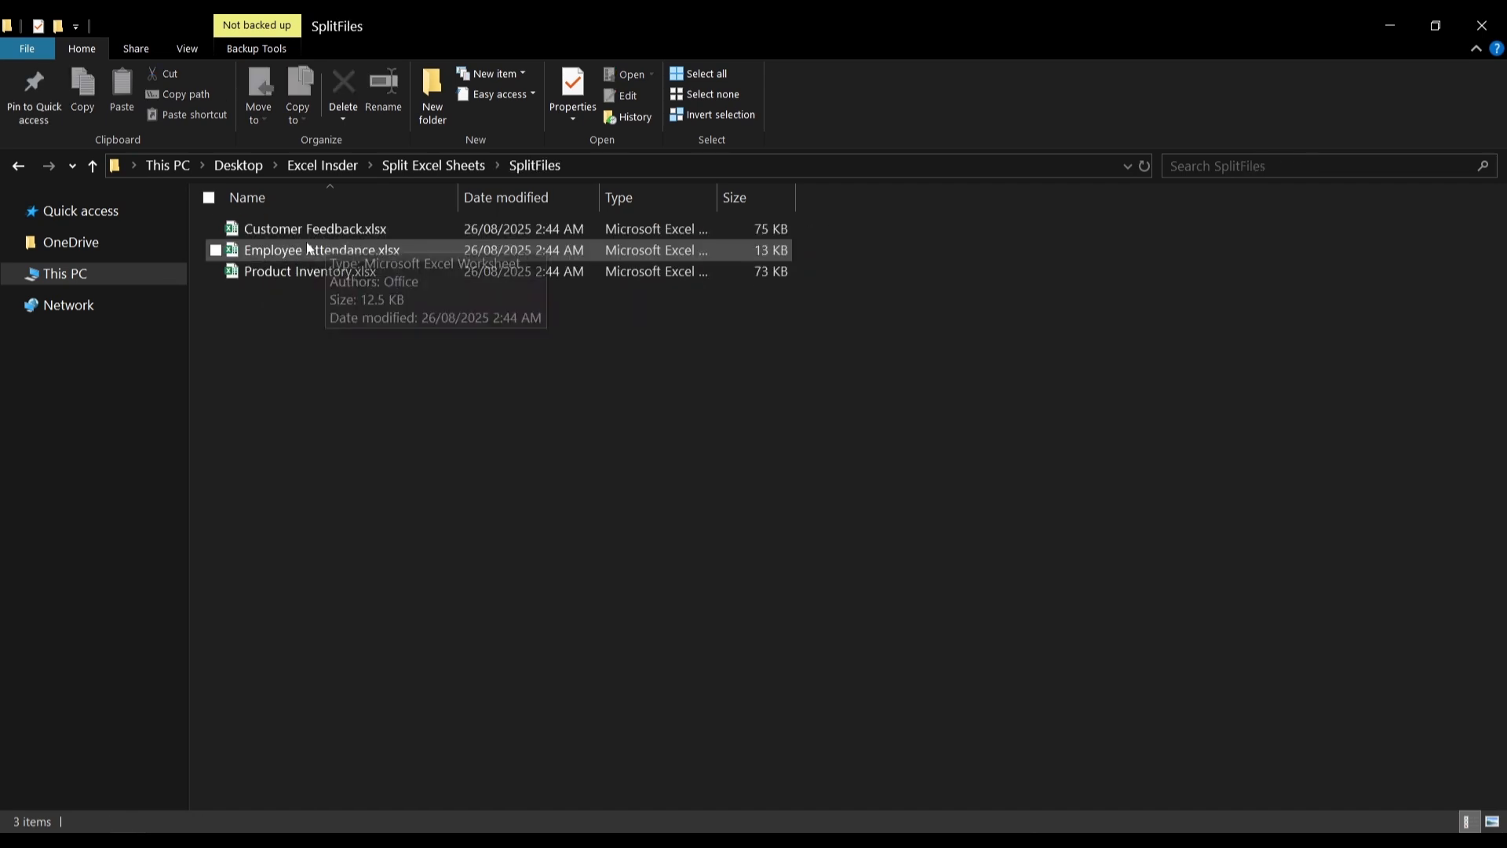
mouse_move(327, 309)
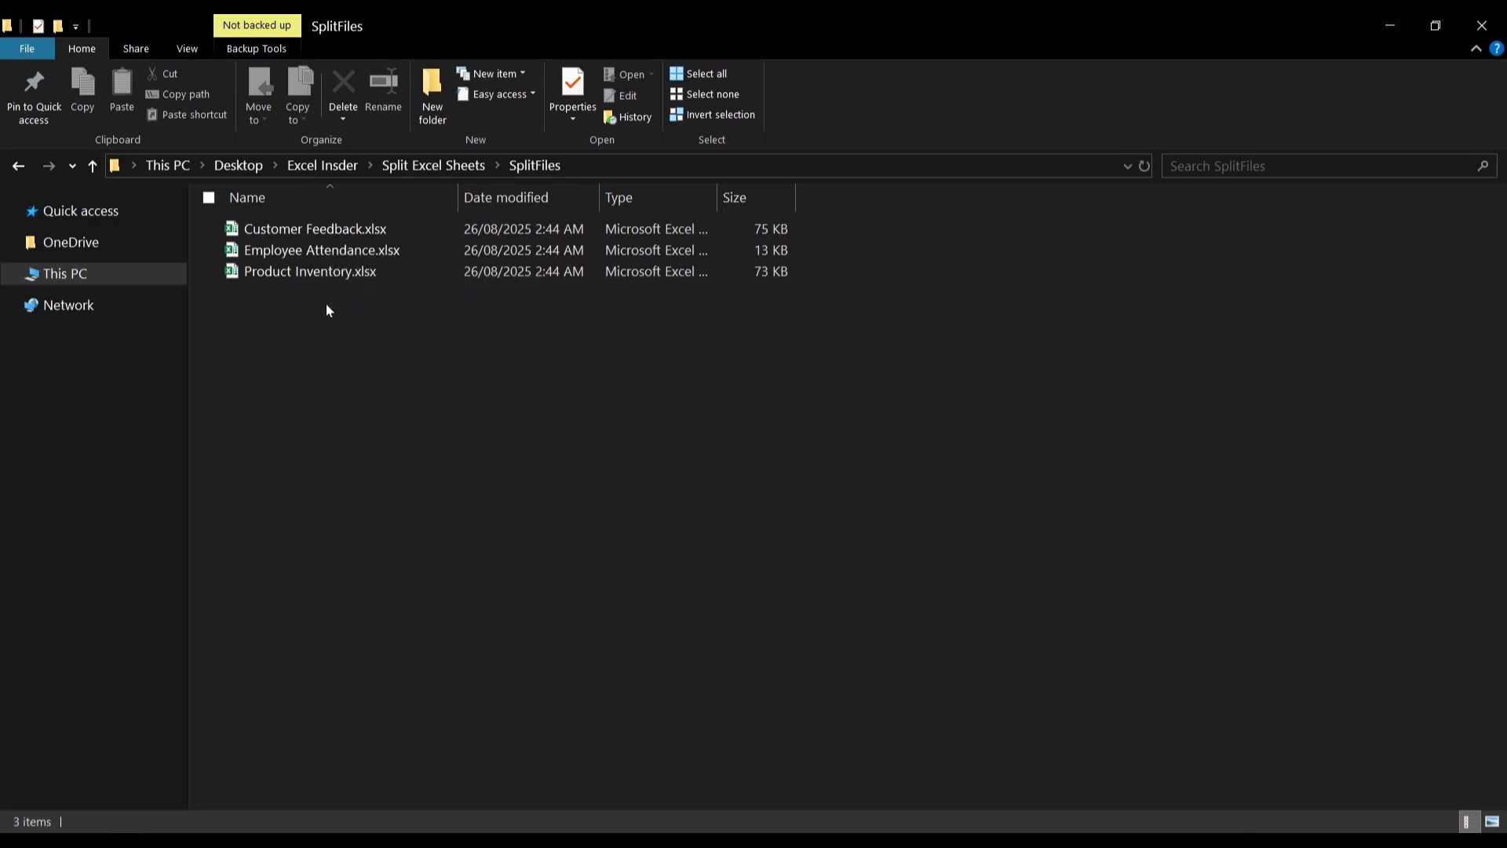